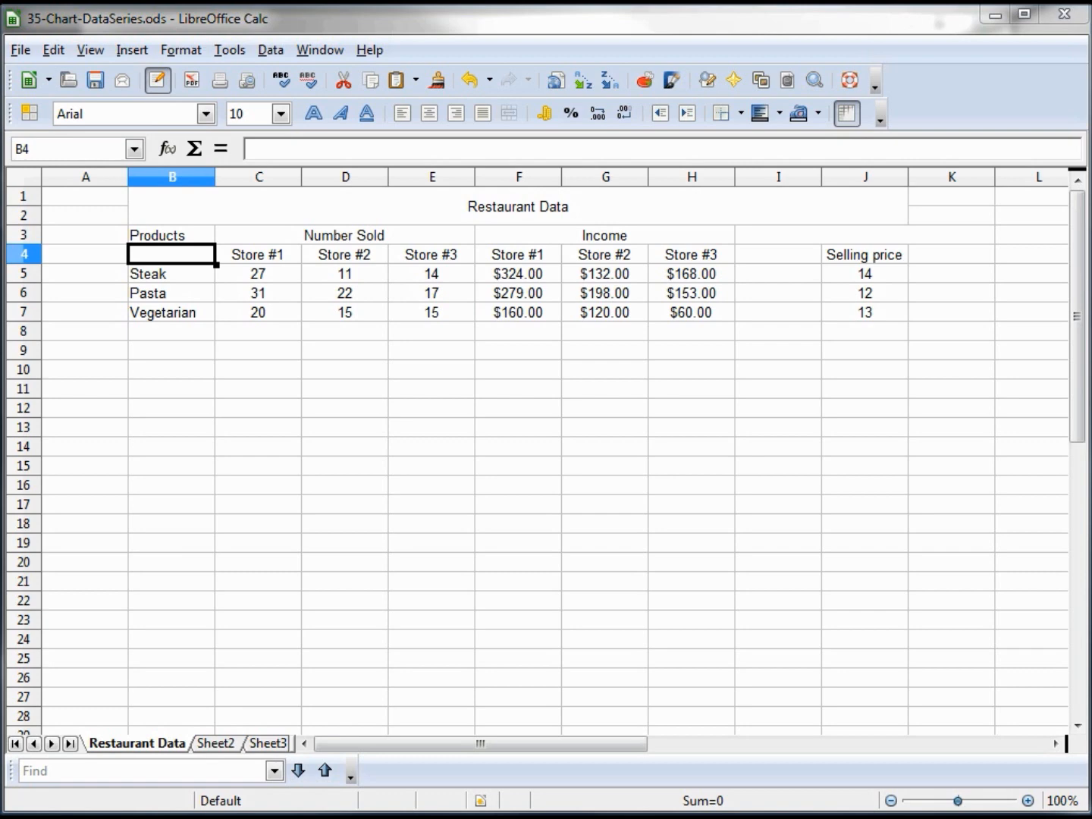
mouse_move(472, 582)
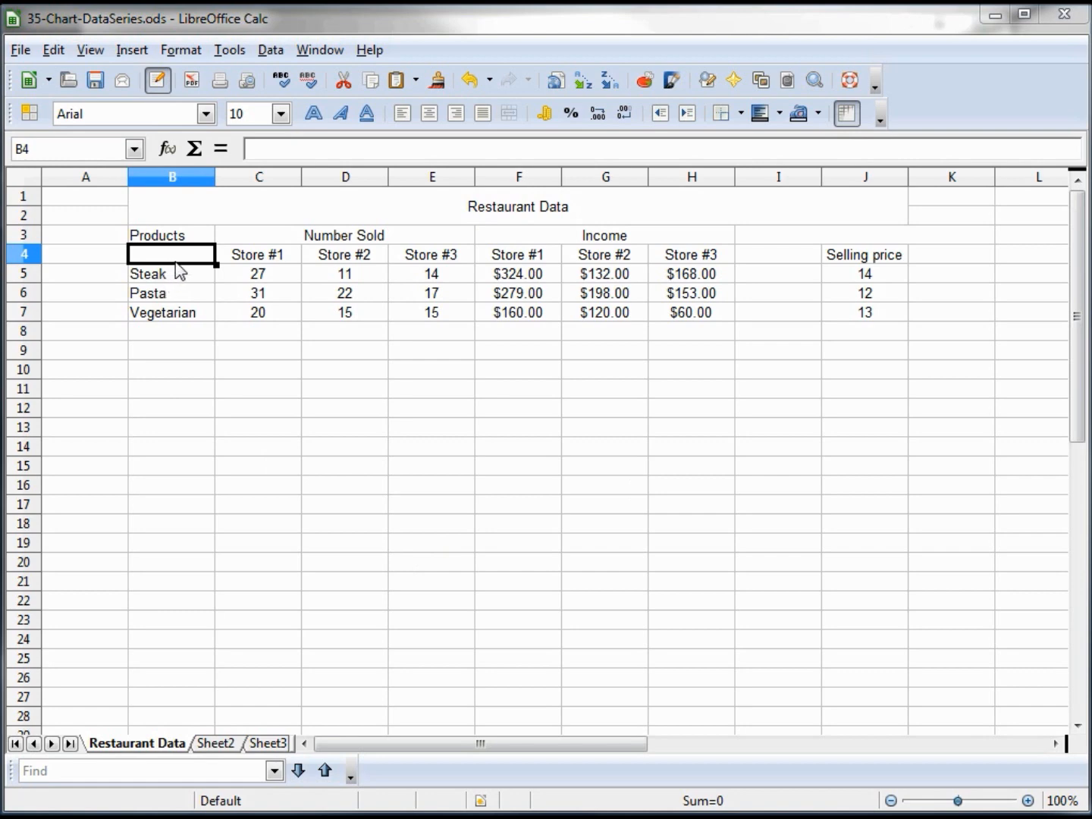
mouse_move(181, 297)
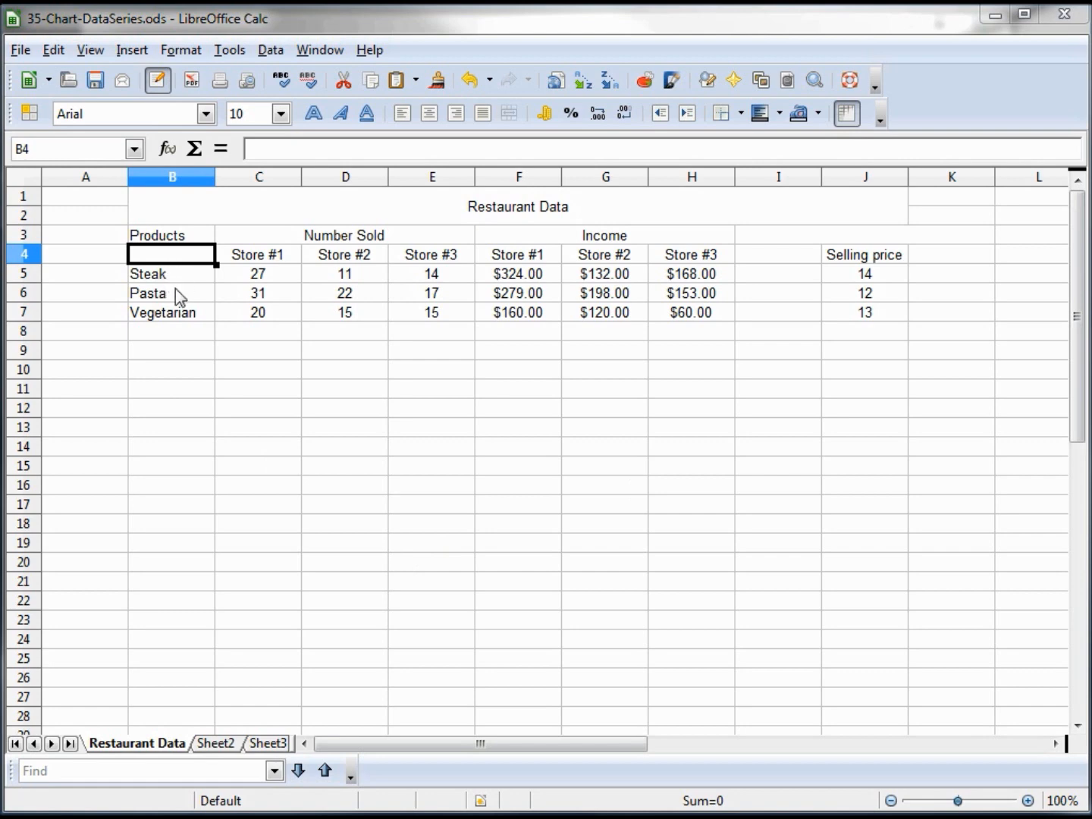
mouse_move(184, 322)
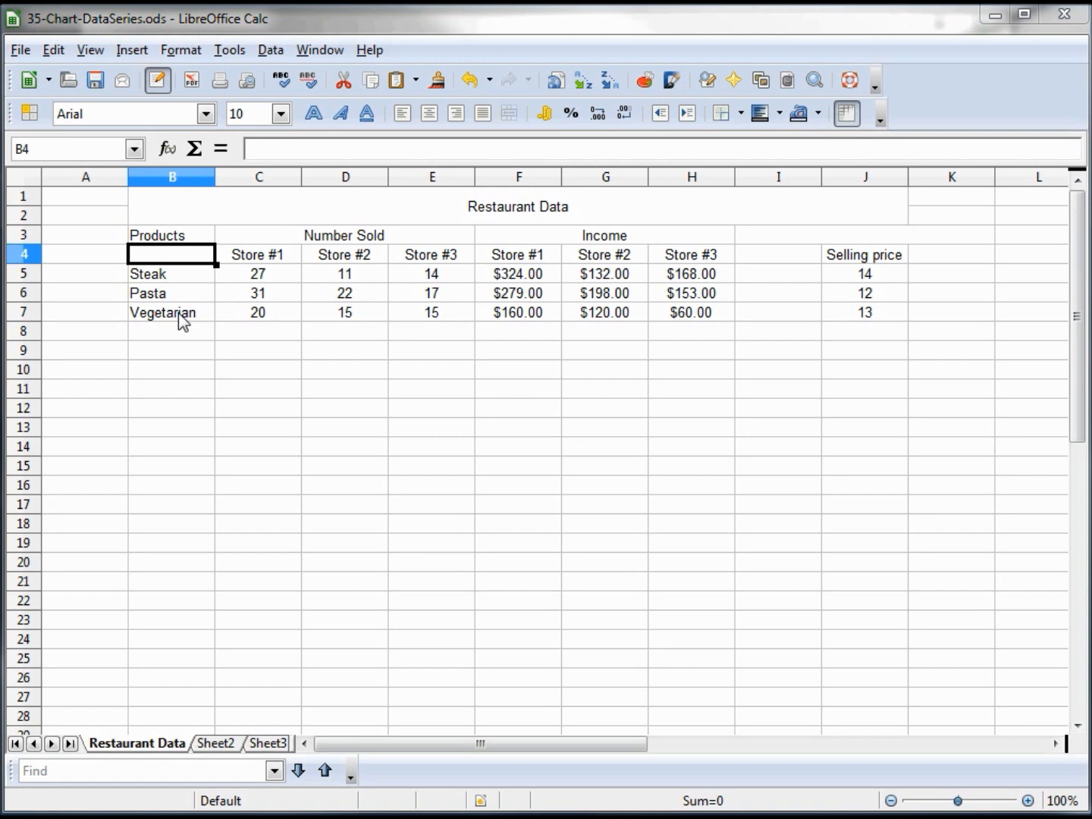
mouse_move(345, 257)
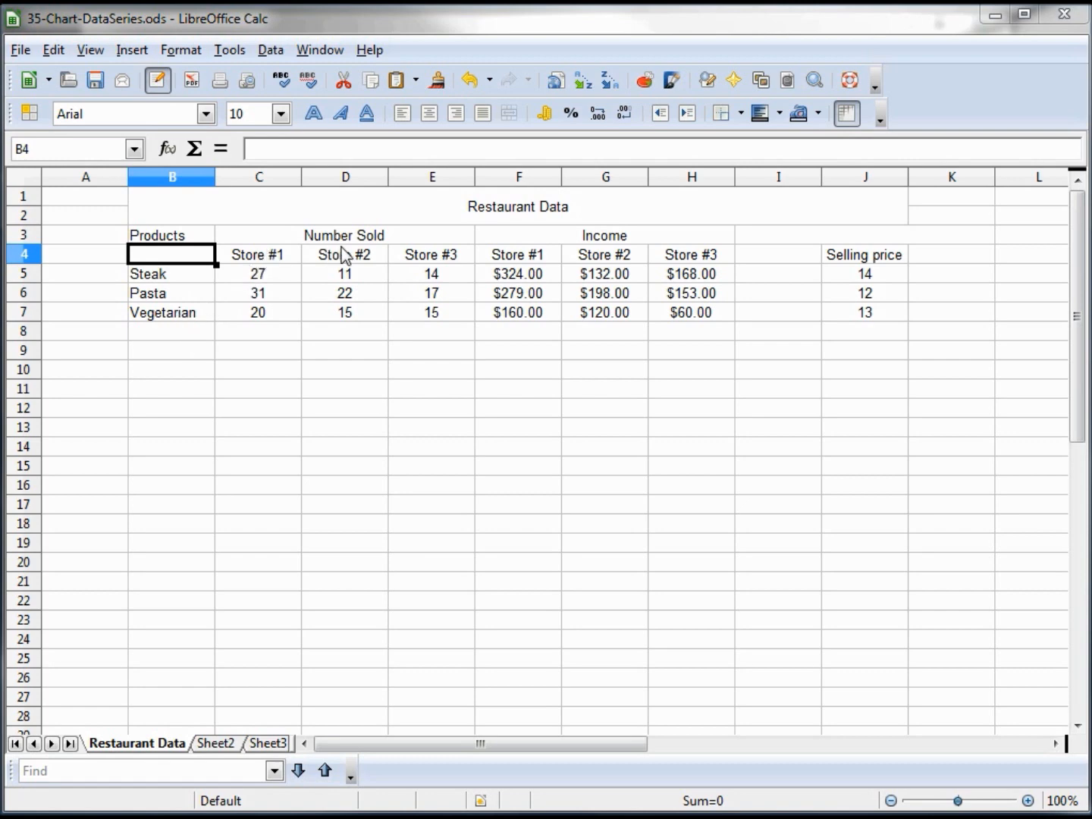
mouse_move(446, 262)
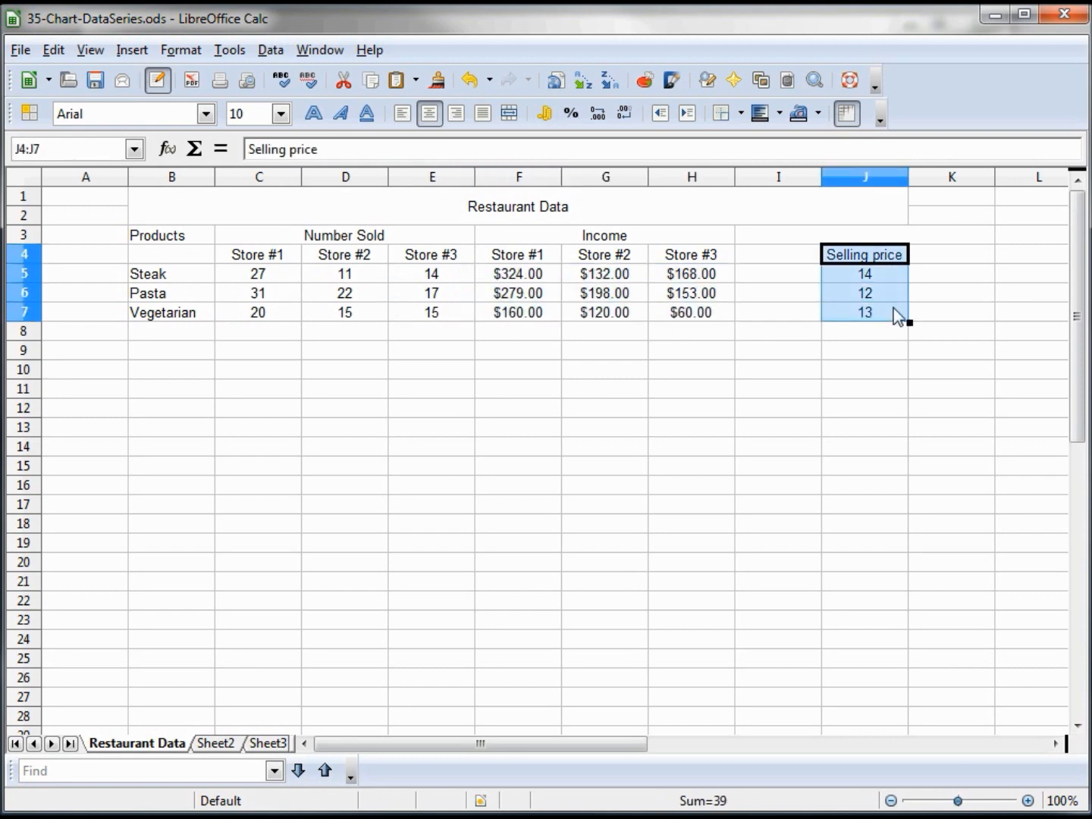
mouse_move(625, 578)
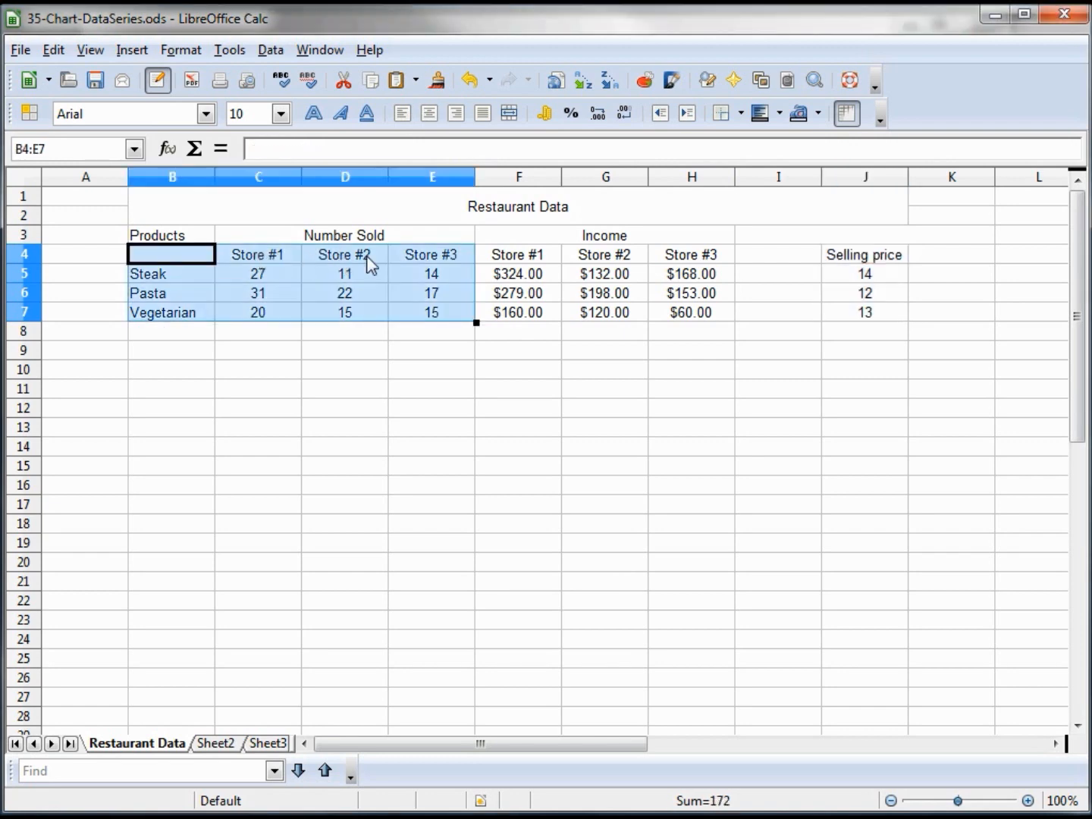
mouse_move(277, 263)
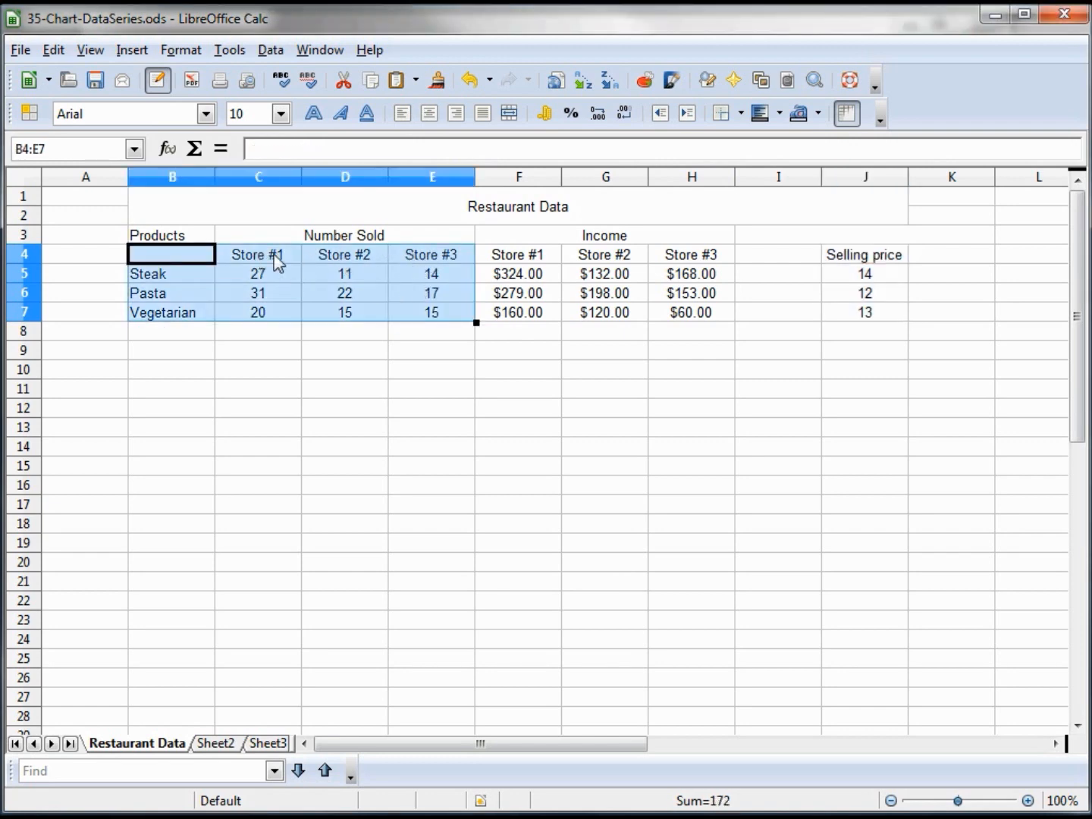
mouse_move(645, 81)
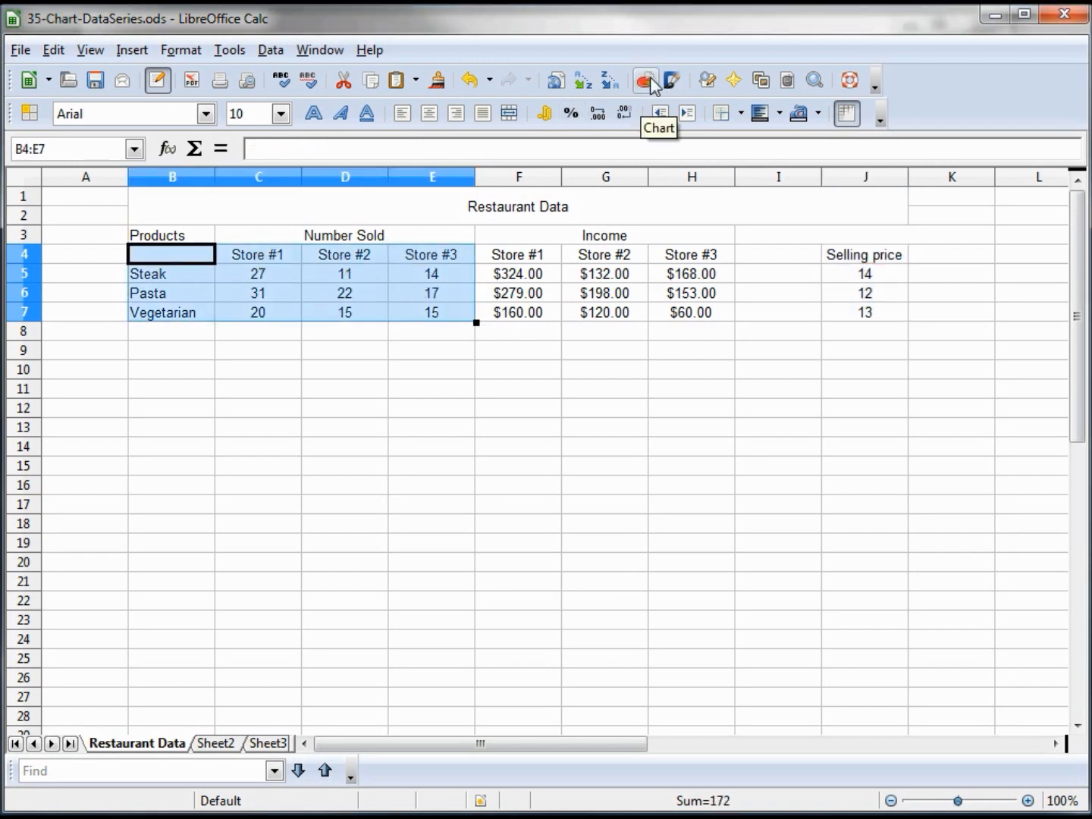
Launch the Chart Wizard on the Number Sold data, previewing a column chart.
left_click(645, 80)
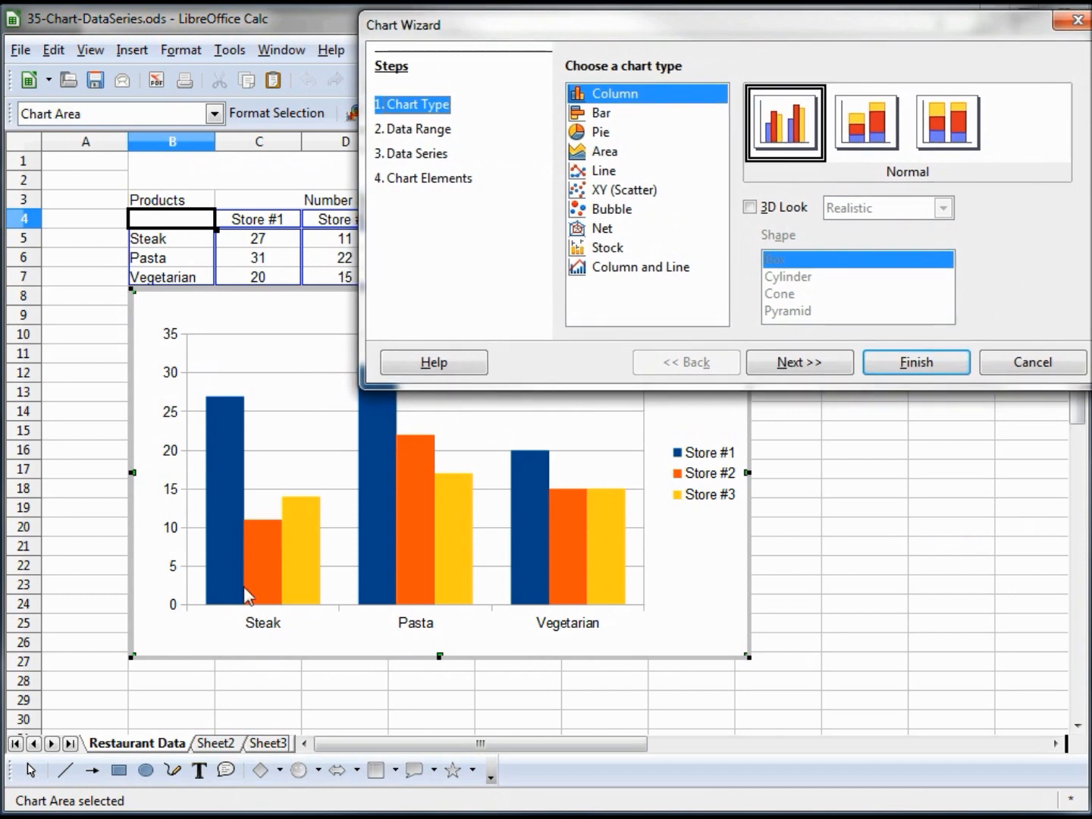
mouse_move(261, 631)
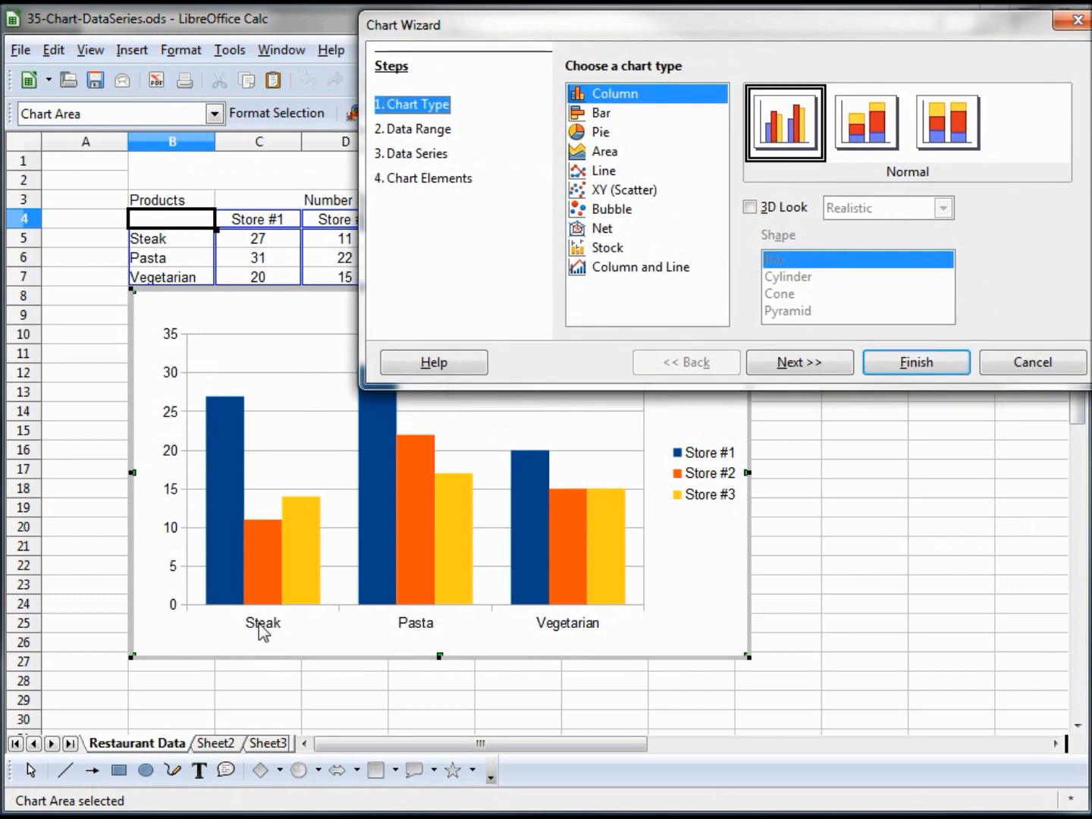
mouse_move(587, 633)
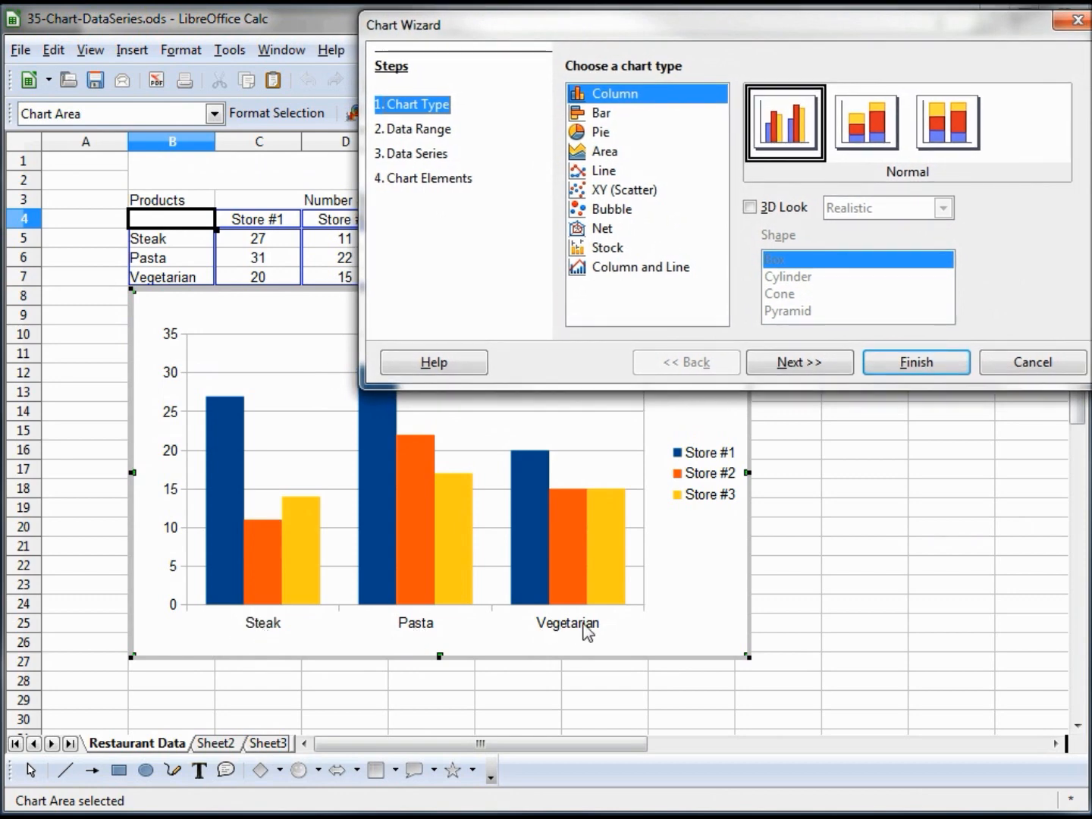
mouse_move(728, 485)
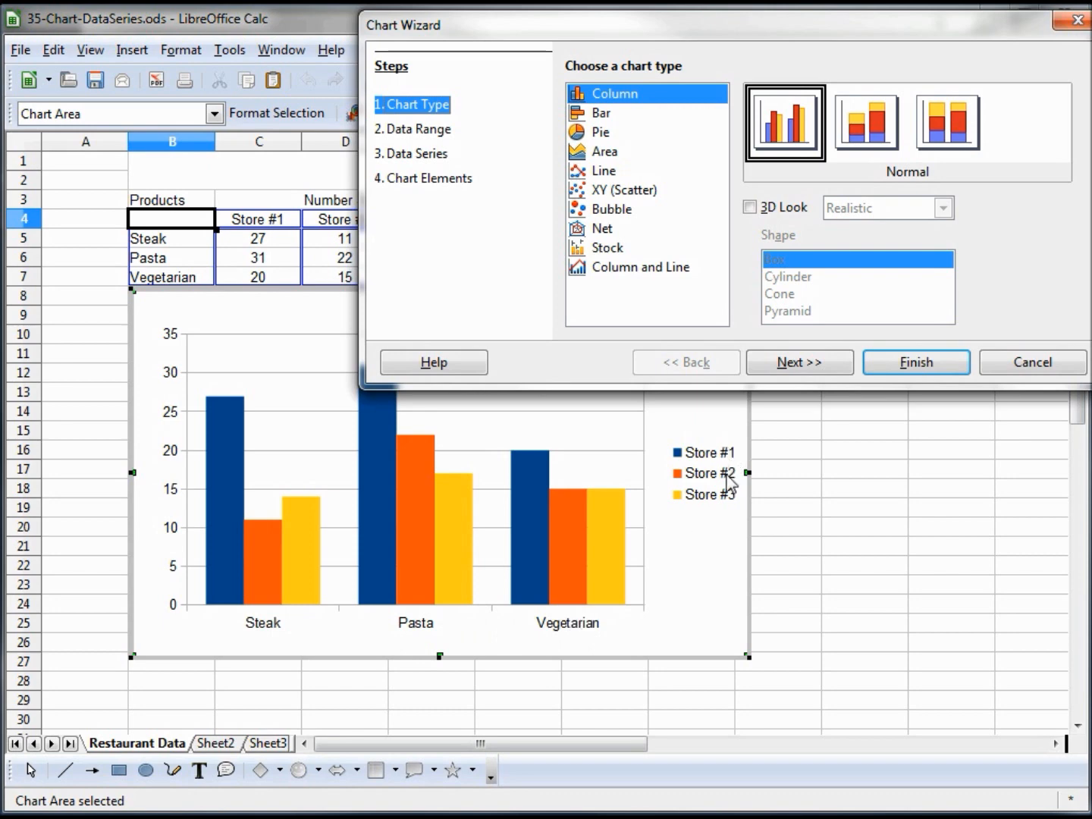
mouse_move(717, 461)
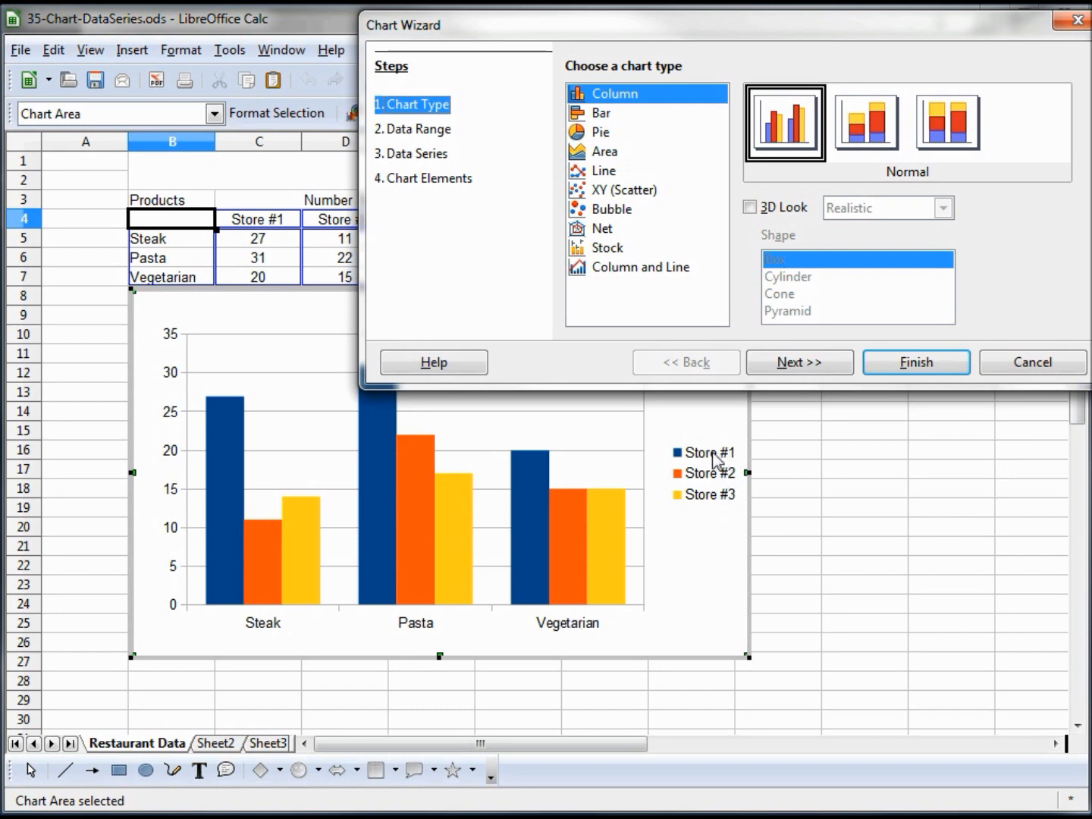
mouse_move(717, 485)
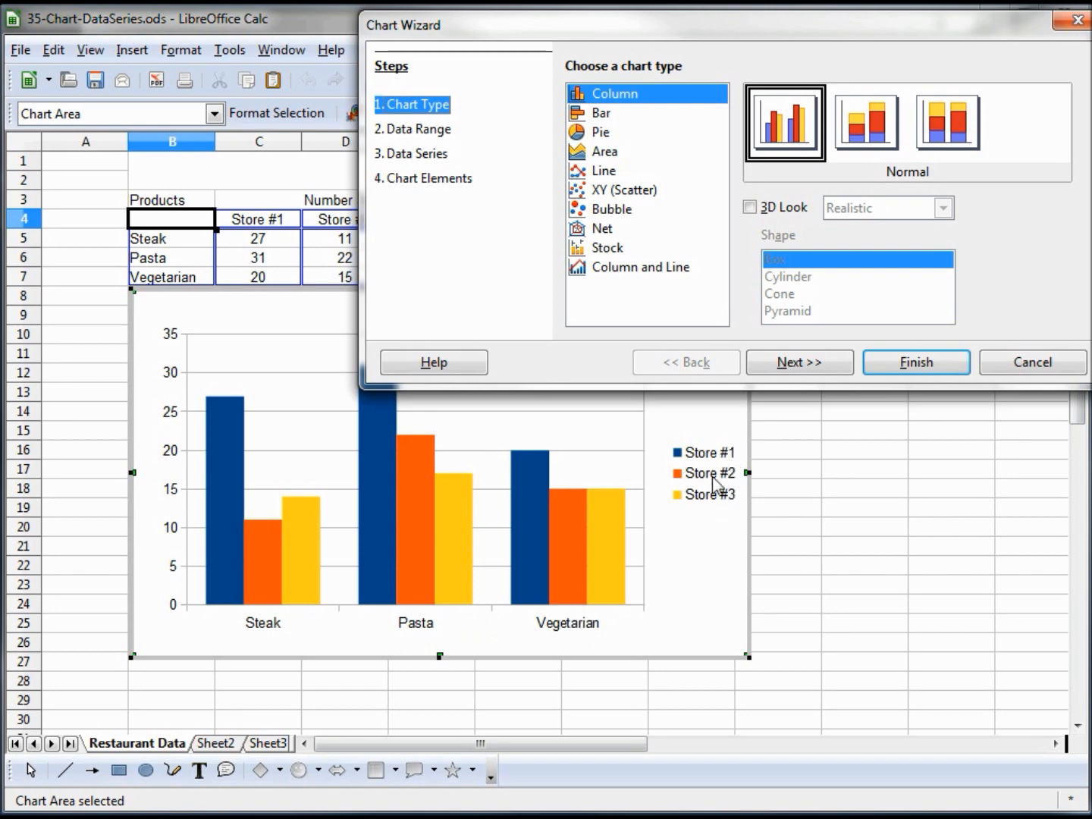
mouse_move(730, 510)
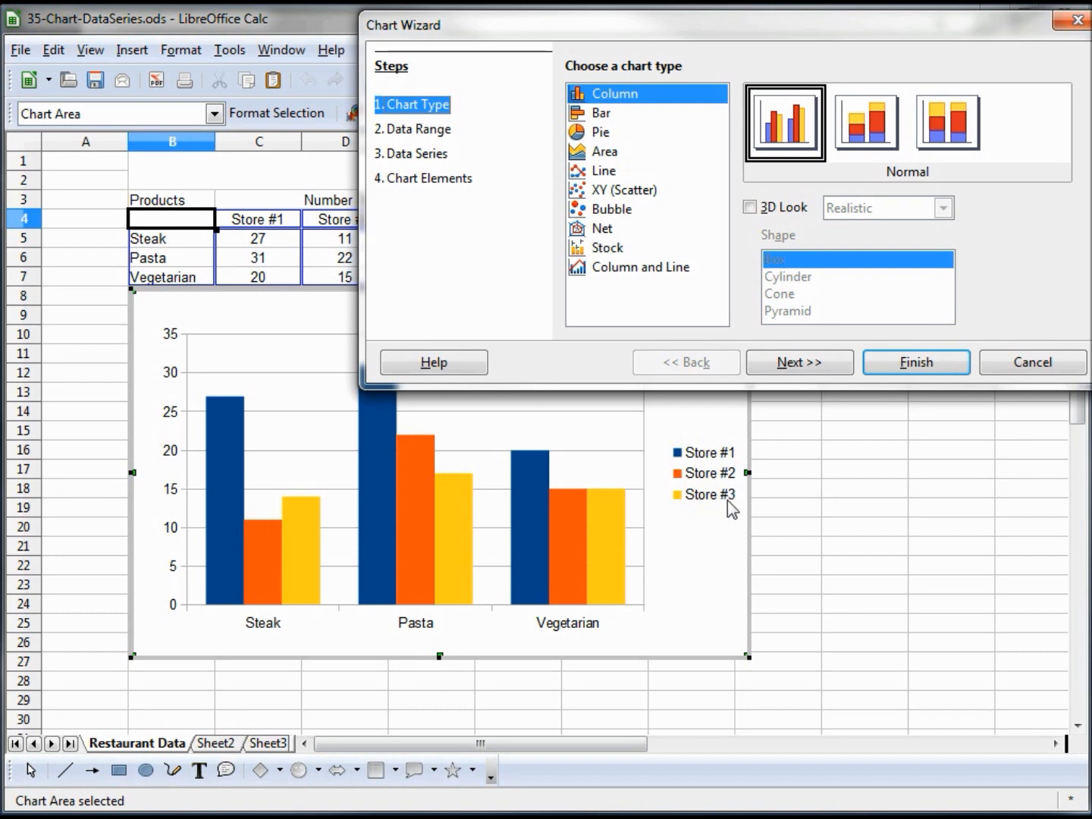
mouse_move(163, 438)
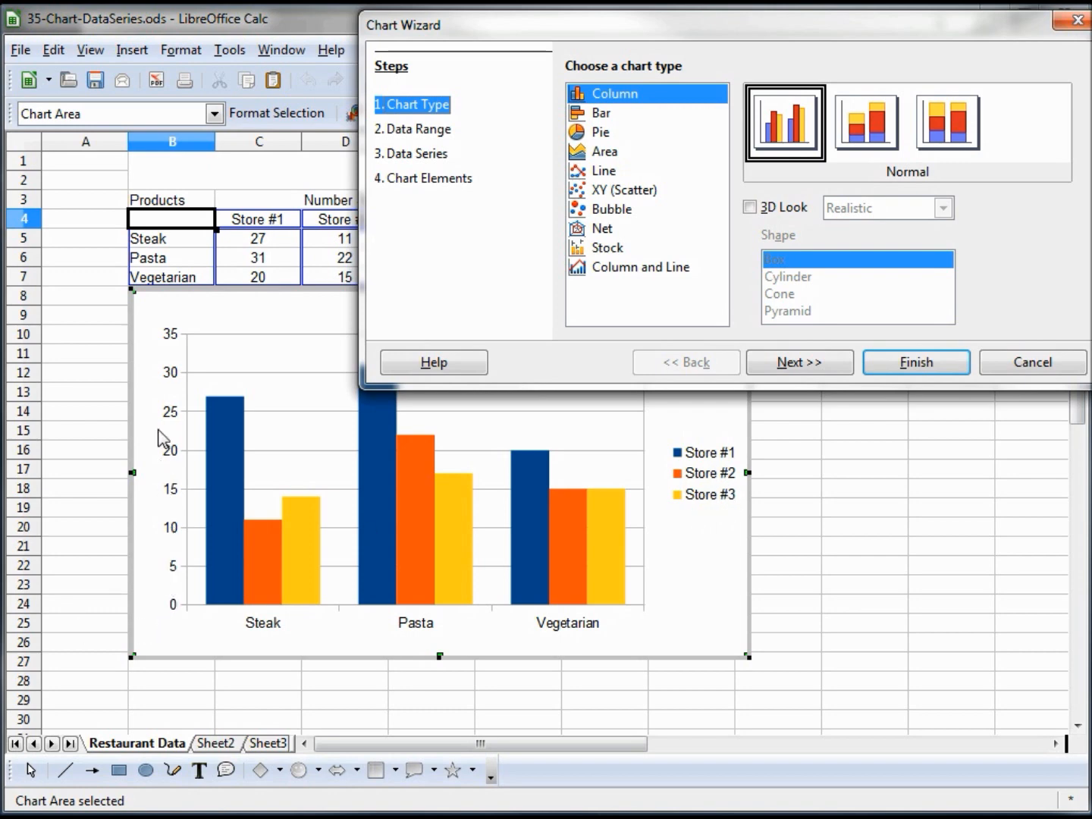
mouse_move(218, 377)
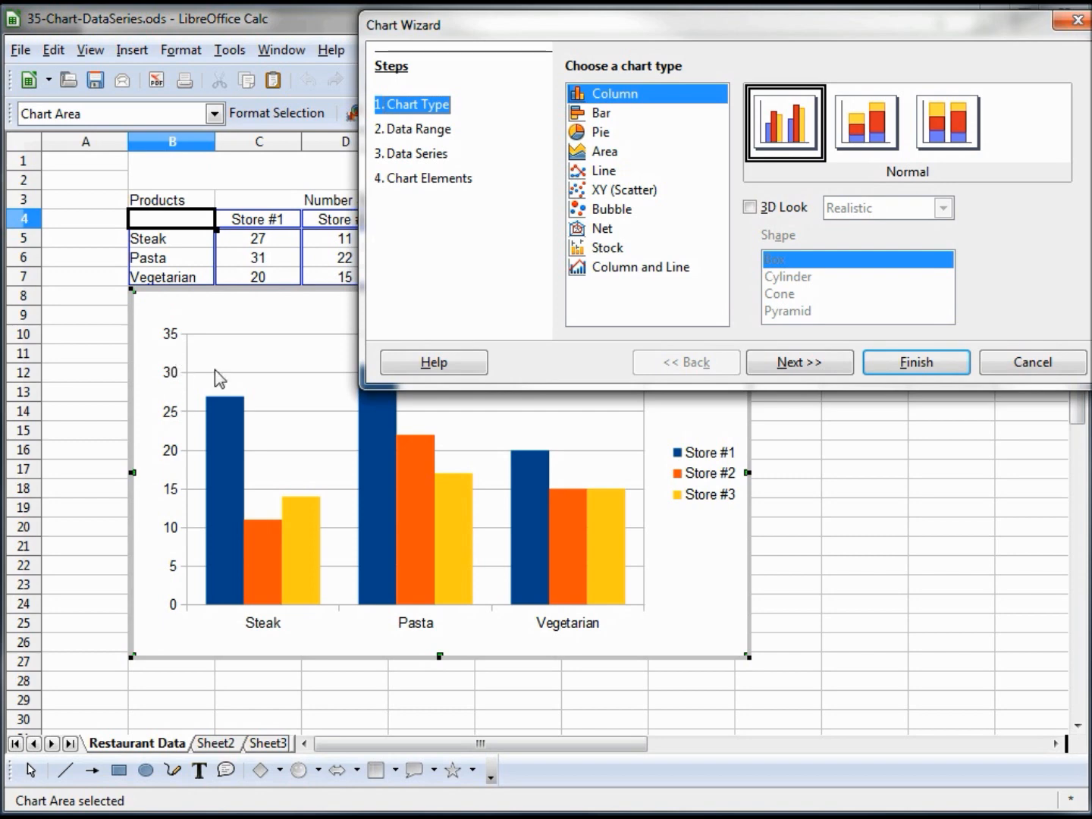
mouse_move(381, 425)
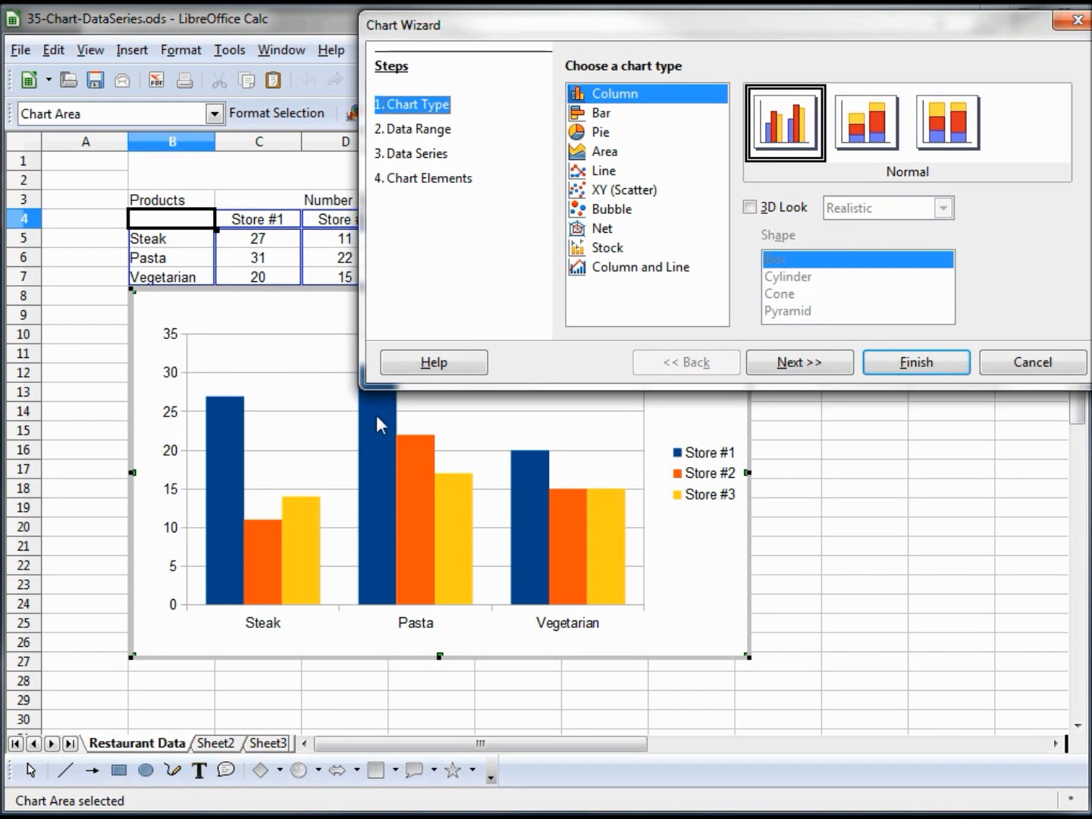
mouse_move(540, 219)
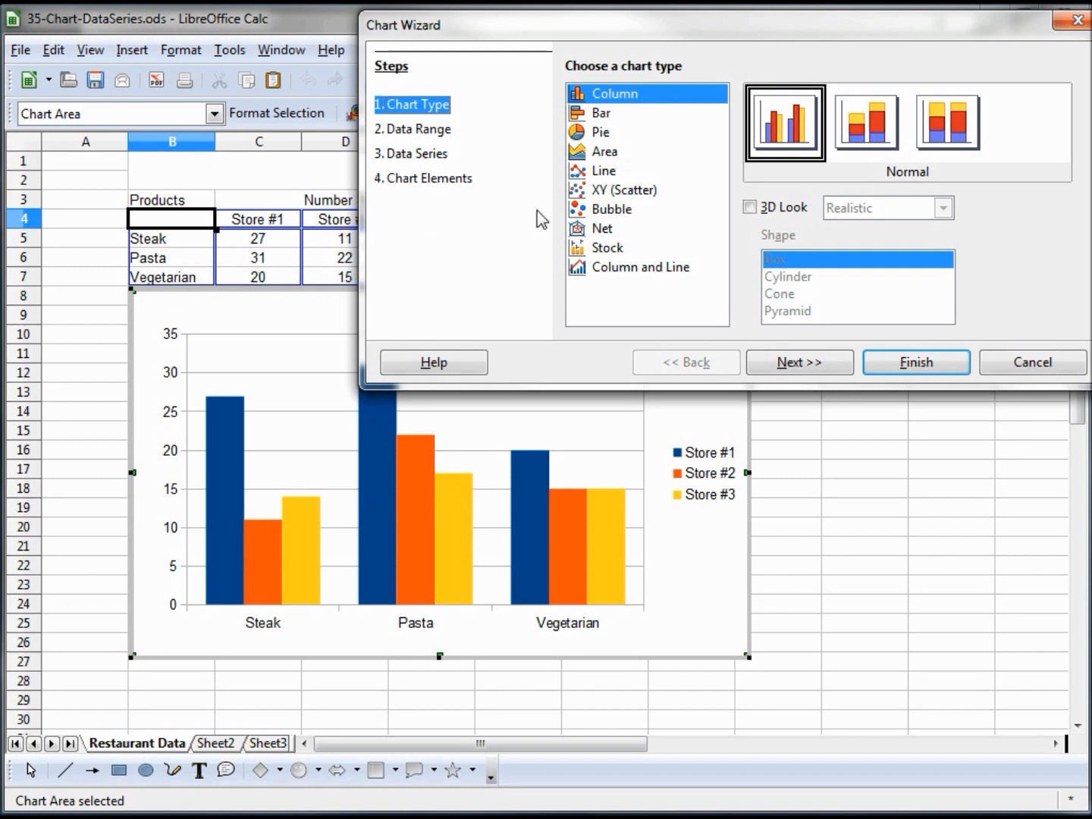
mouse_move(602, 182)
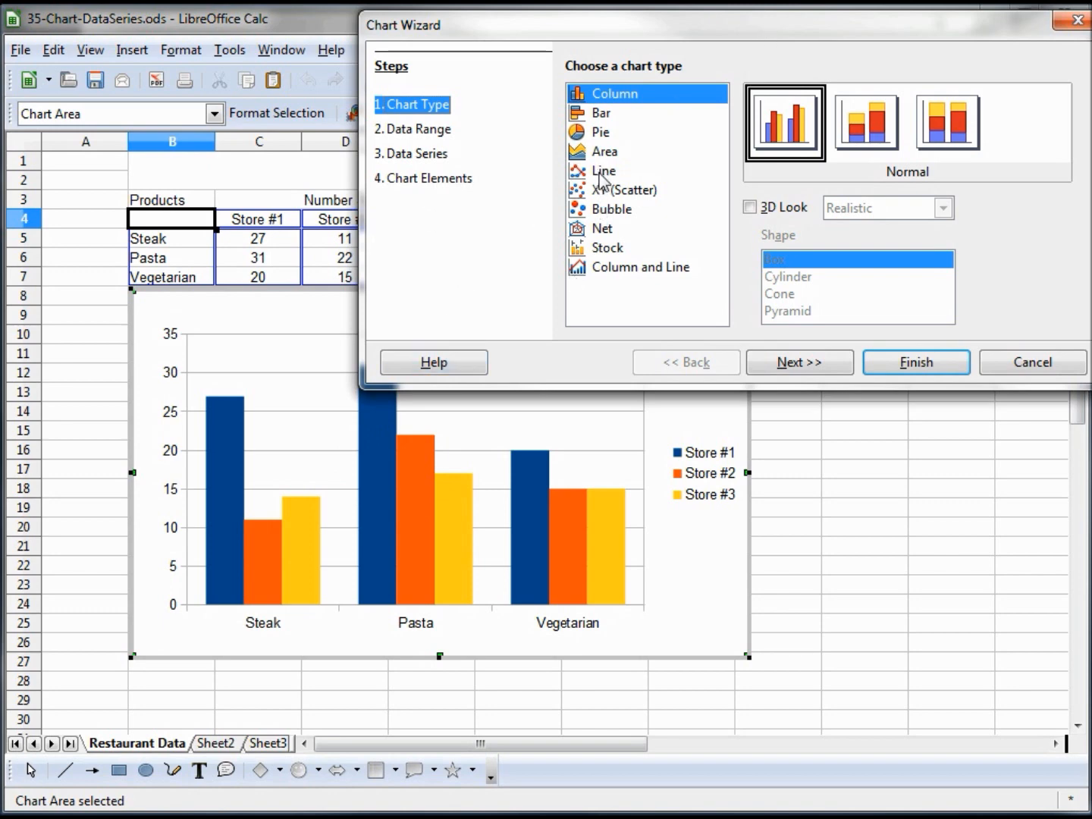
left_click(604, 170)
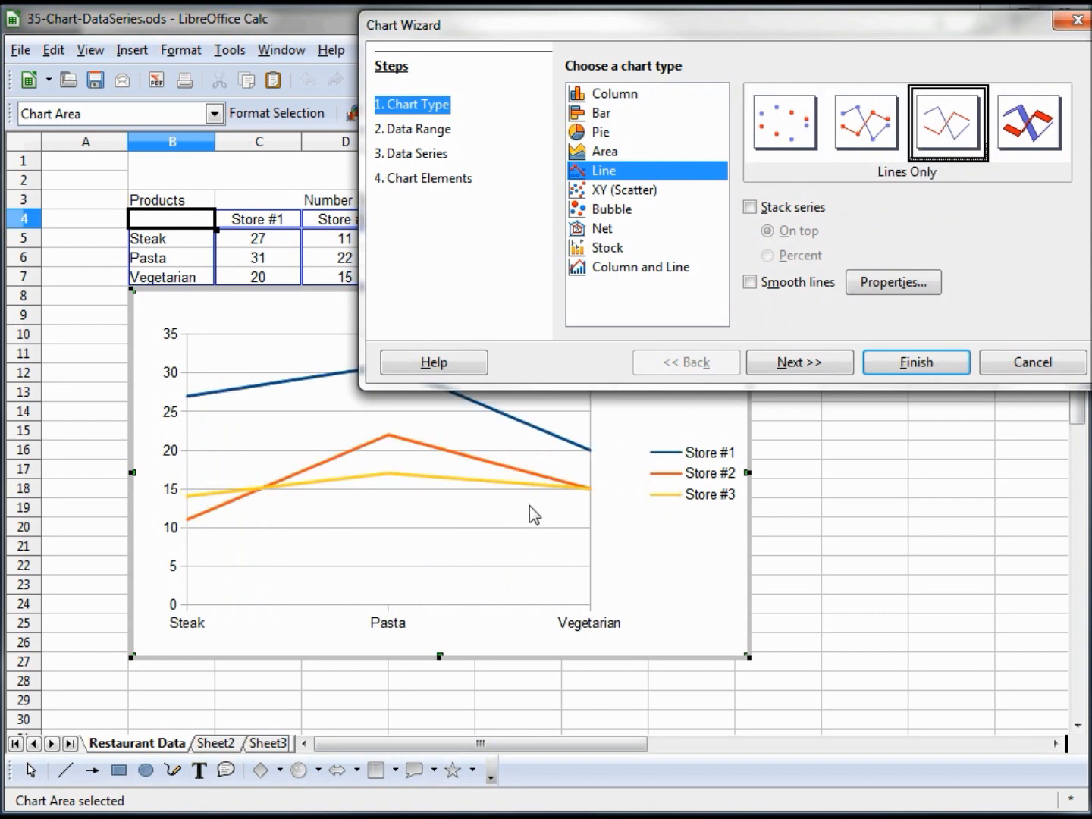
mouse_move(595, 486)
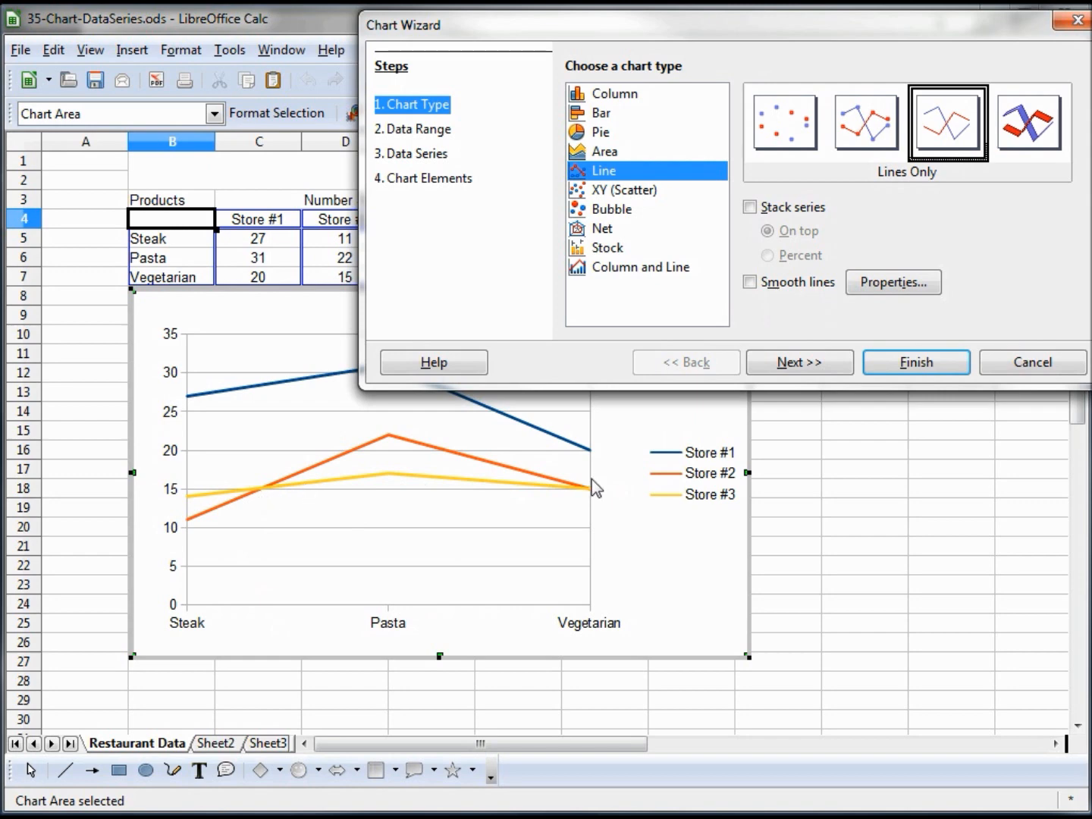
left_click(615, 93)
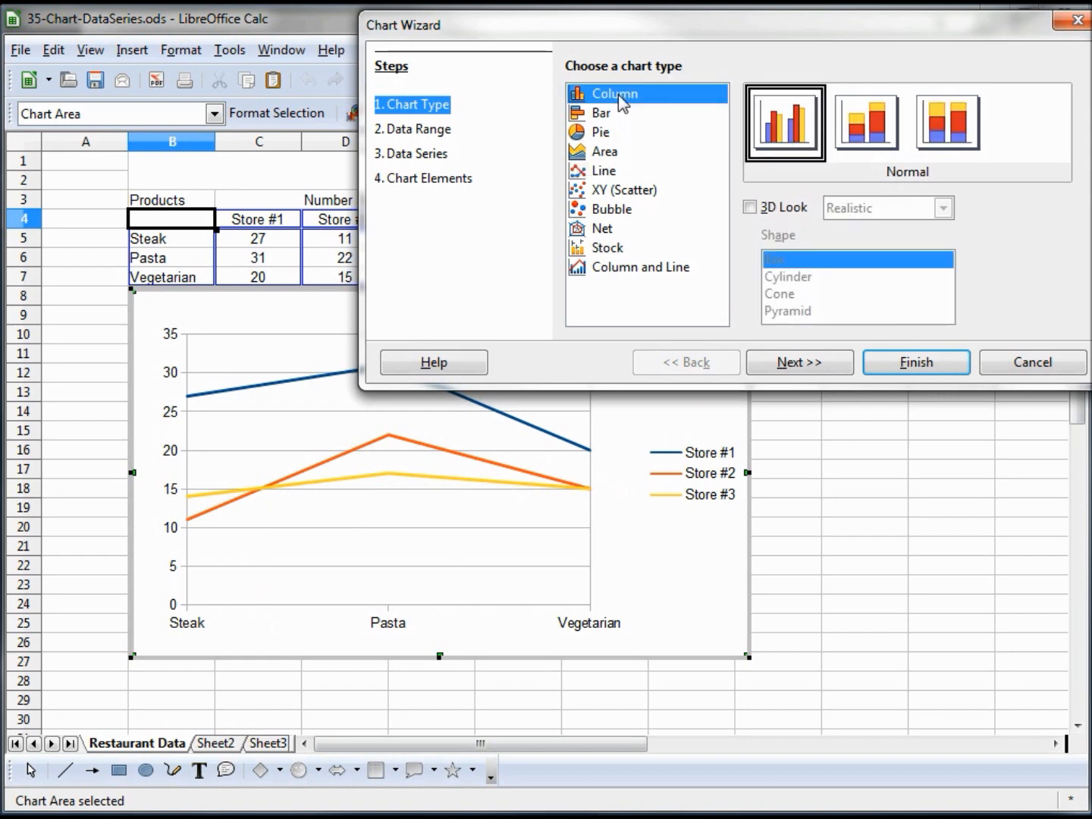
left_click(614, 93)
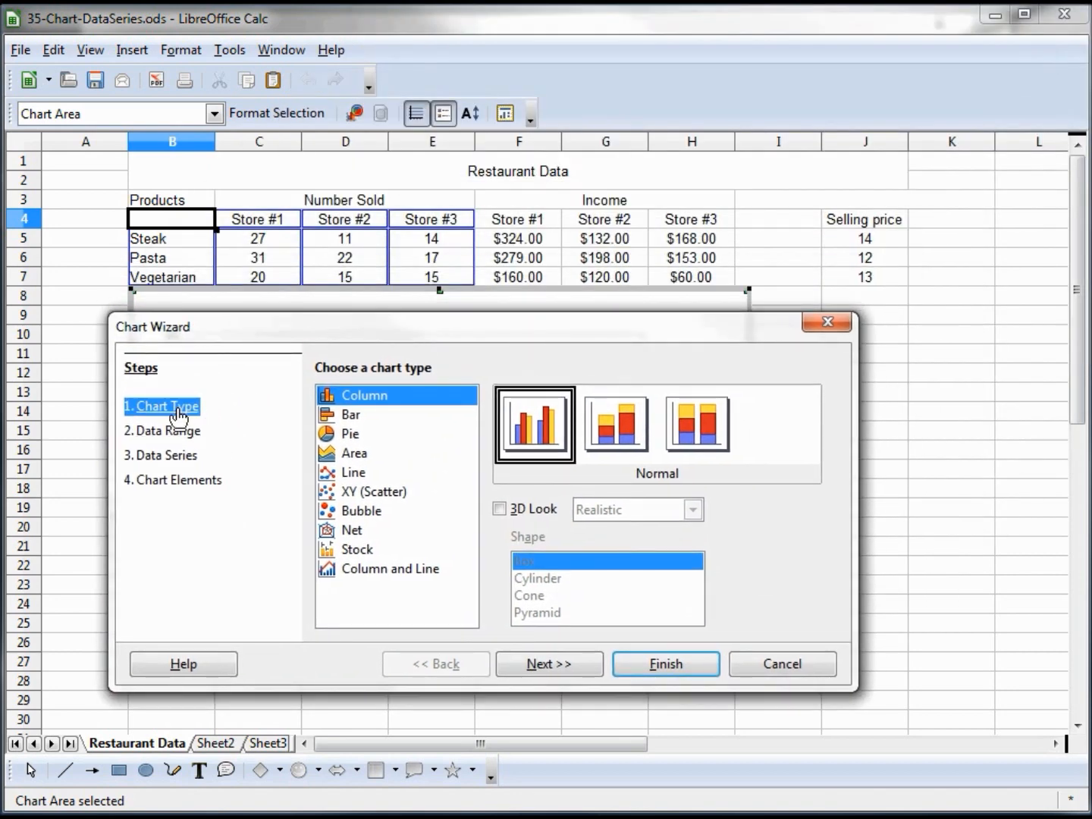
mouse_move(178, 439)
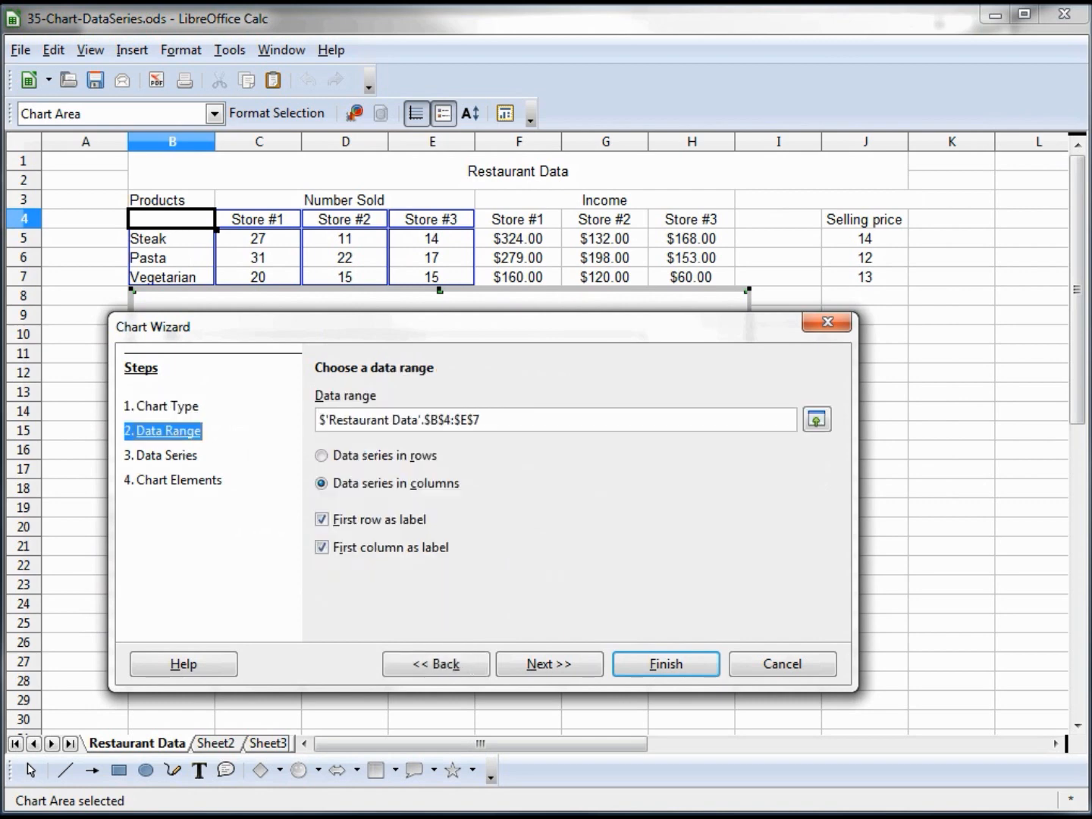
mouse_move(463, 442)
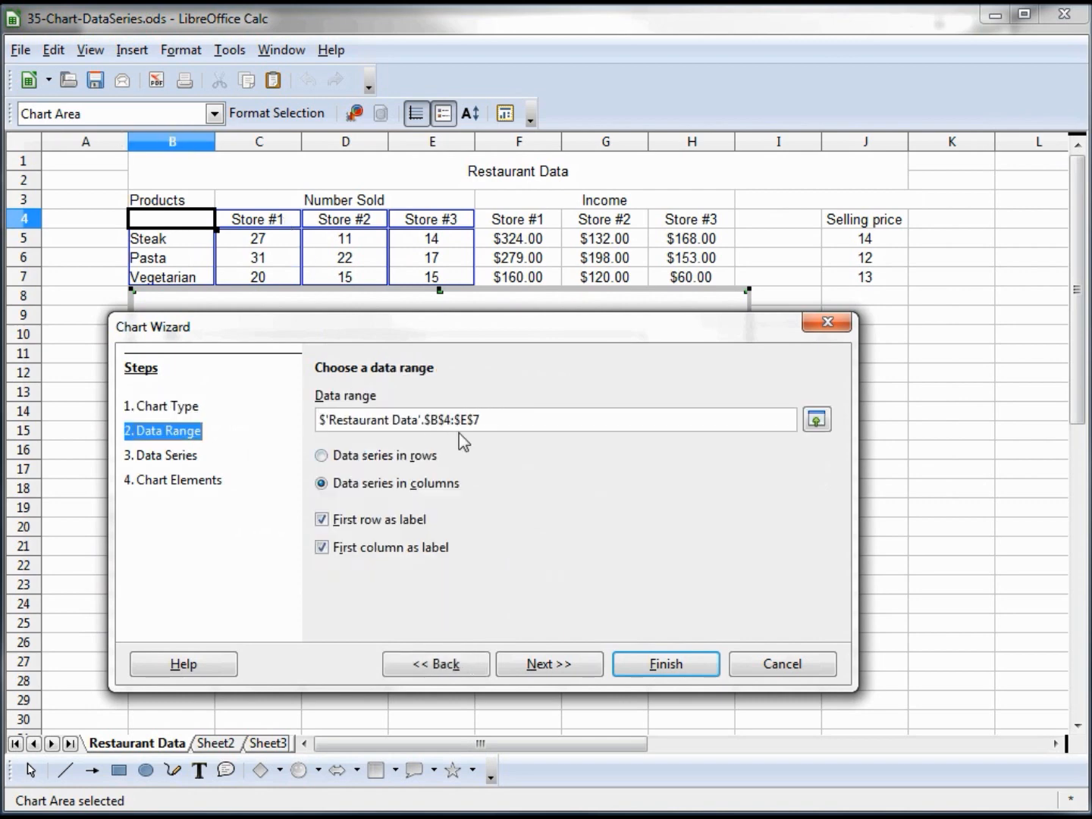
mouse_move(270, 288)
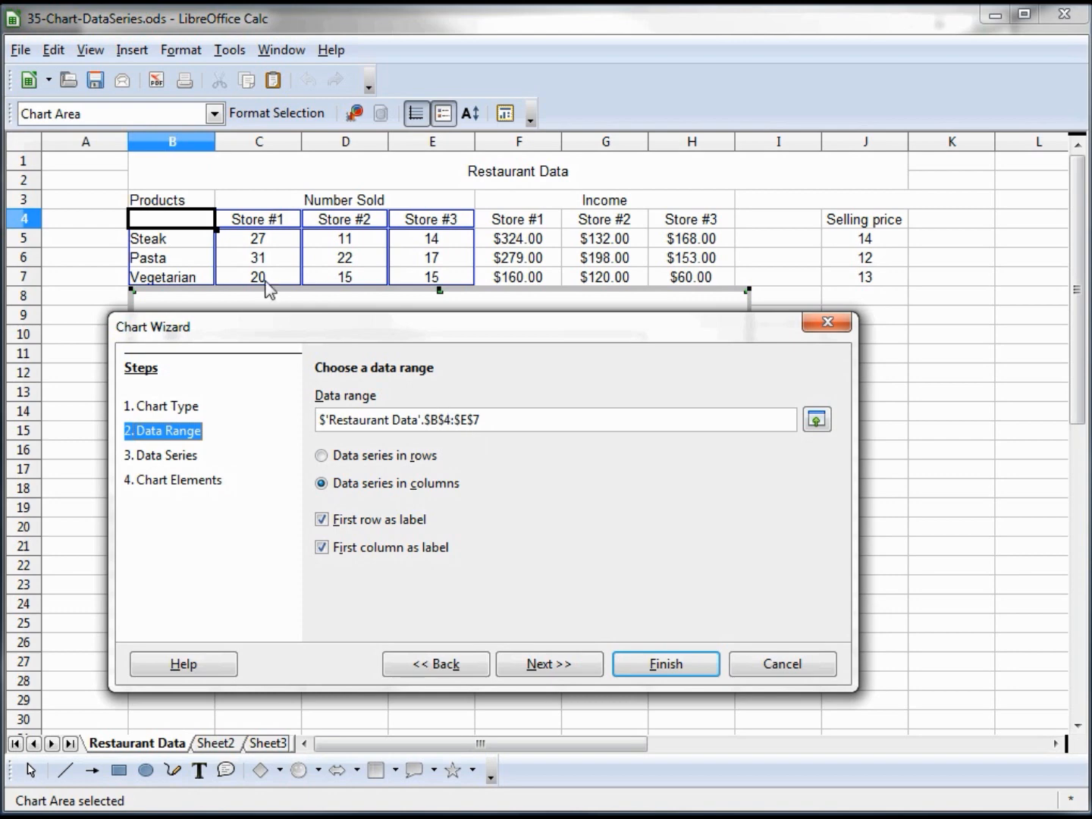
mouse_move(316, 590)
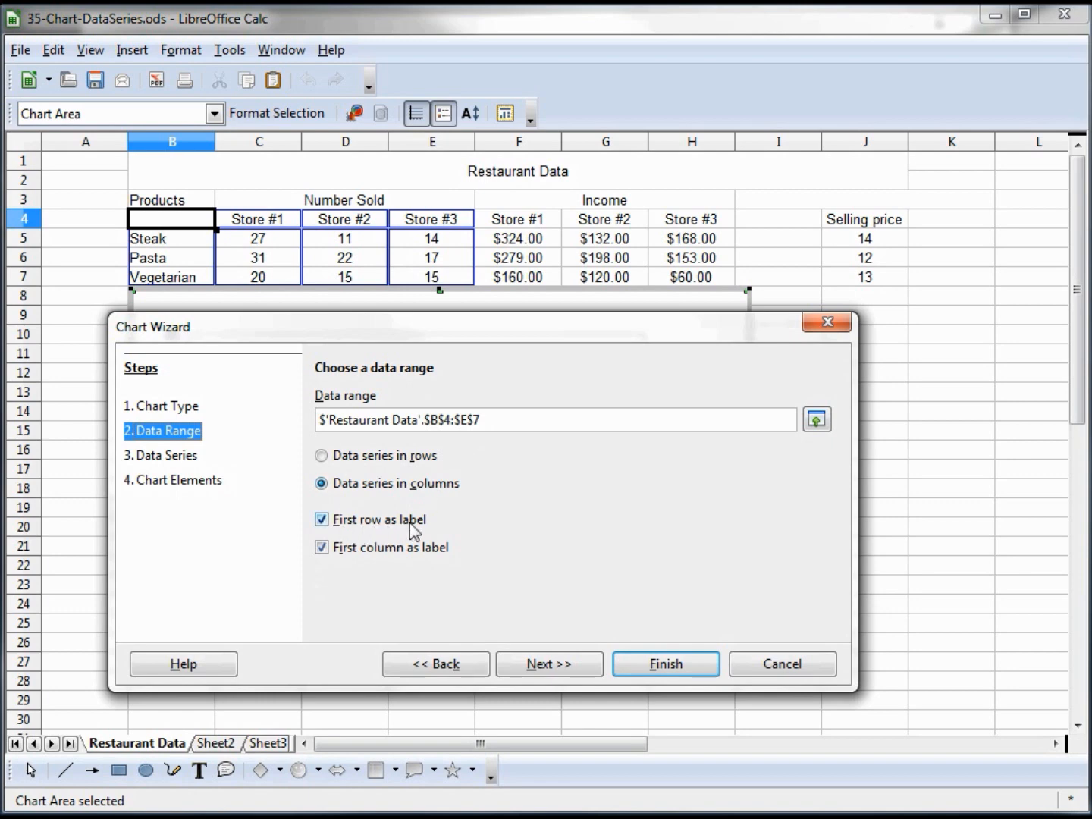
mouse_move(466, 564)
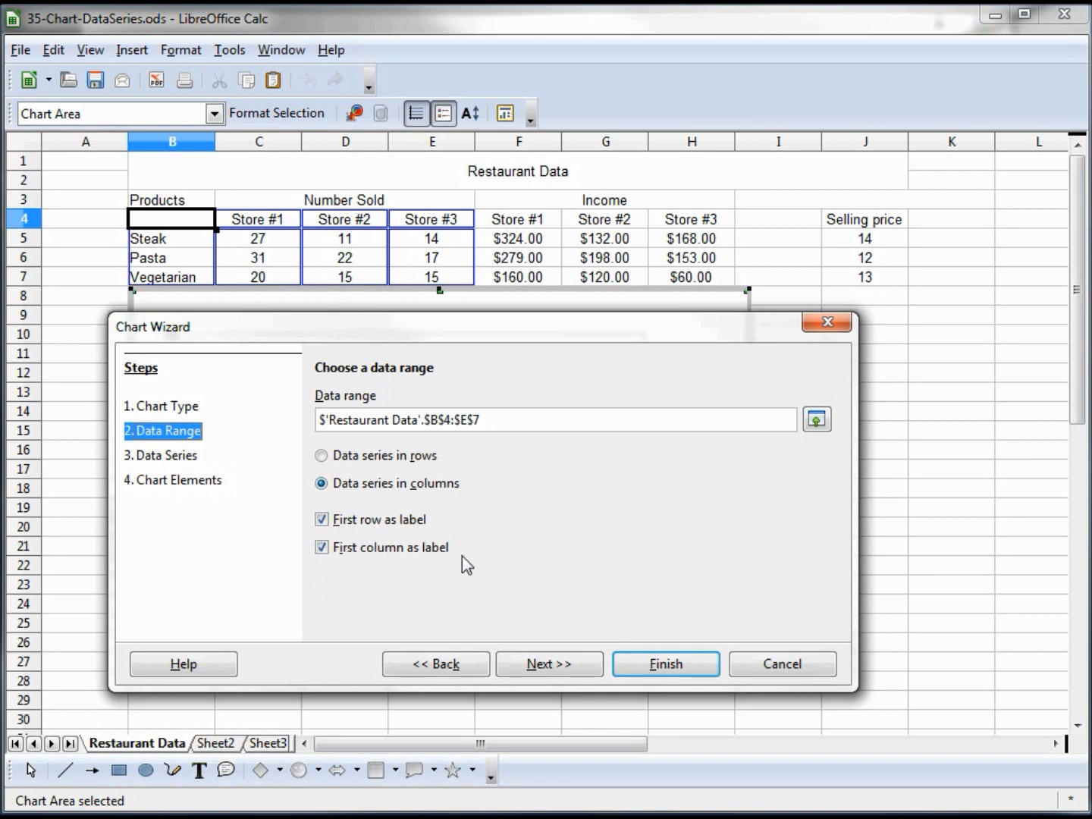
mouse_move(432, 558)
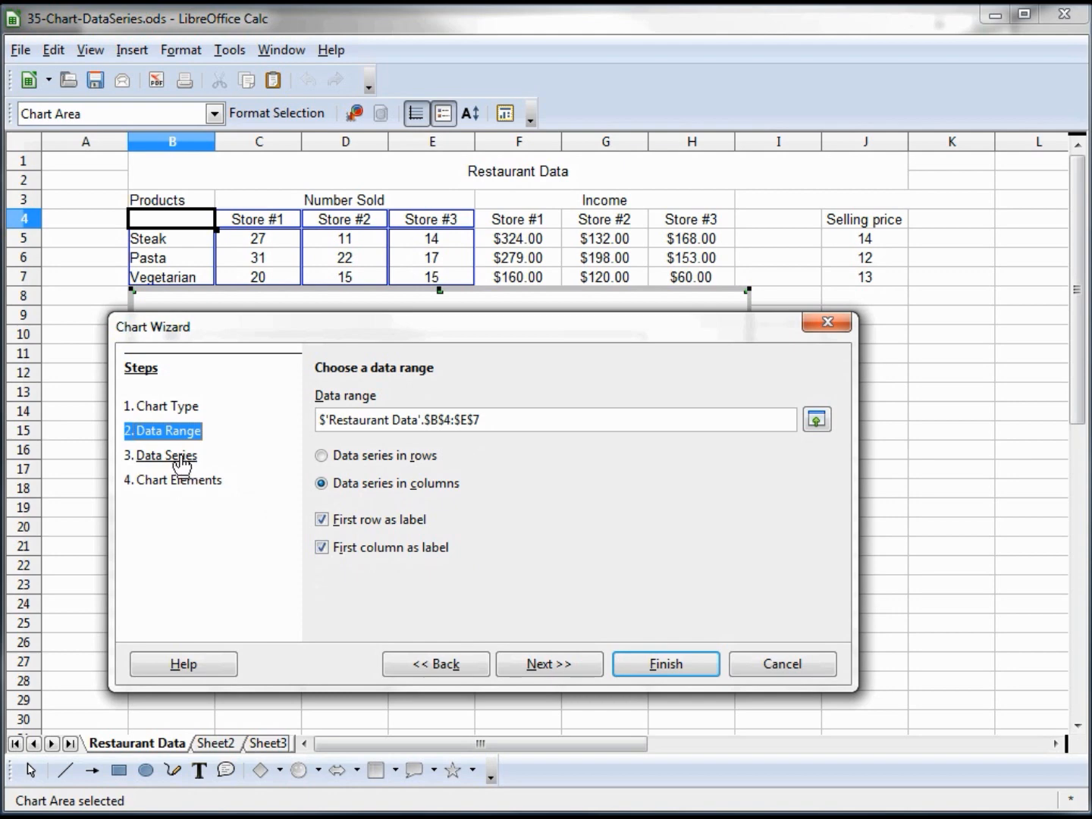
In Data Series, inspect the name and value ranges of Store #1, #2 and #3.
left_click(161, 455)
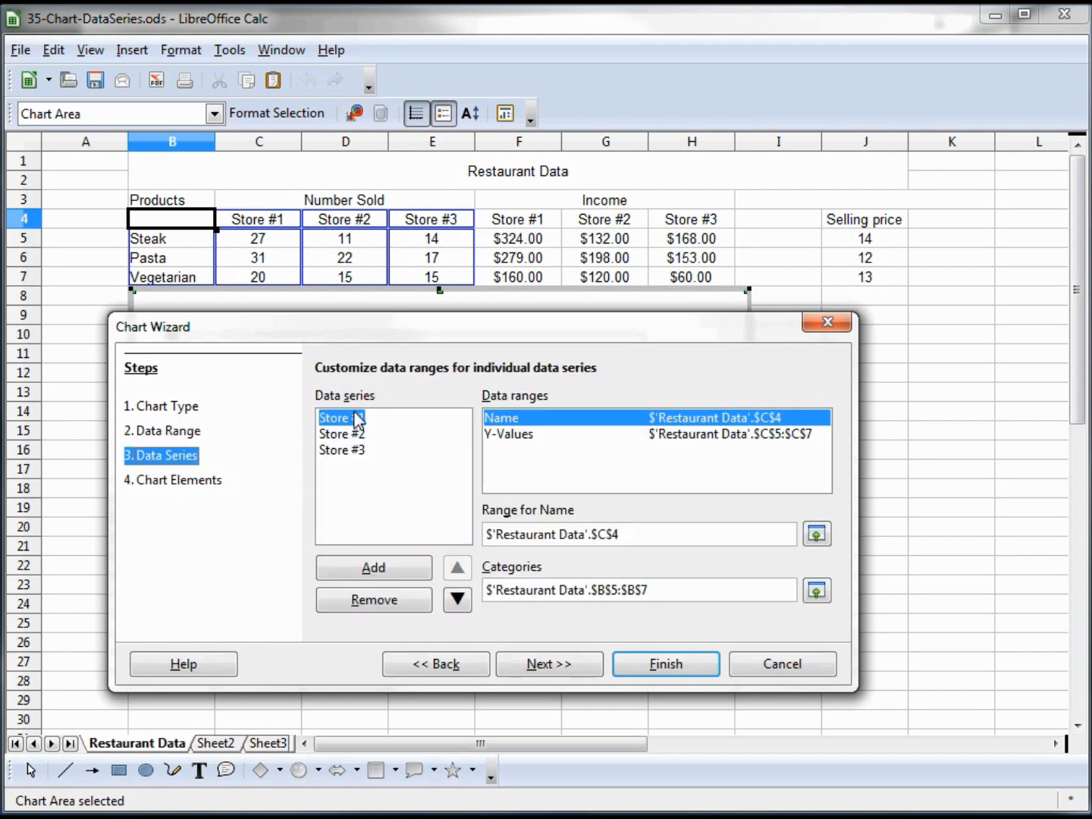
mouse_move(499, 411)
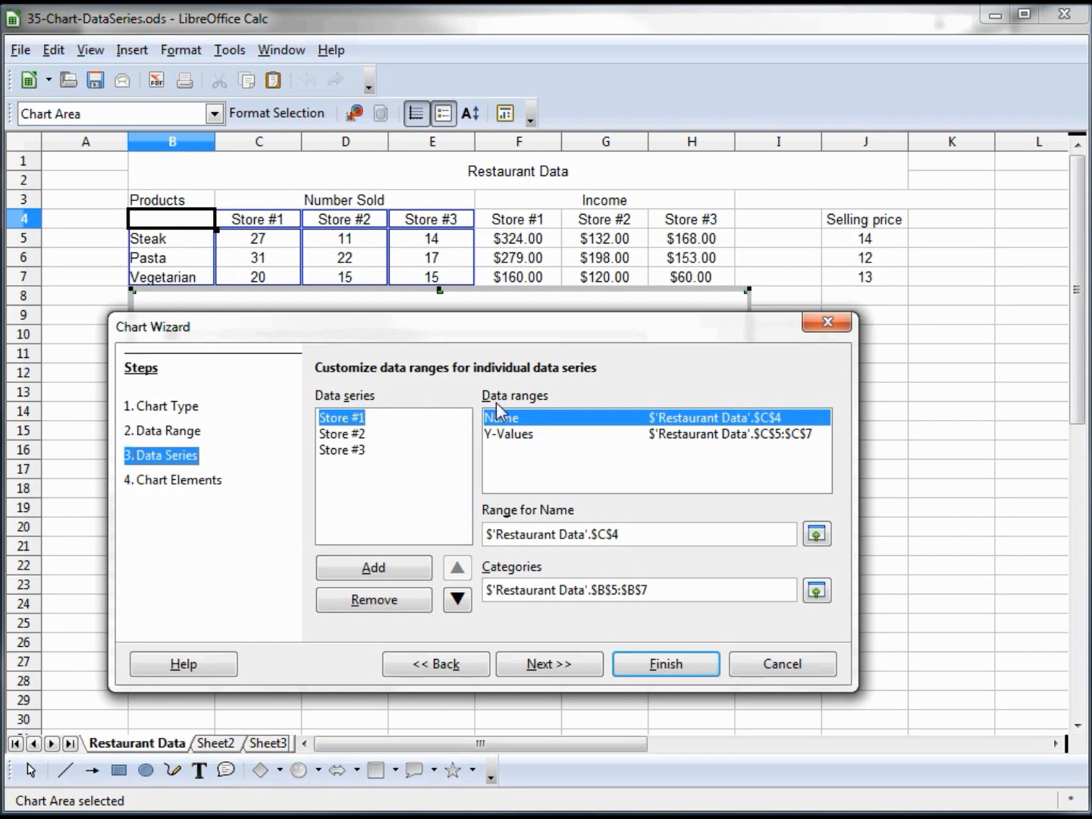
mouse_move(565, 521)
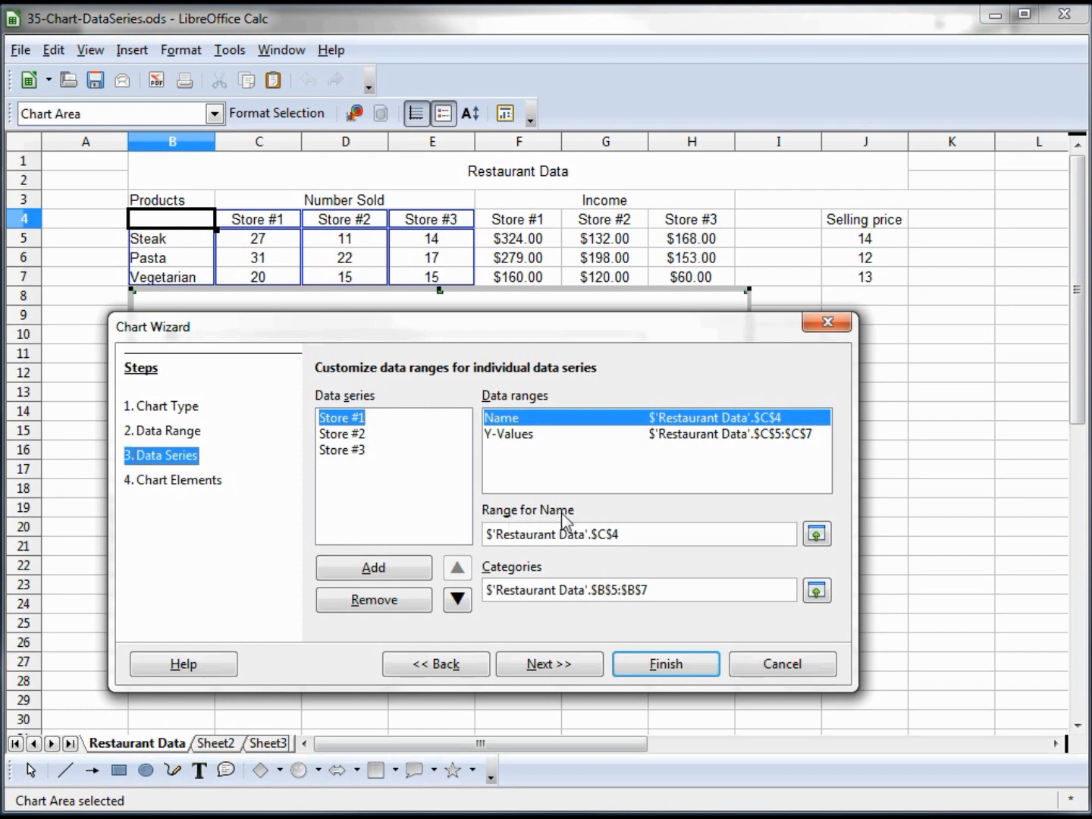
mouse_move(439, 540)
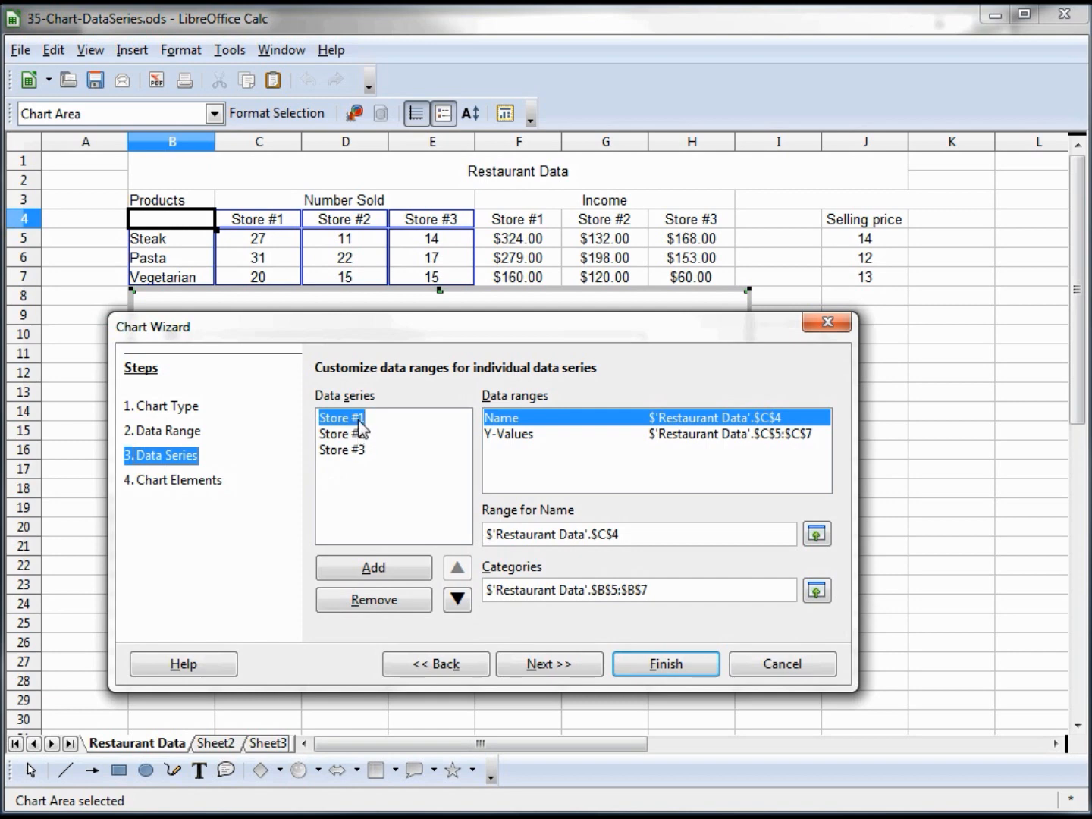
left_click(341, 449)
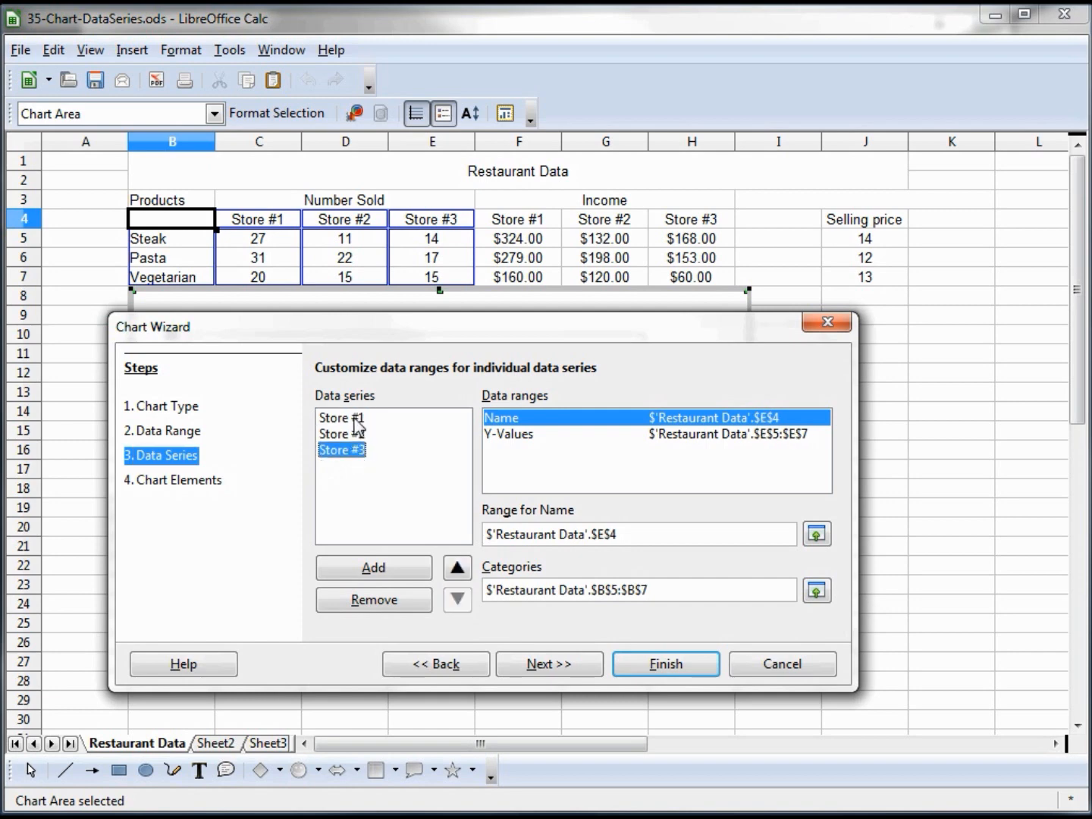
left_click(340, 418)
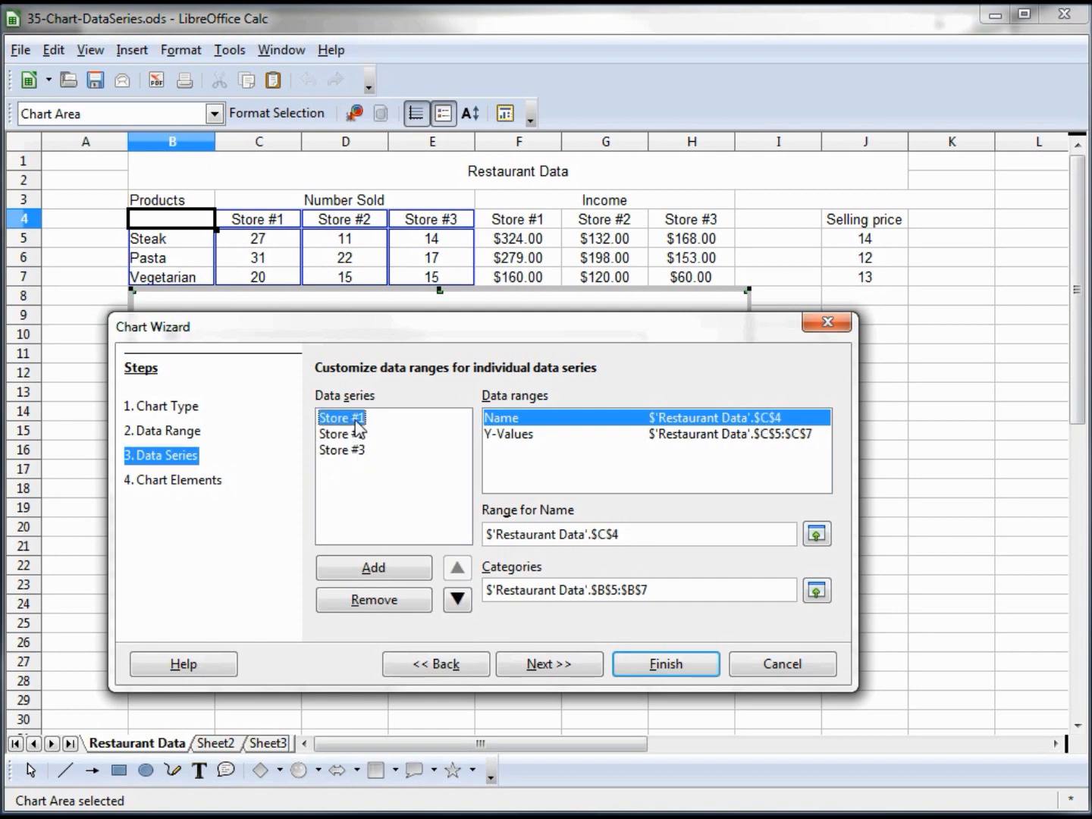
mouse_move(496, 458)
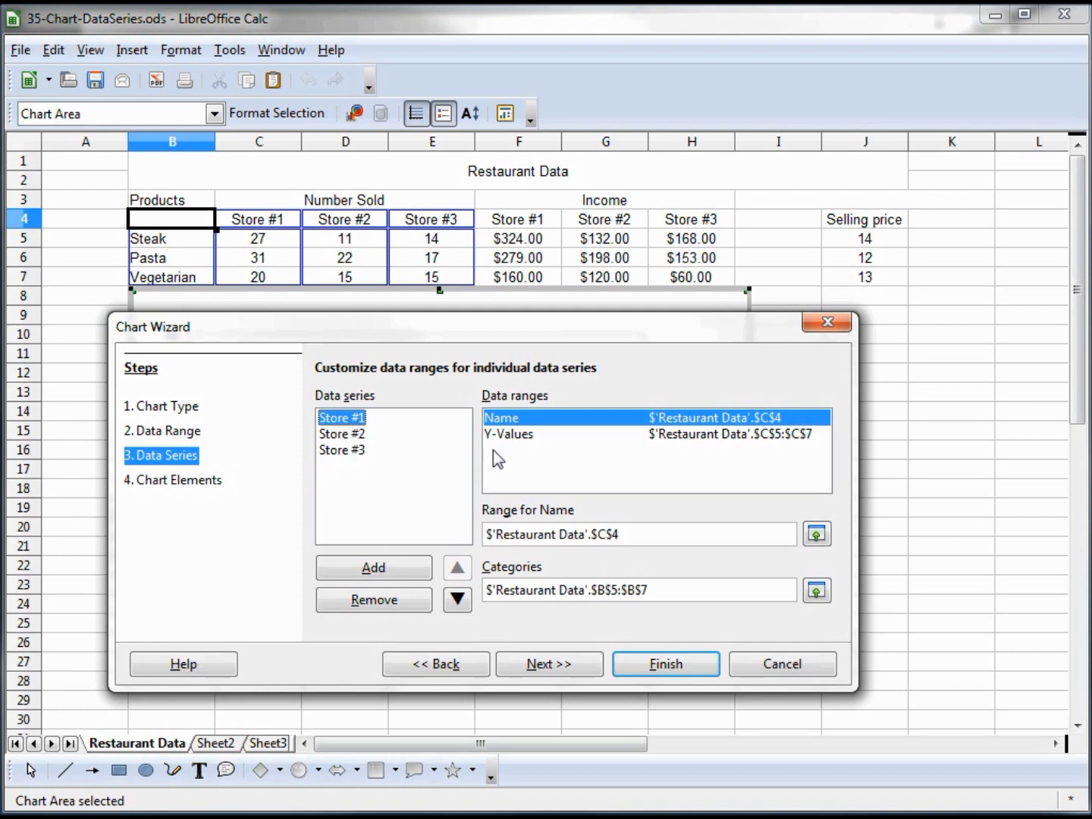
mouse_move(799, 445)
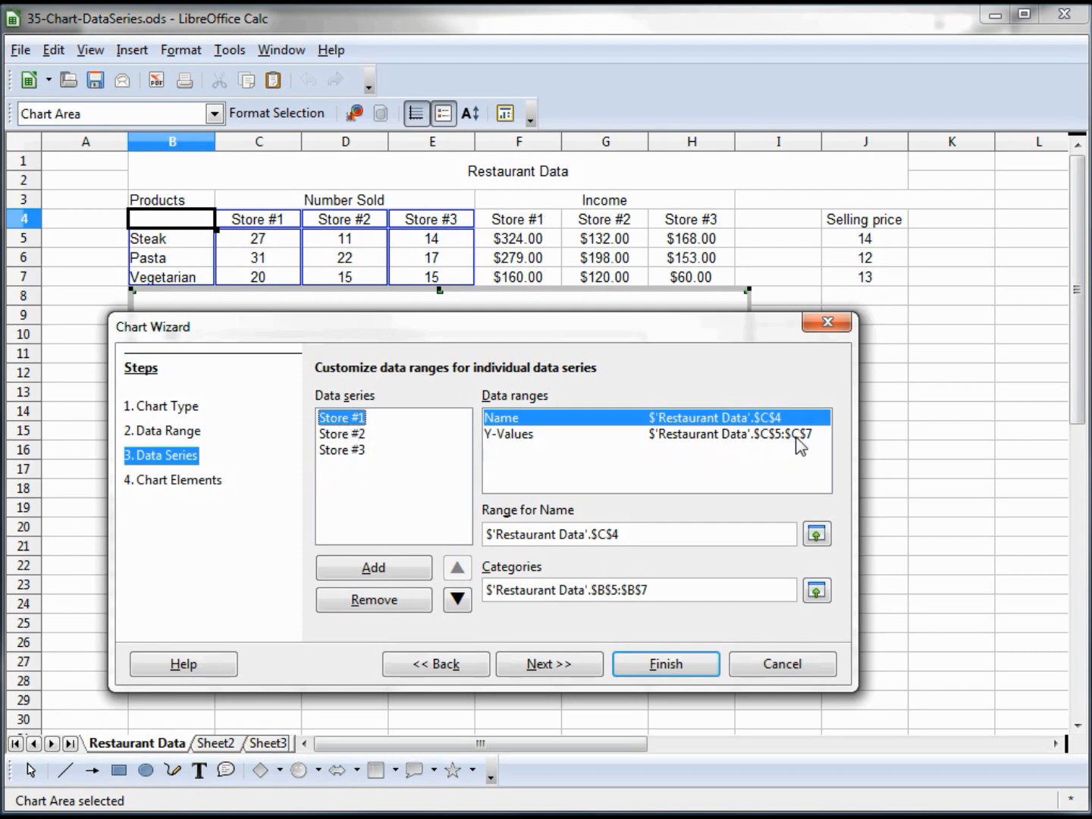
mouse_move(267, 226)
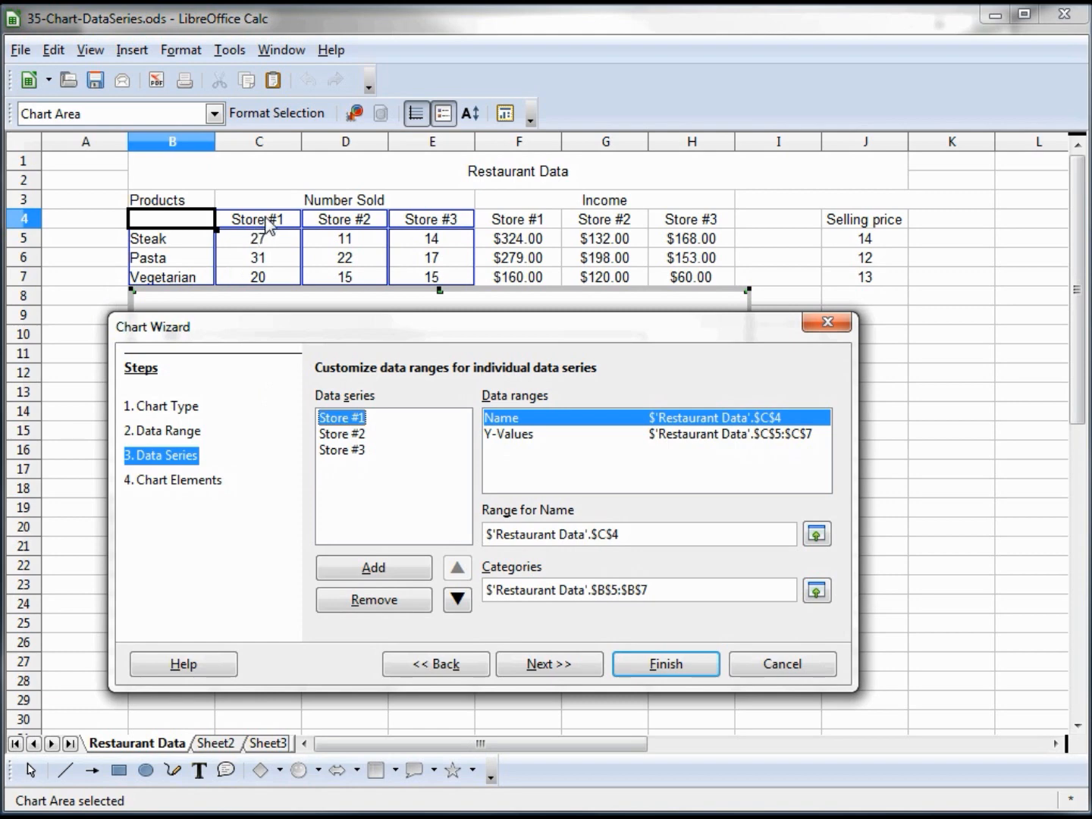
mouse_move(258, 238)
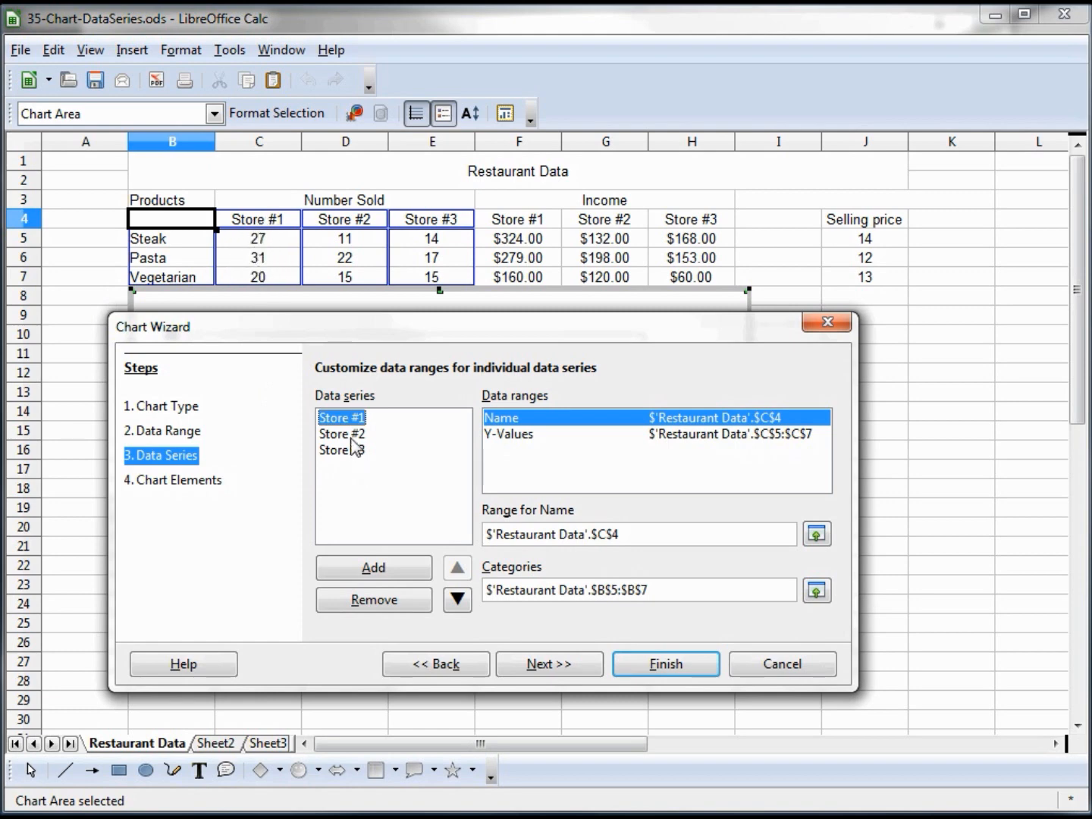
left_click(341, 433)
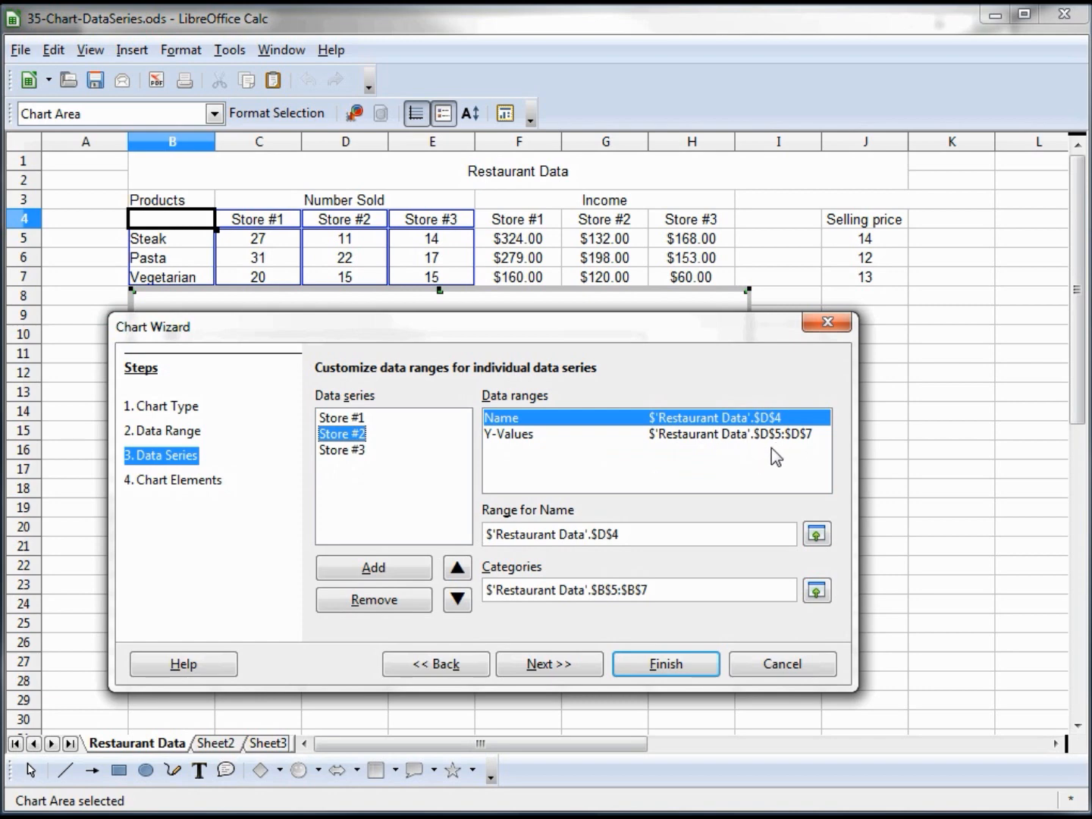
mouse_move(354, 284)
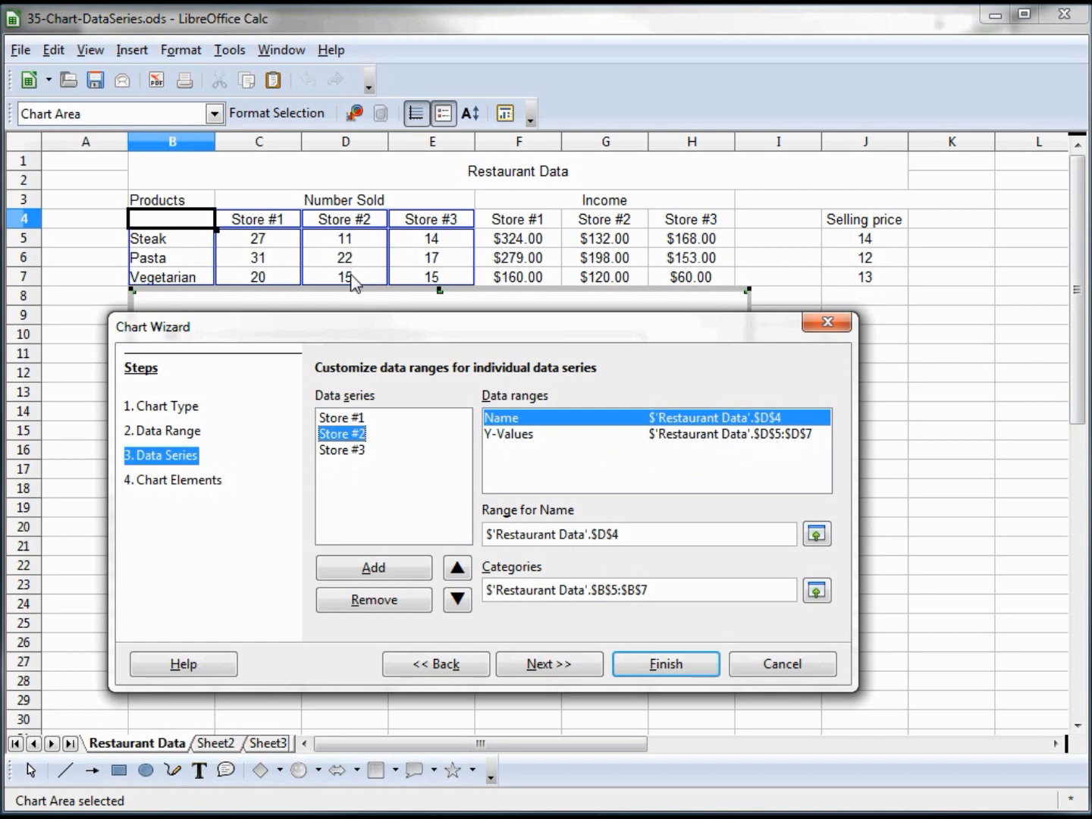
mouse_move(610, 557)
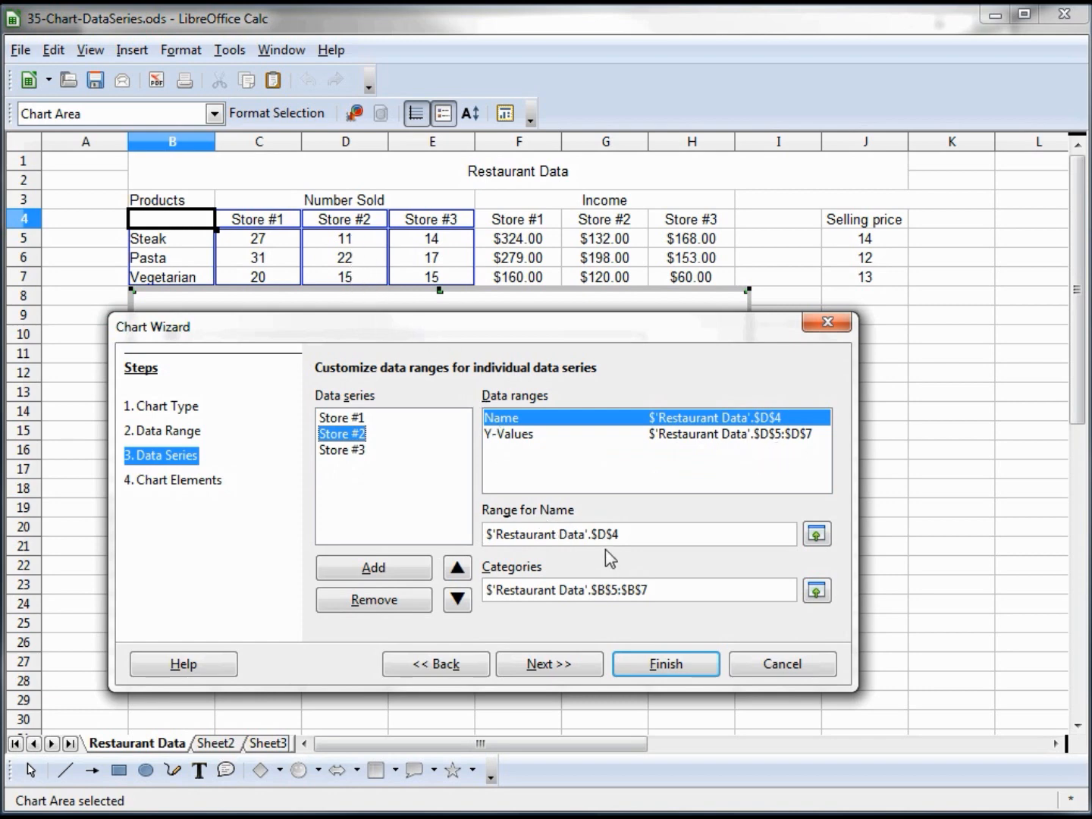
mouse_move(351, 222)
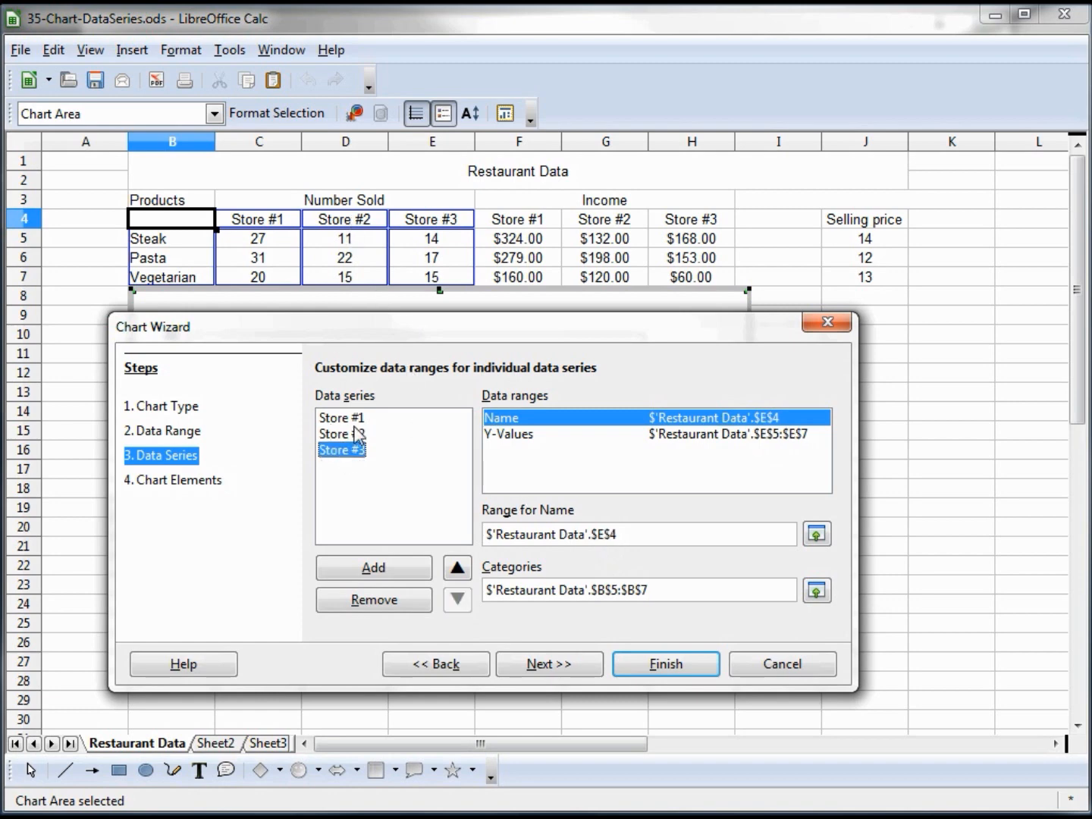
mouse_move(458, 255)
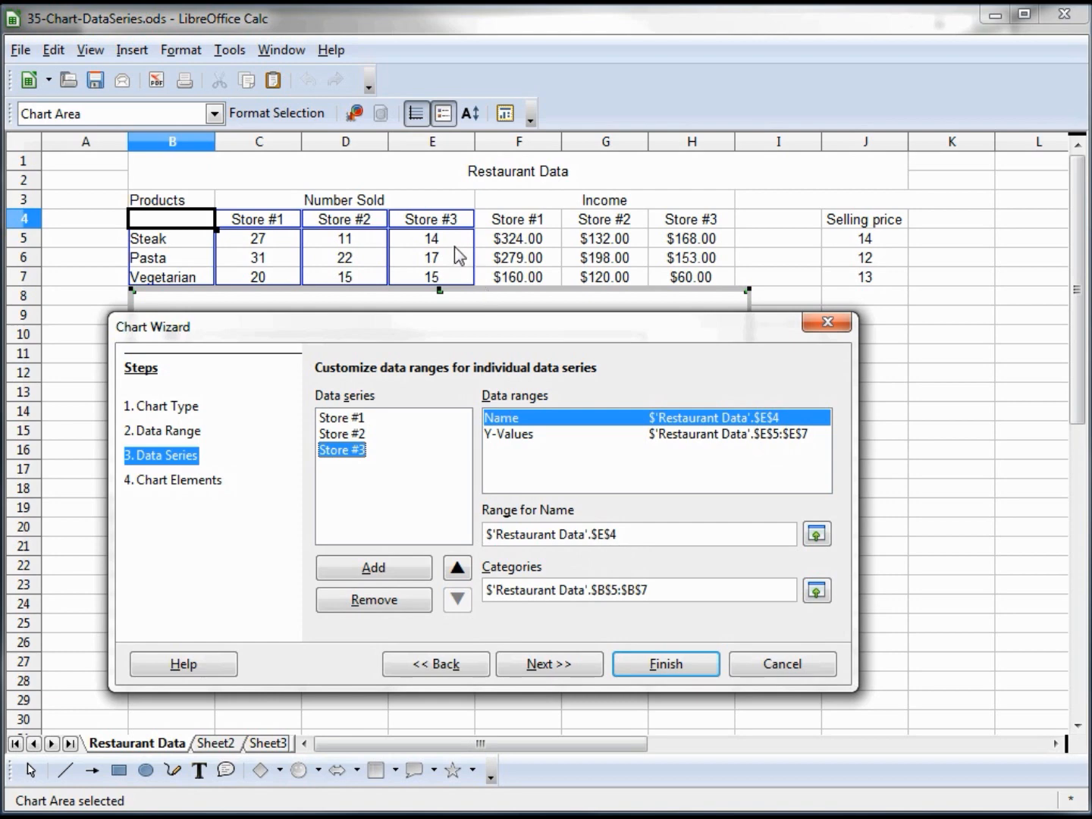
mouse_move(528, 438)
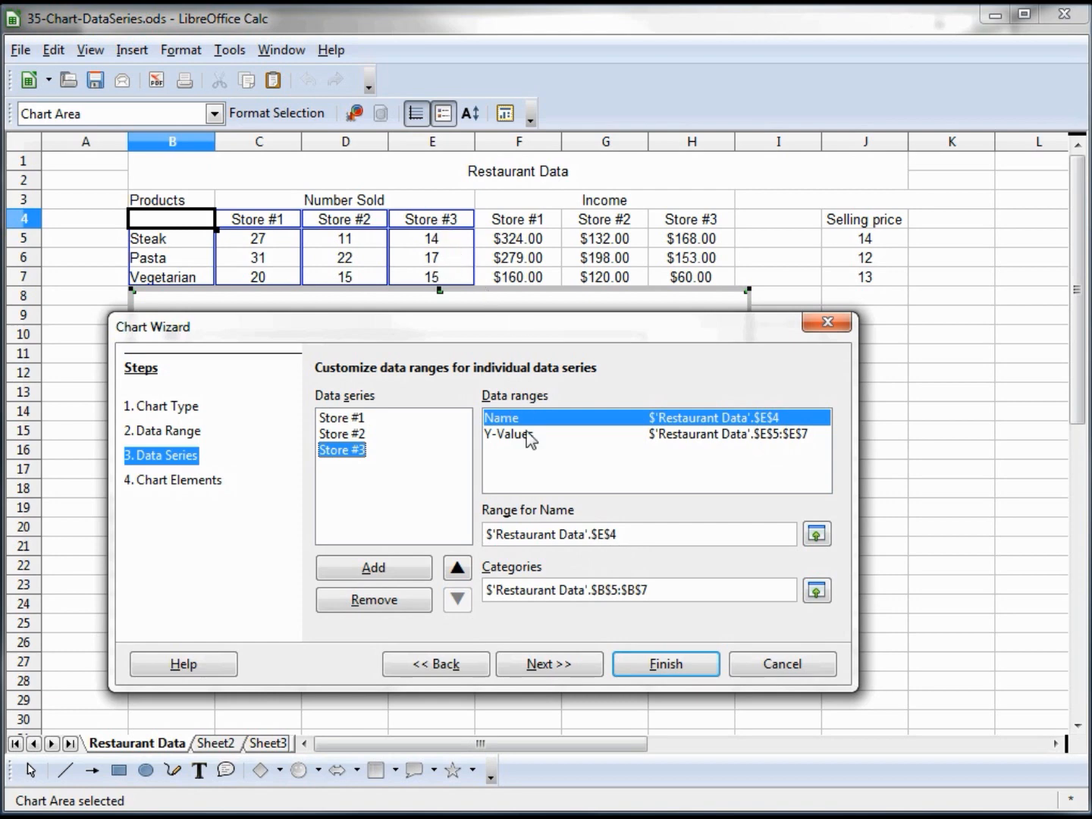
mouse_move(439, 254)
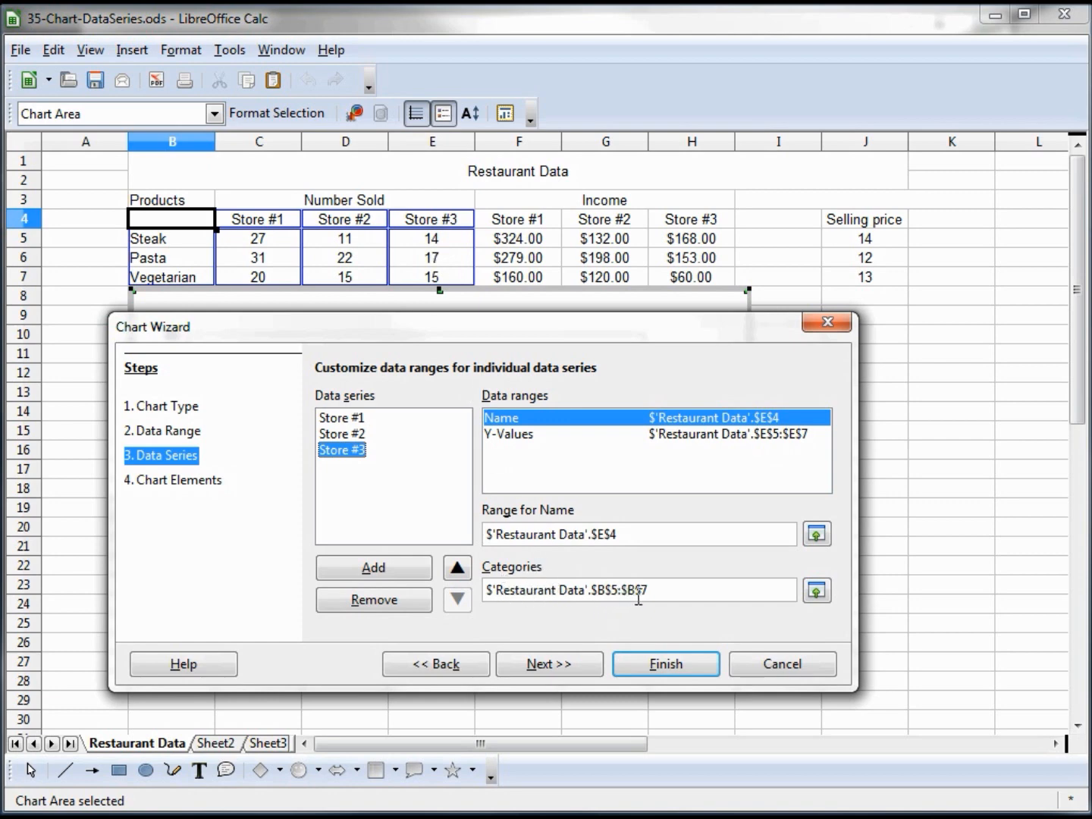
mouse_move(148, 266)
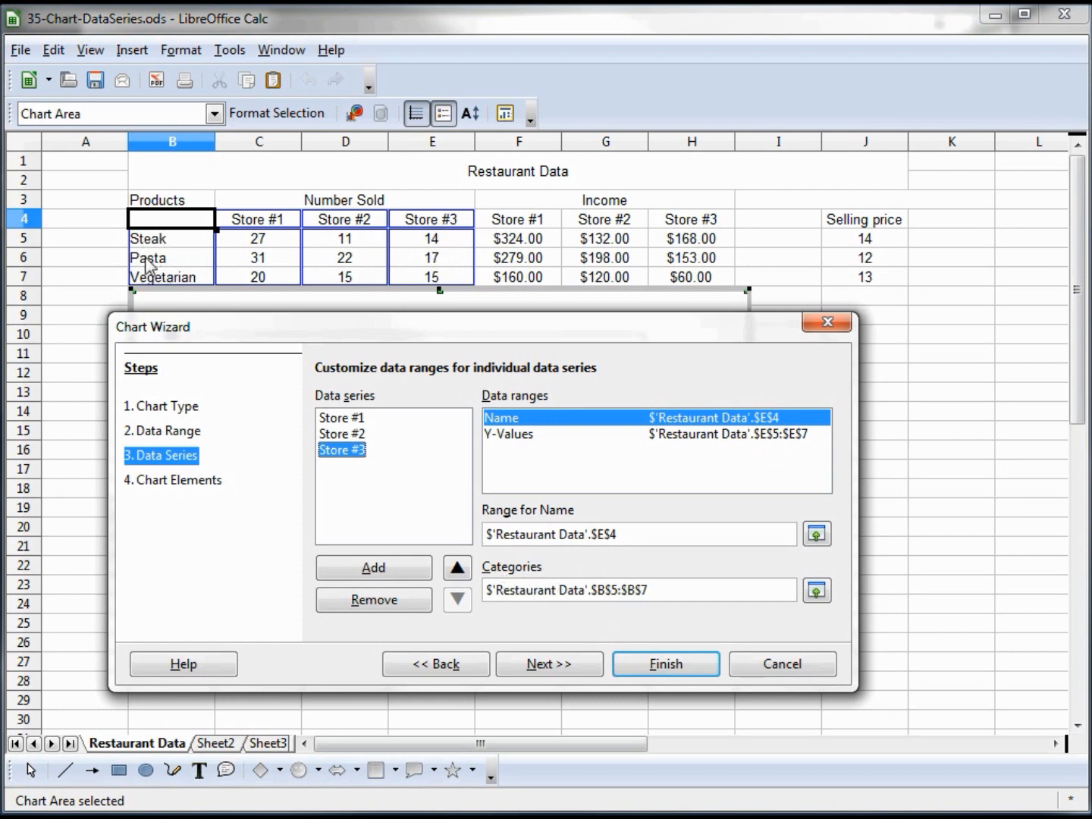
left_click(342, 433)
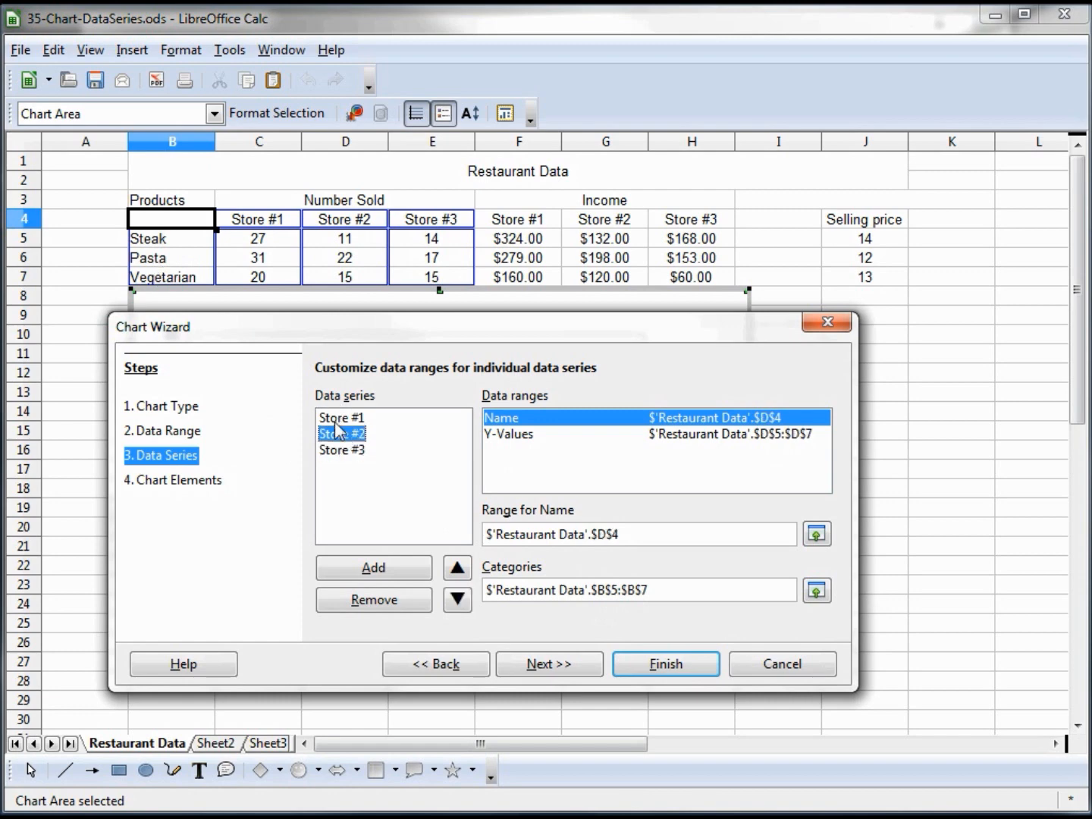
mouse_move(172, 261)
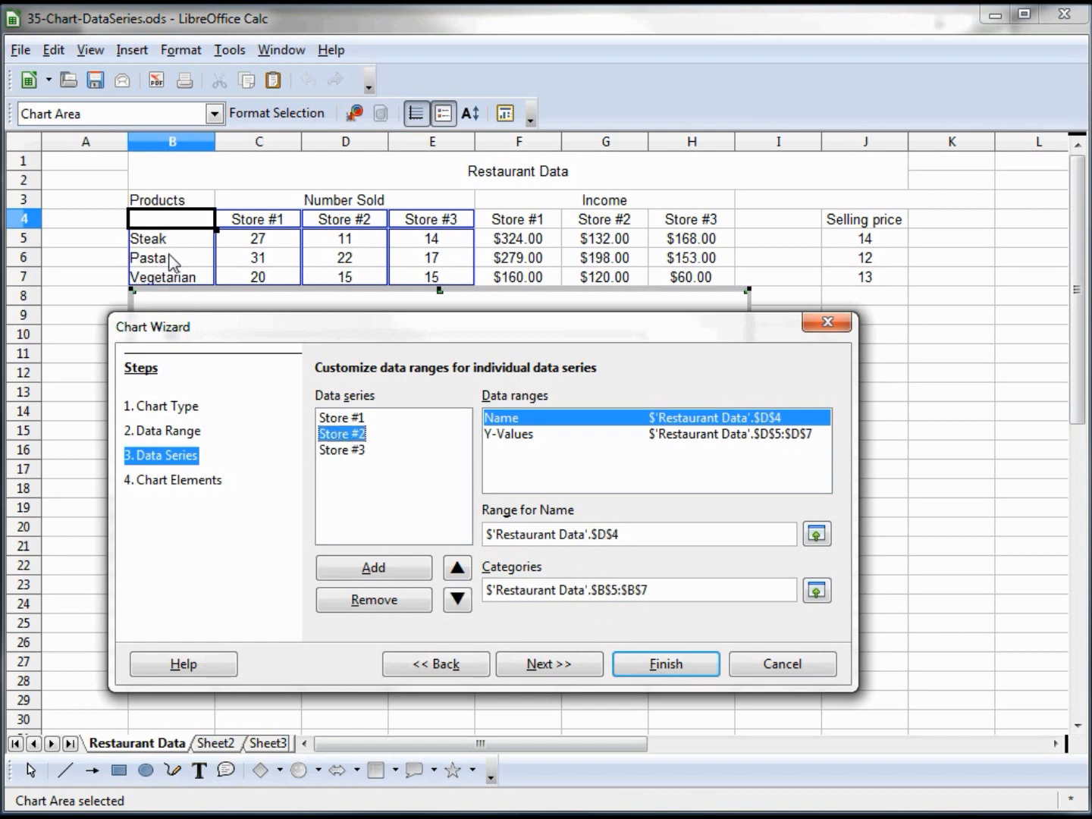
mouse_move(208, 470)
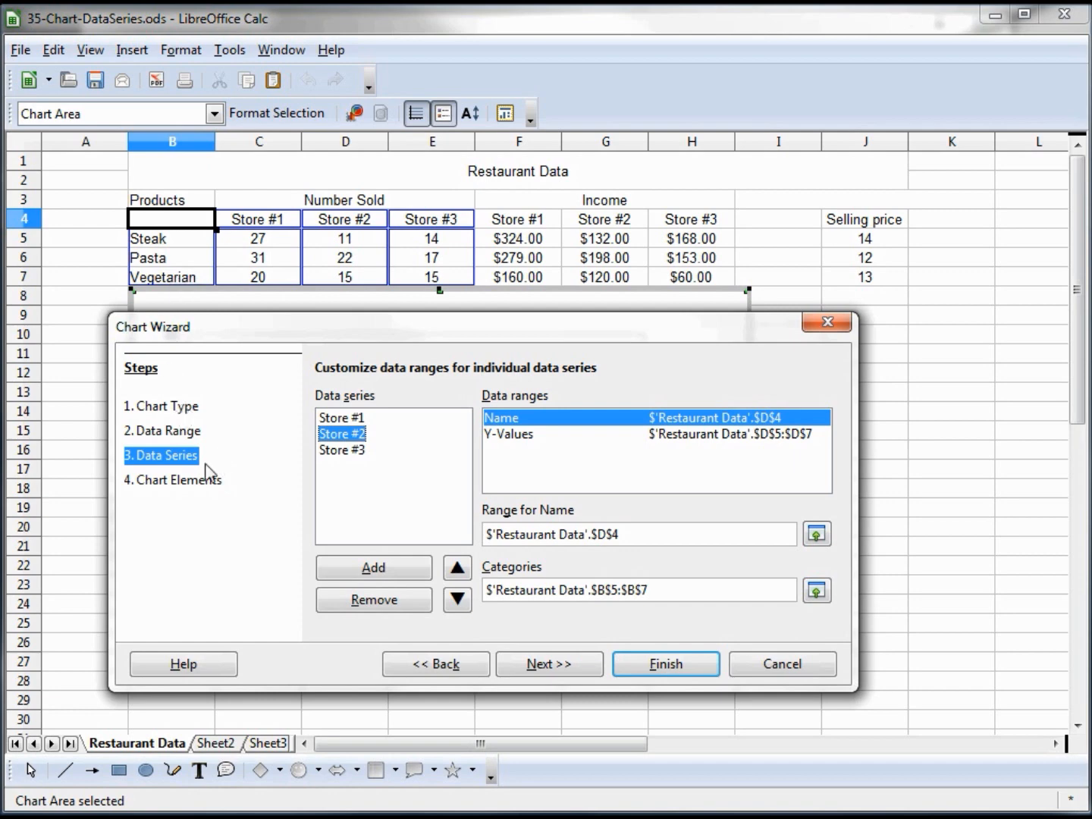
mouse_move(168, 440)
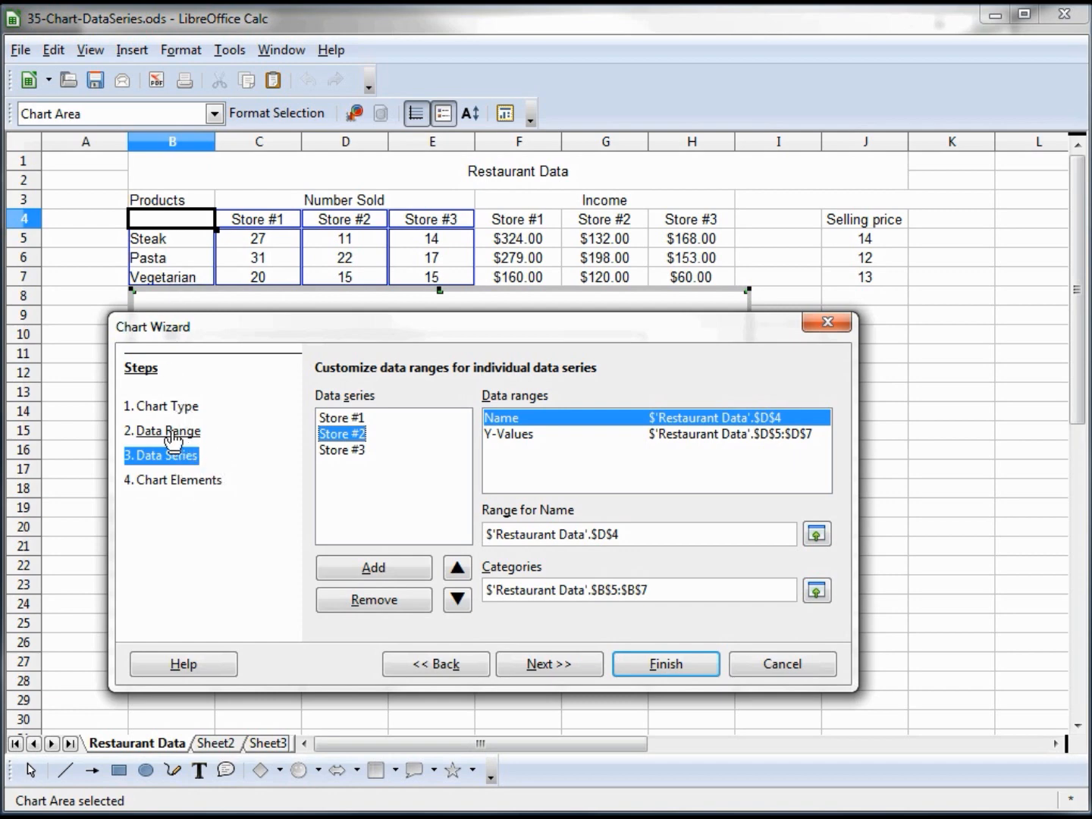
Switch data series to rows, making Steak, Pasta and Vegetarian the series, and review their ranges.
left_click(168, 431)
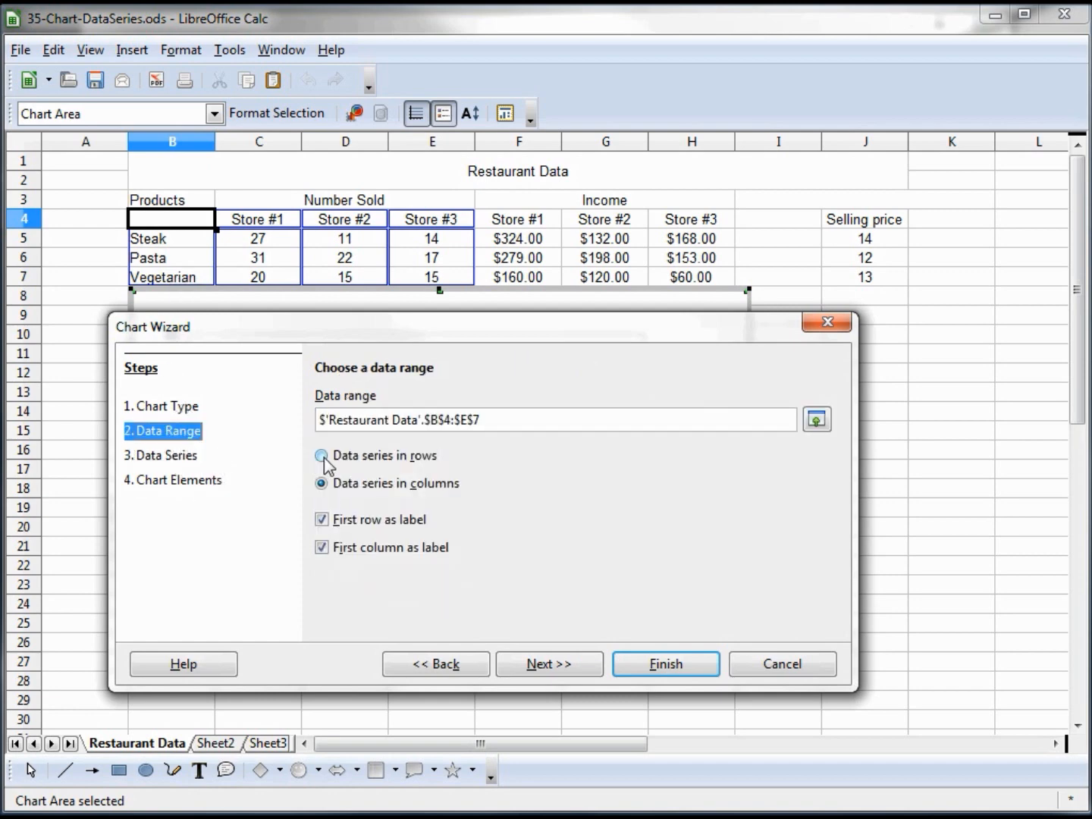
left_click(322, 457)
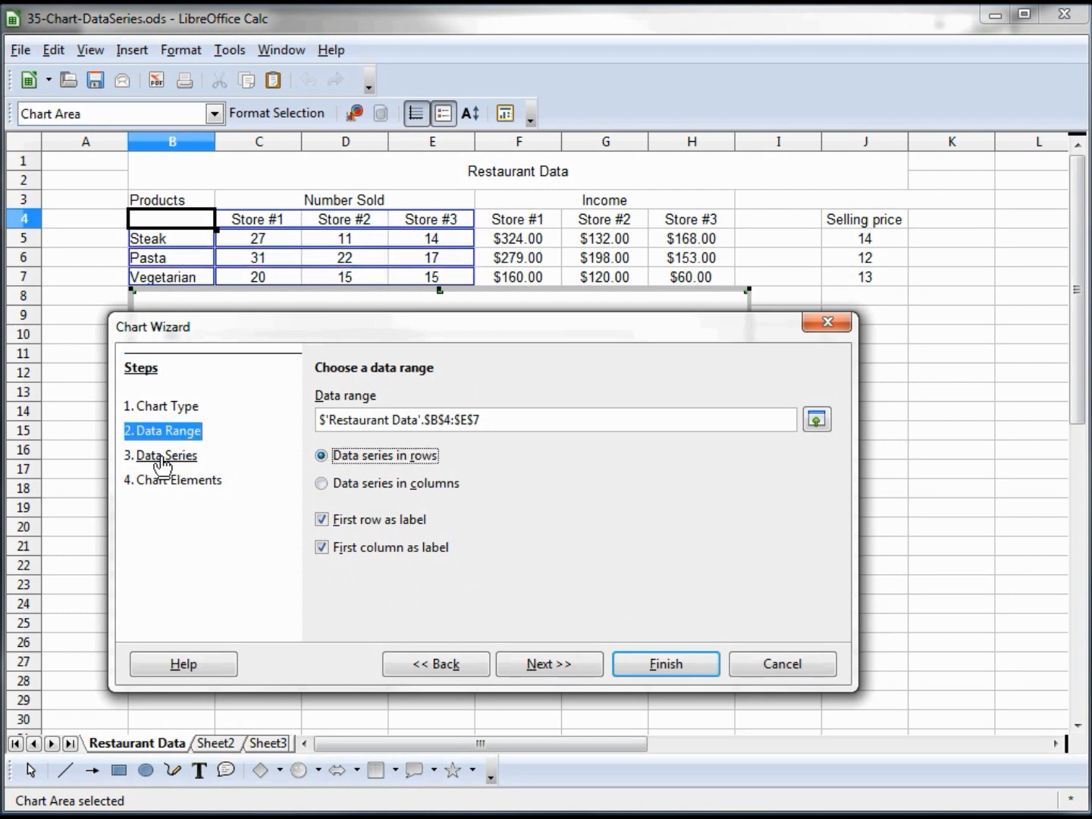
left_click(167, 454)
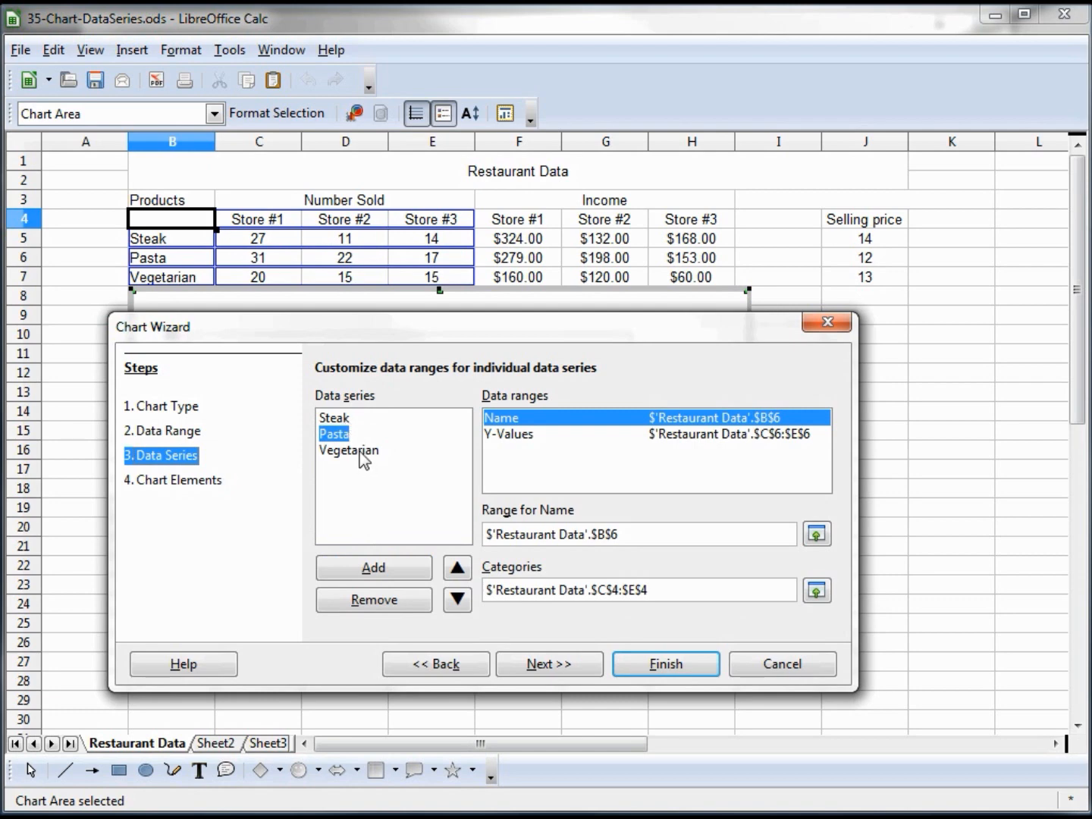
mouse_move(599, 444)
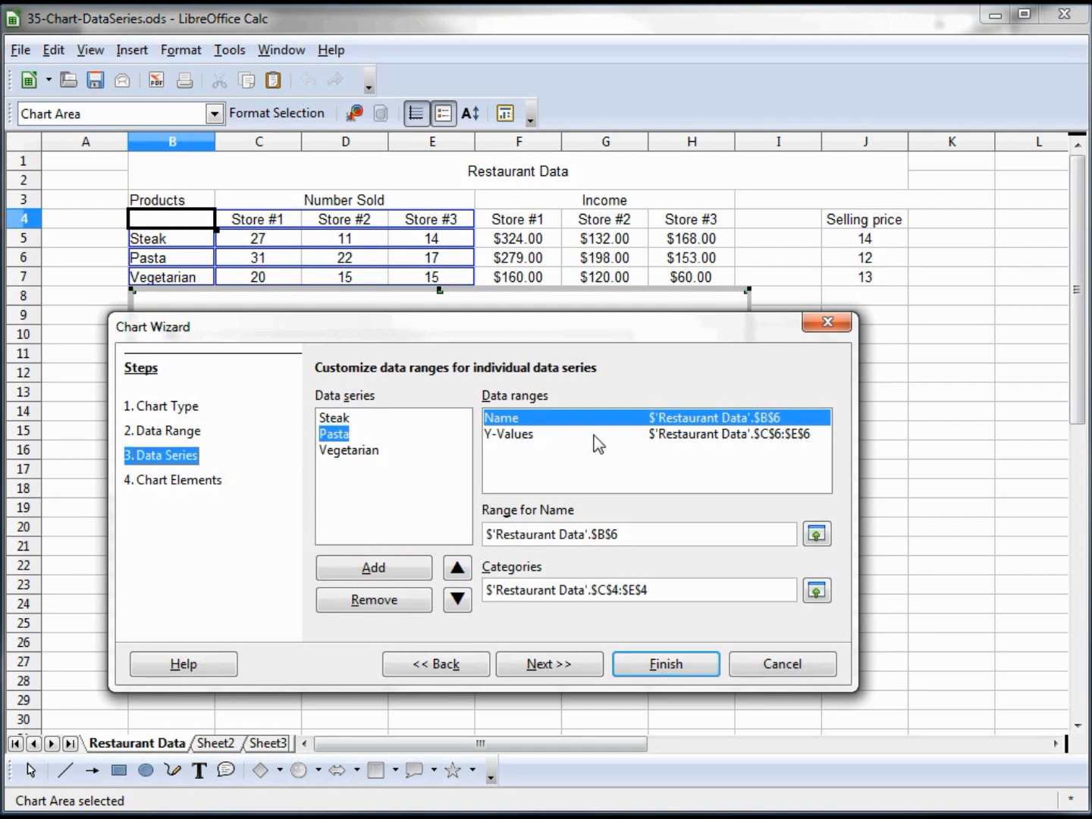
mouse_move(247, 280)
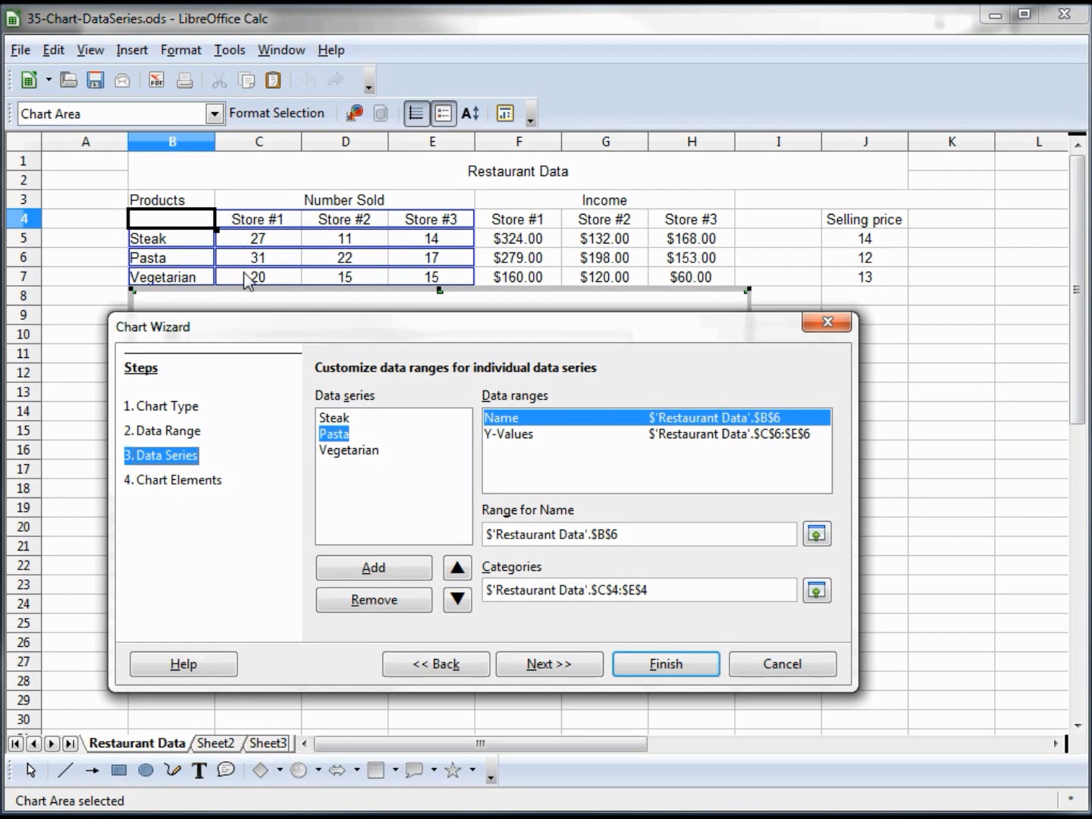
mouse_move(304, 421)
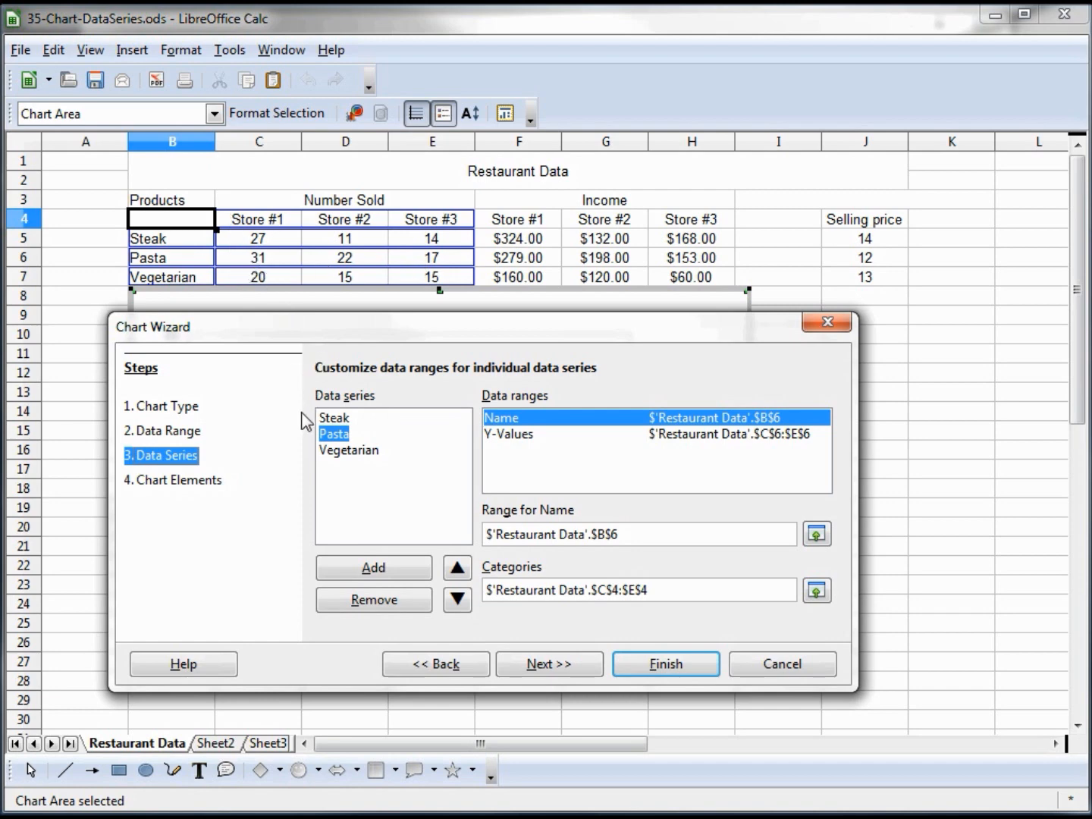
mouse_move(312, 484)
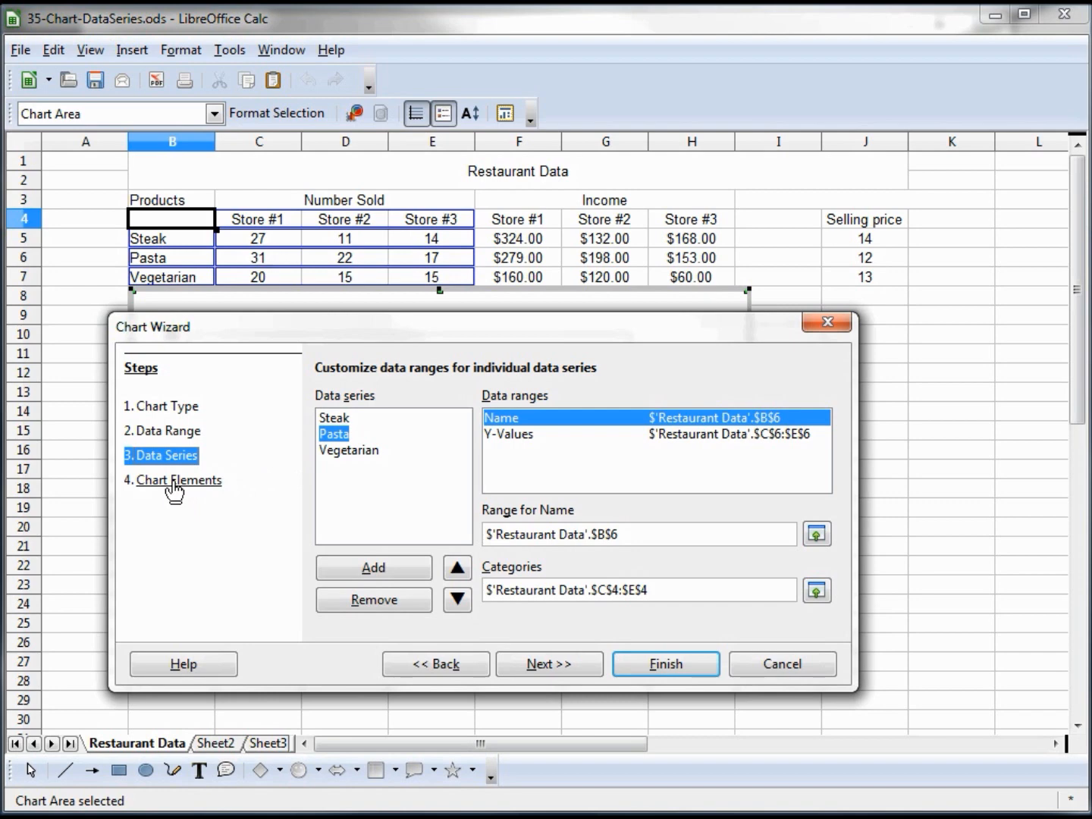
In Chart Elements, enter title 'Restaurant Chart' and Y axis label 'Number Sold'.
left_click(548, 663)
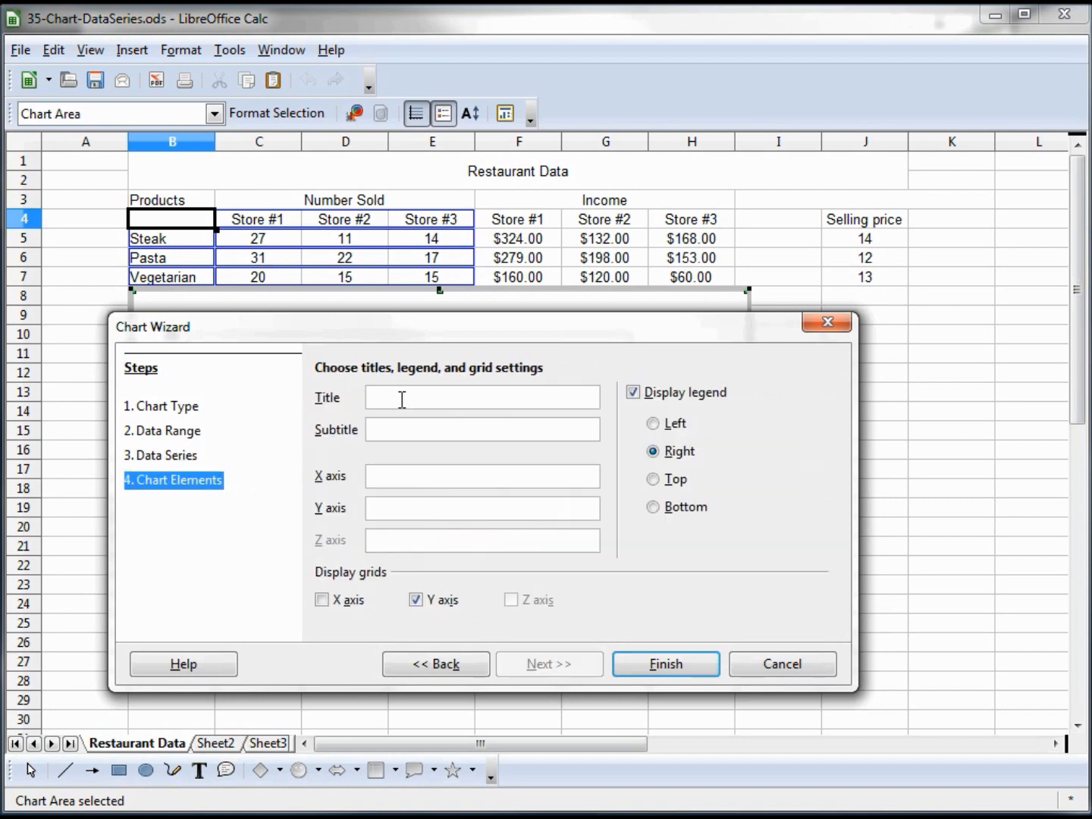
type("Restaurant Chart")
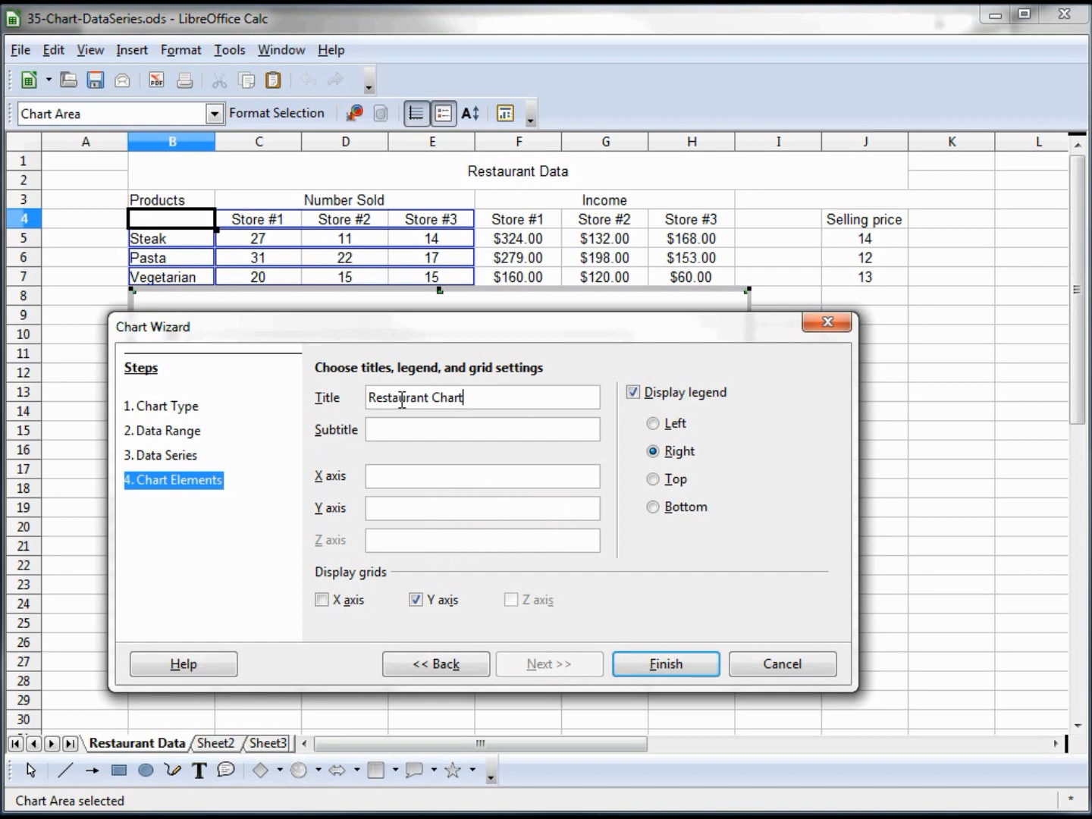
mouse_move(379, 447)
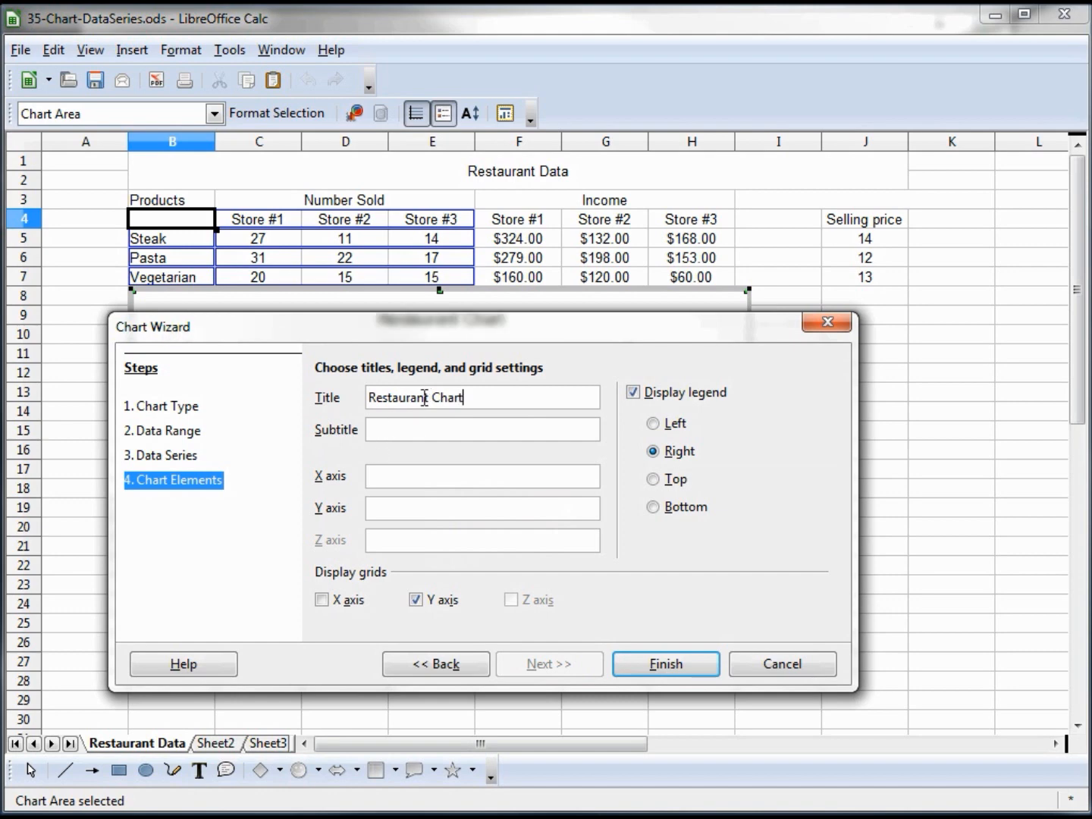
mouse_move(396, 483)
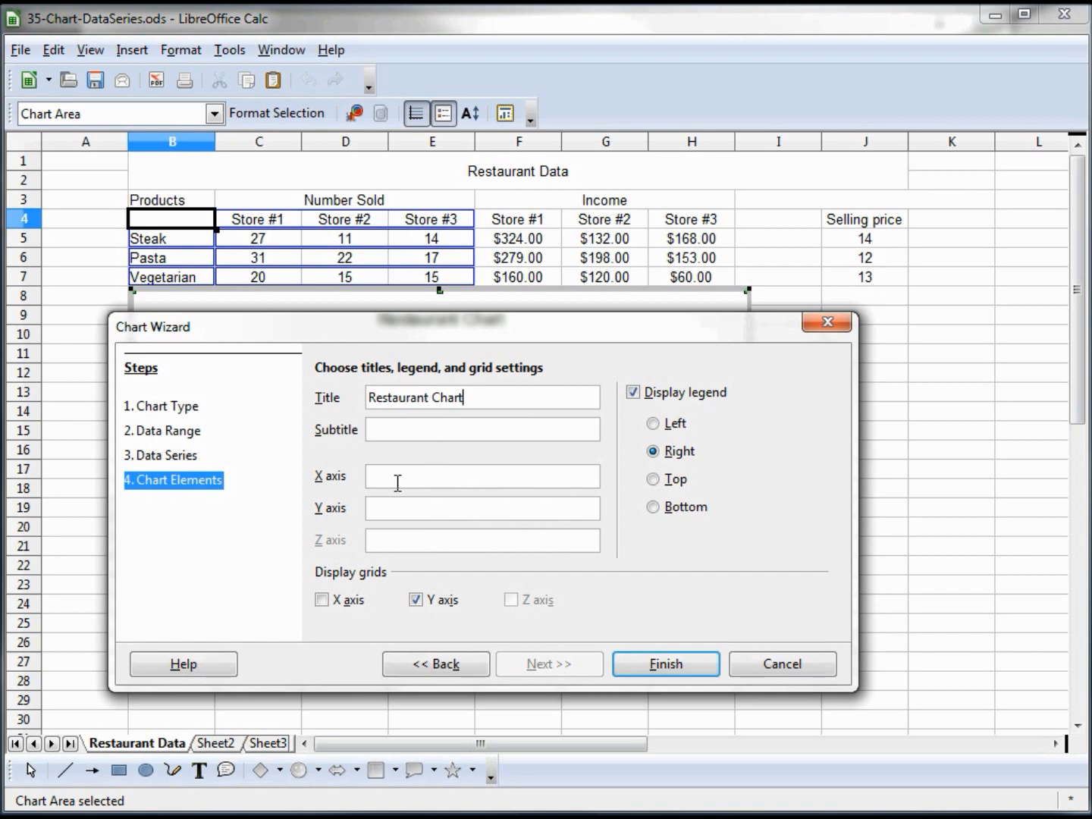
left_click(481, 476)
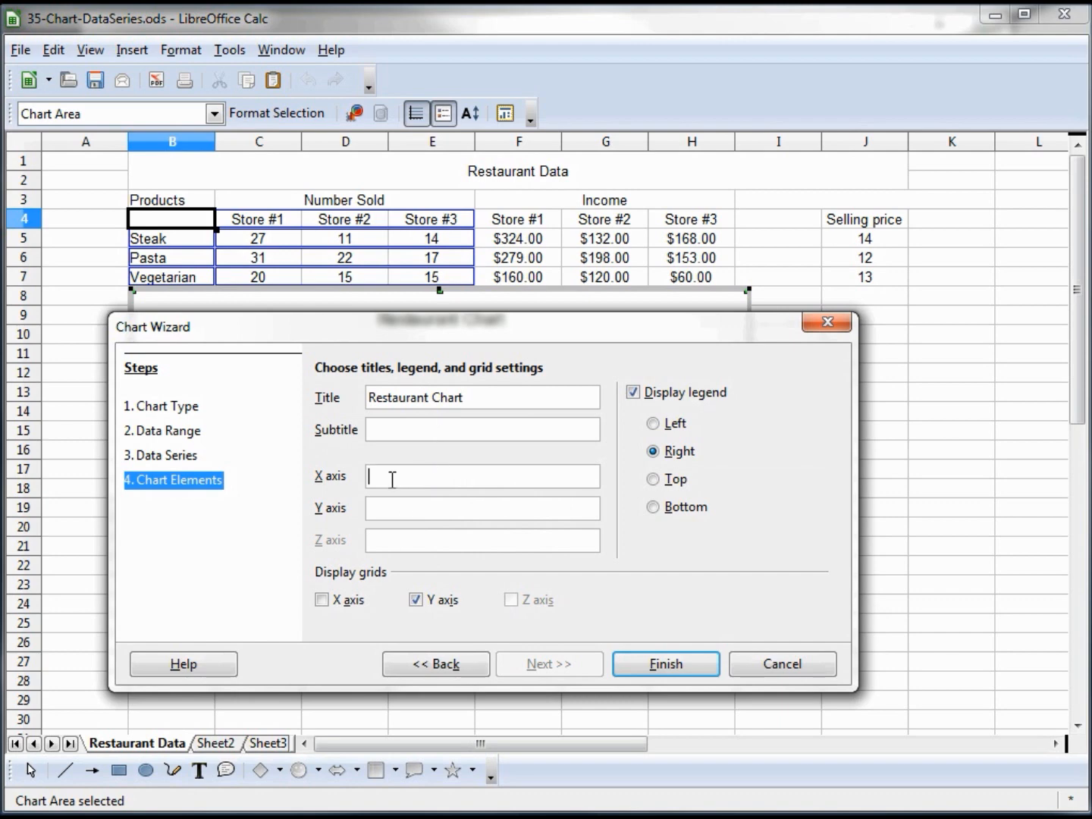
left_click(466, 508)
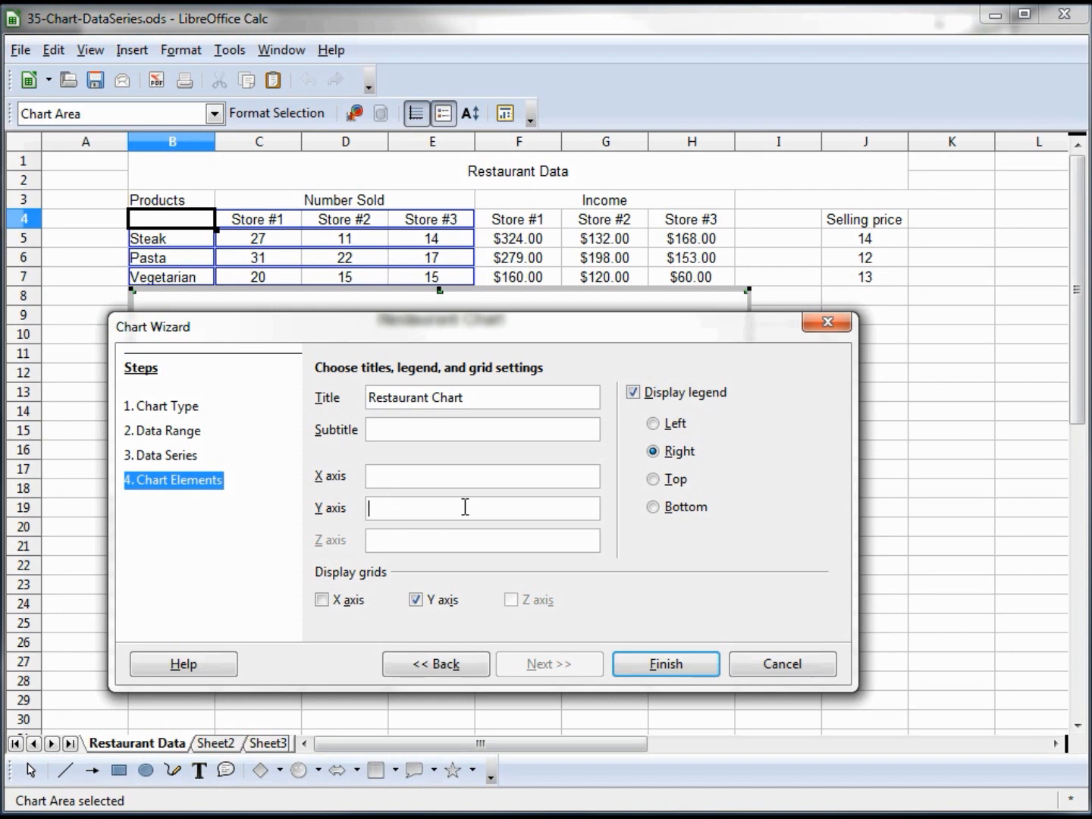
type("Number")
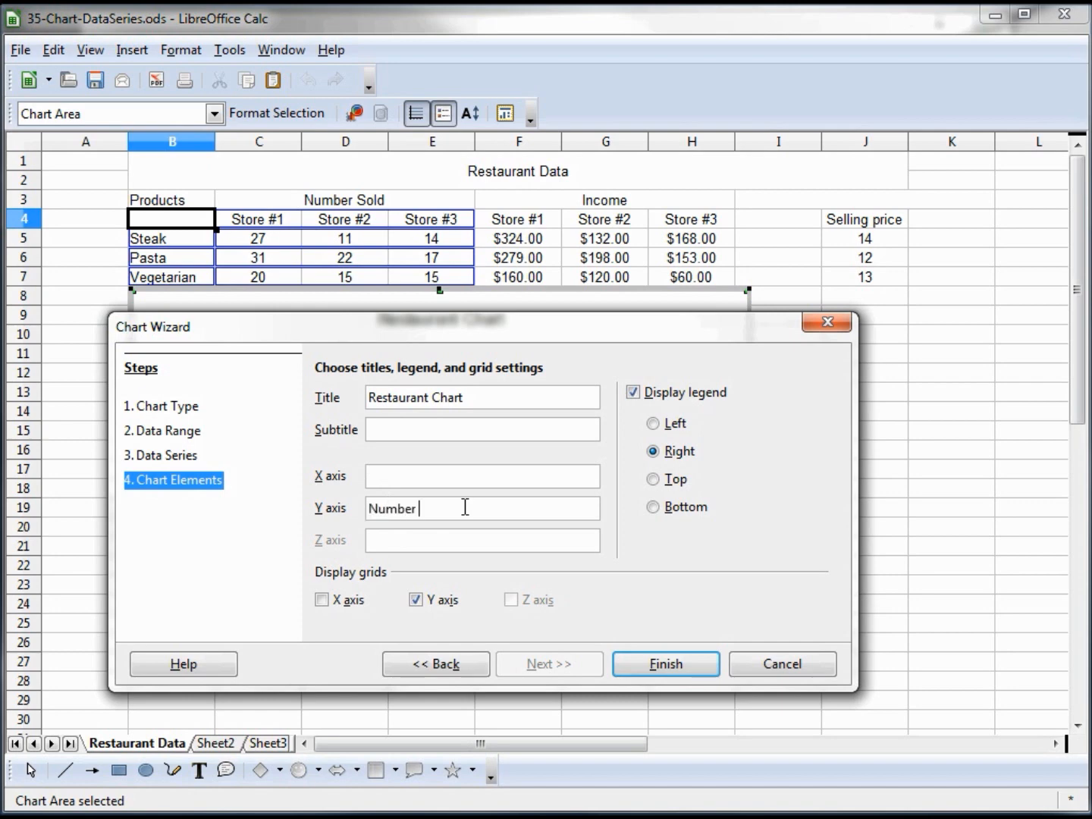
type("Sold")
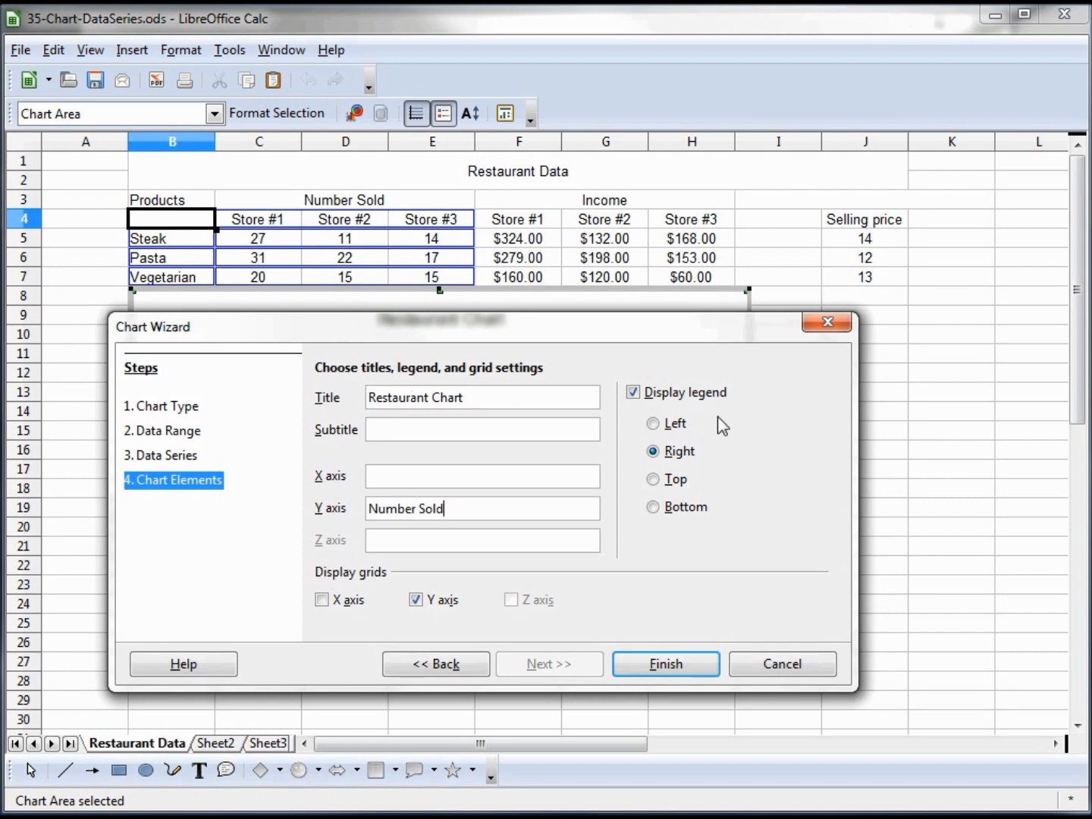
mouse_move(690, 473)
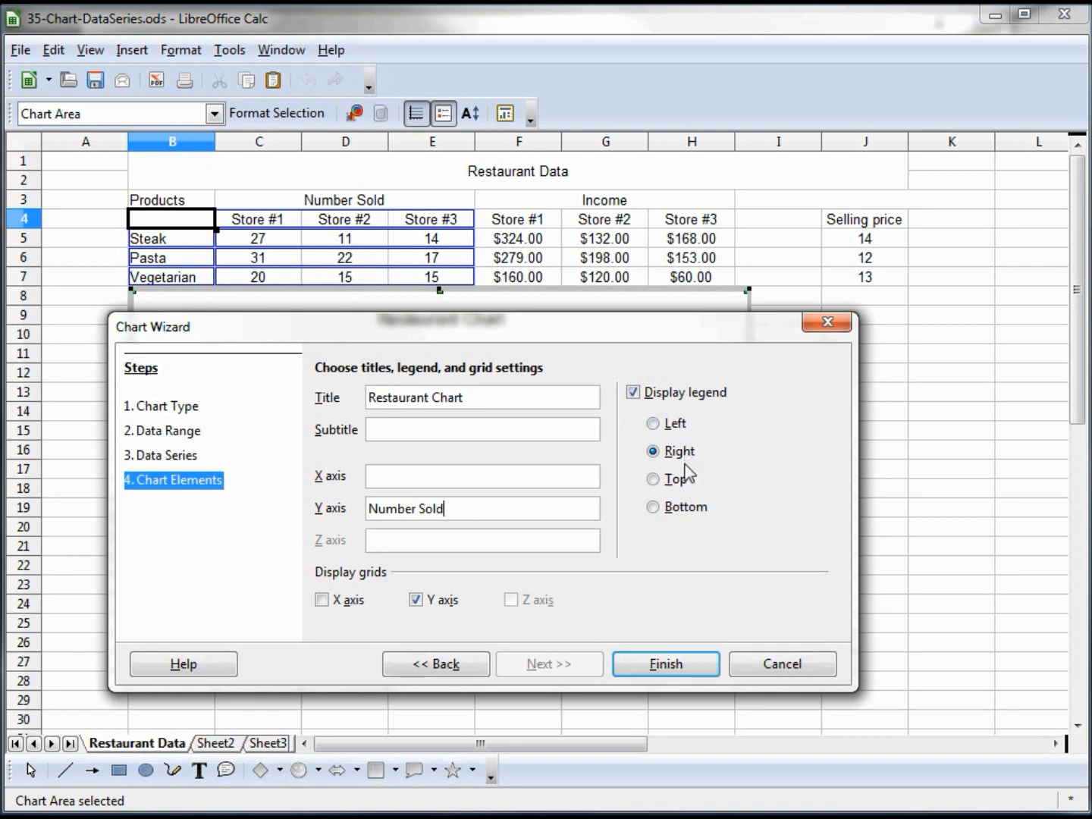
mouse_move(604, 513)
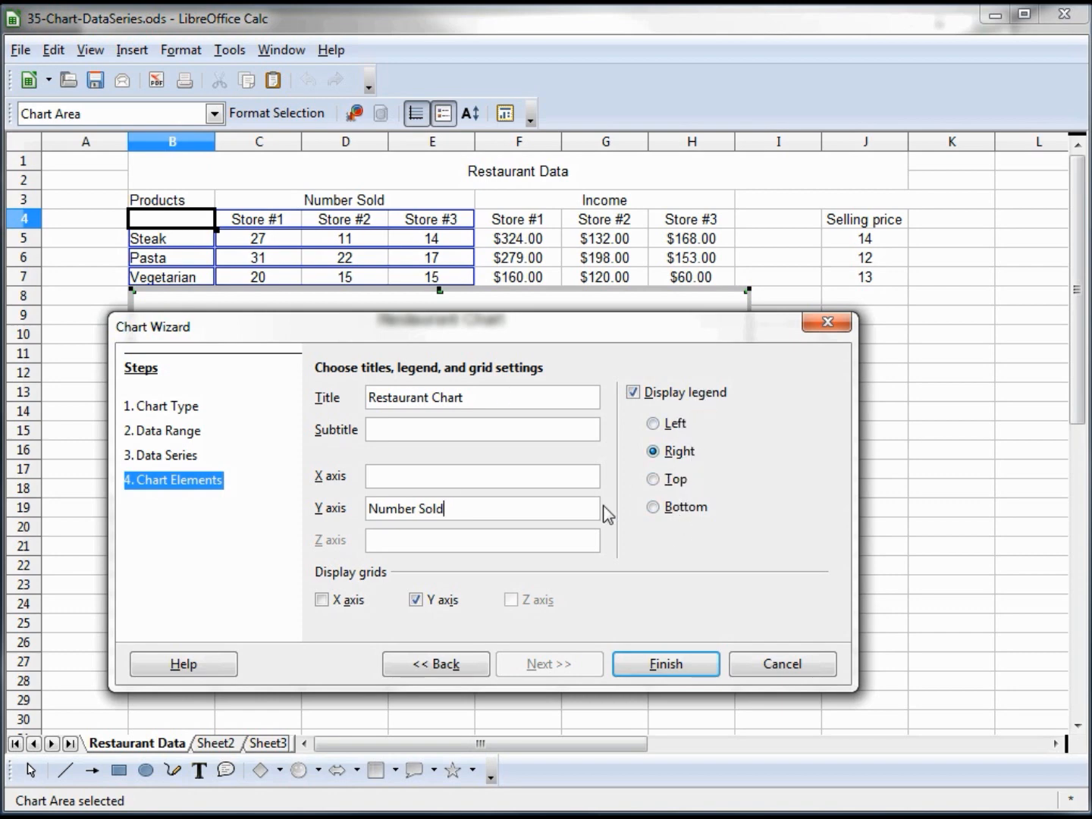
mouse_move(407, 611)
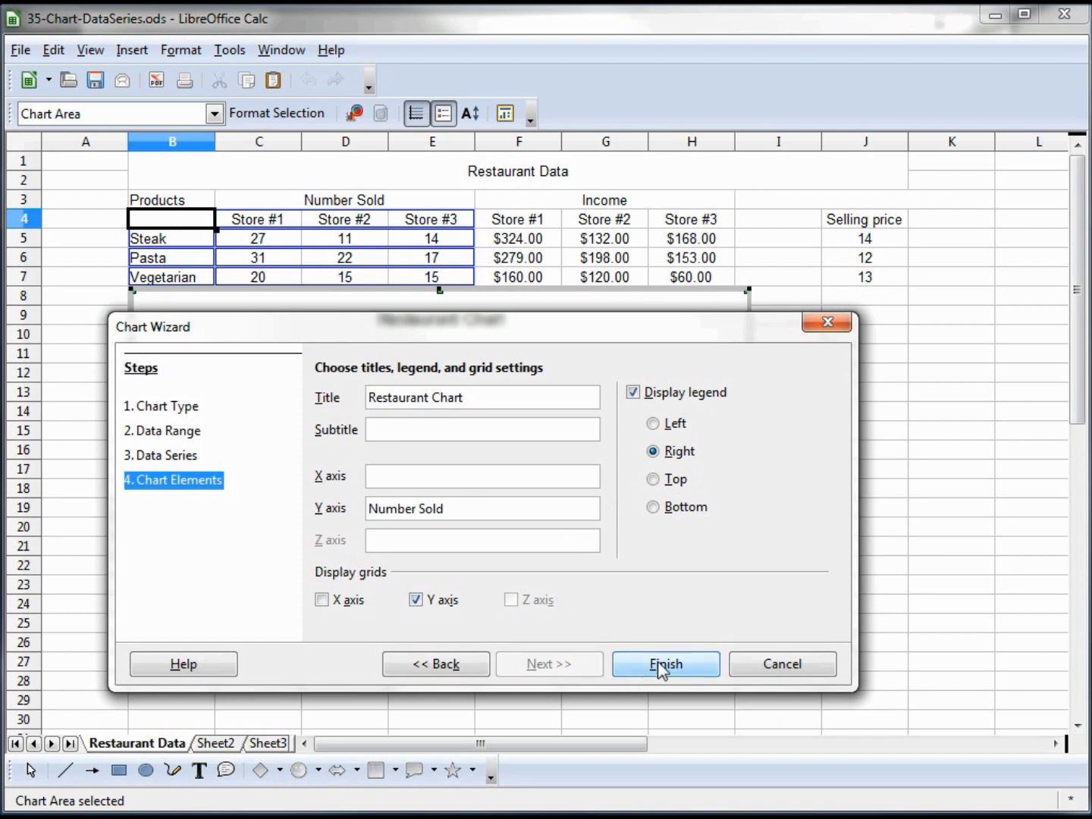
Finish the wizard, placing Restaurant Chart on the sheet below the data.
left_click(664, 665)
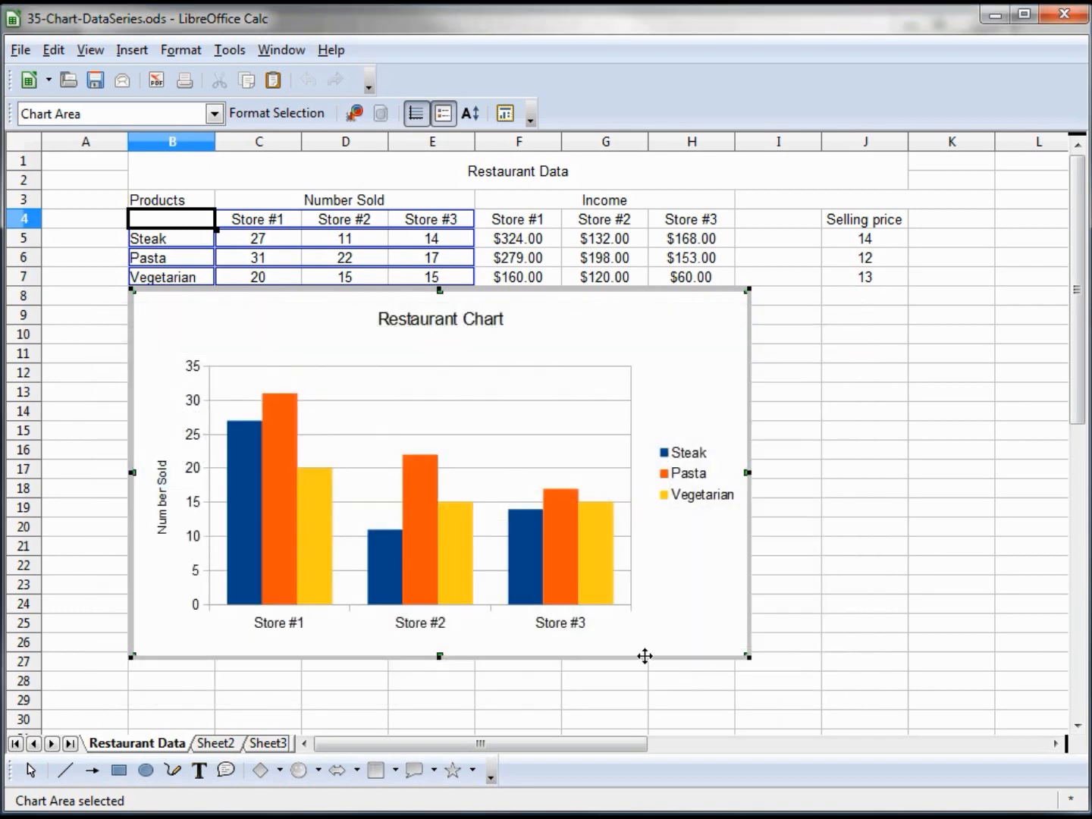
mouse_move(273, 632)
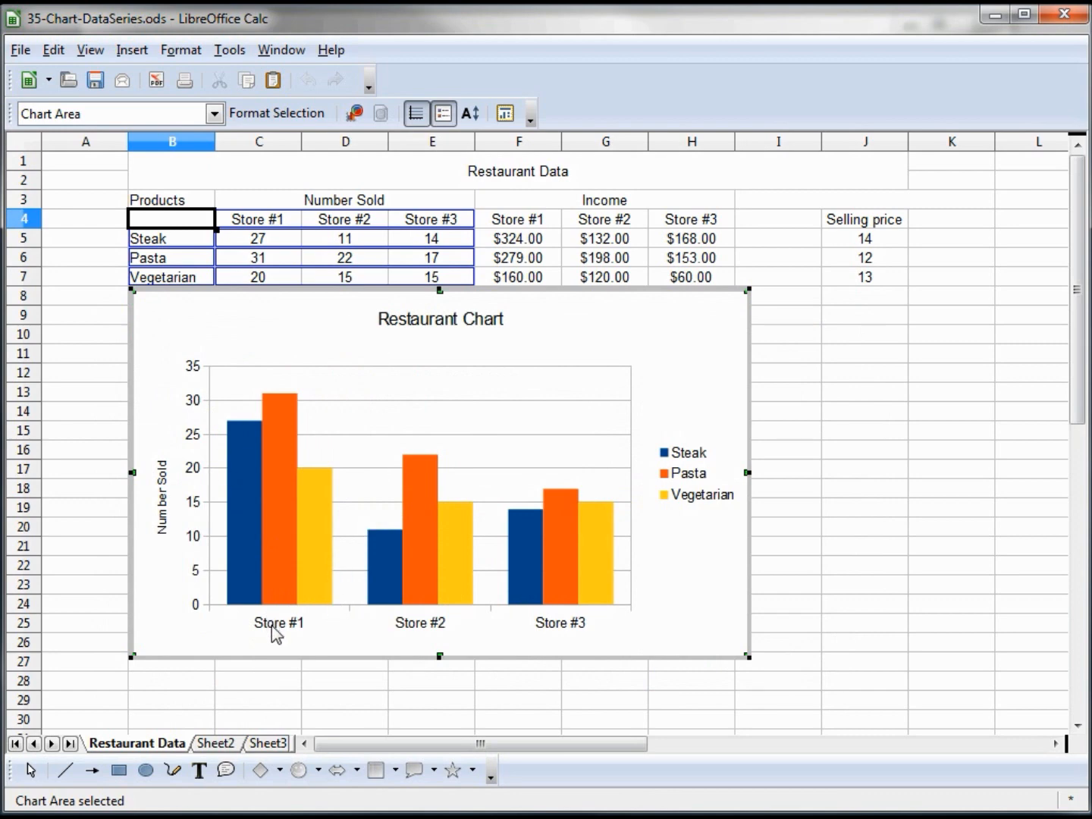
mouse_move(700, 452)
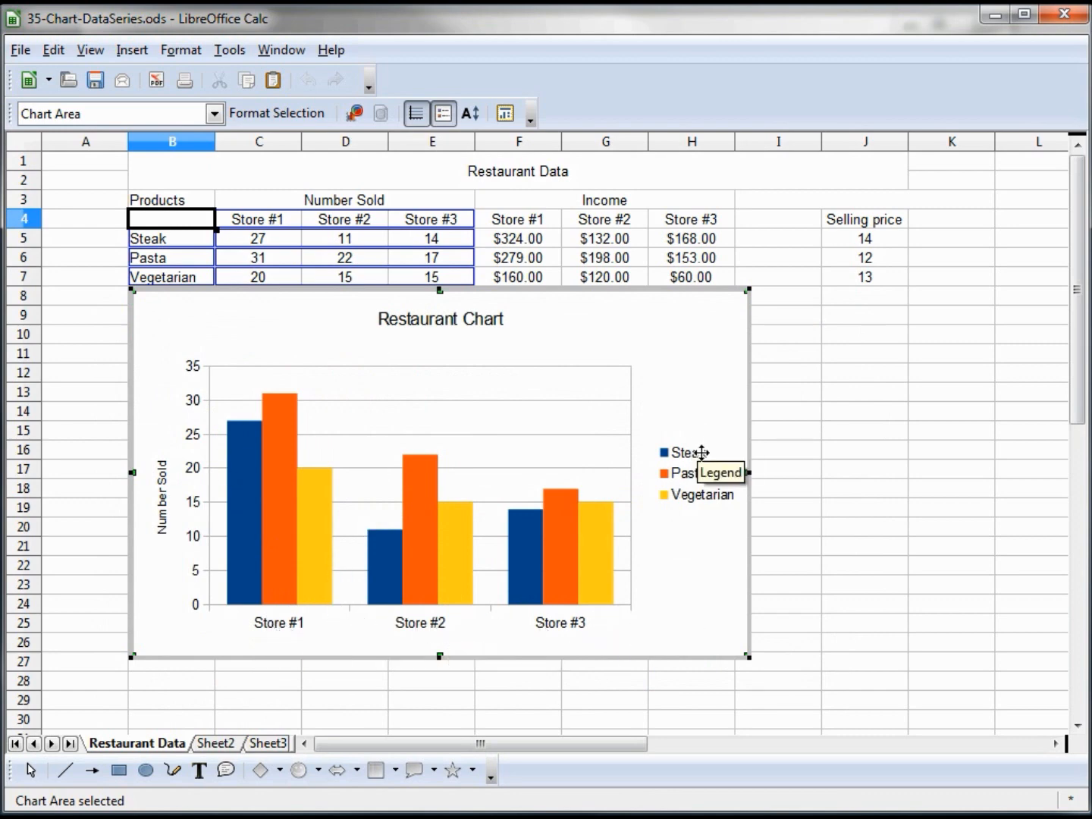
mouse_move(717, 504)
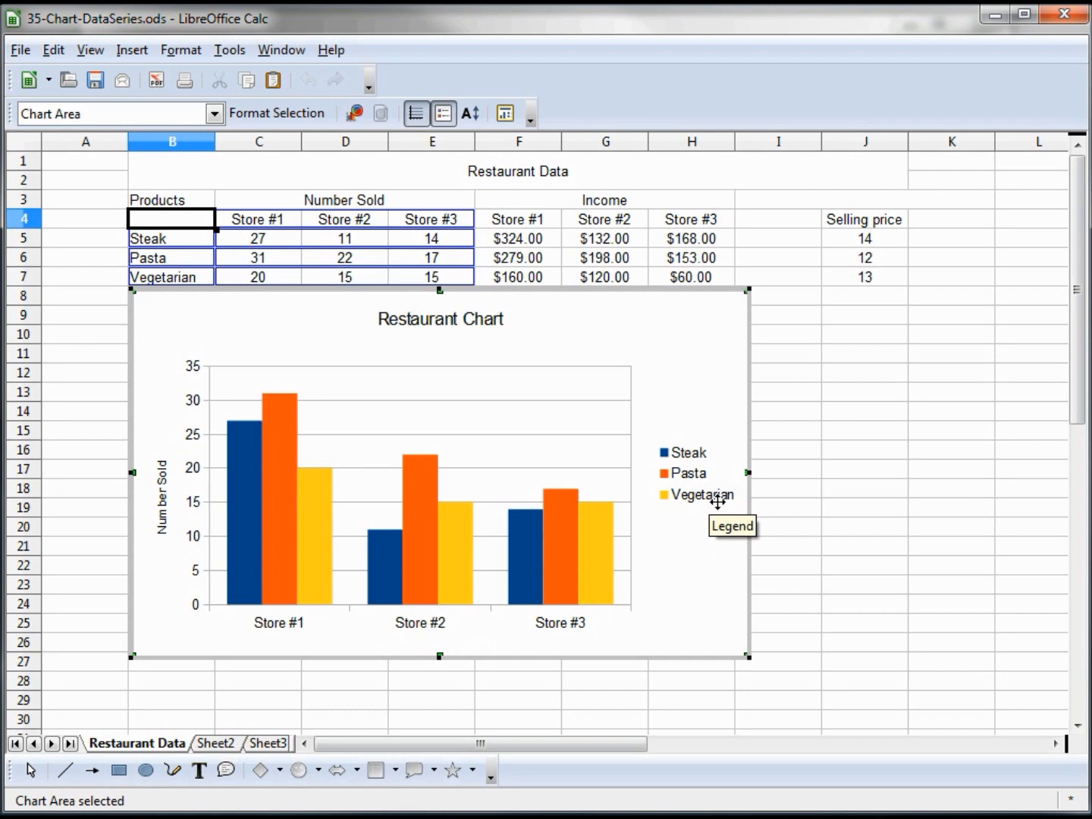
mouse_move(685, 467)
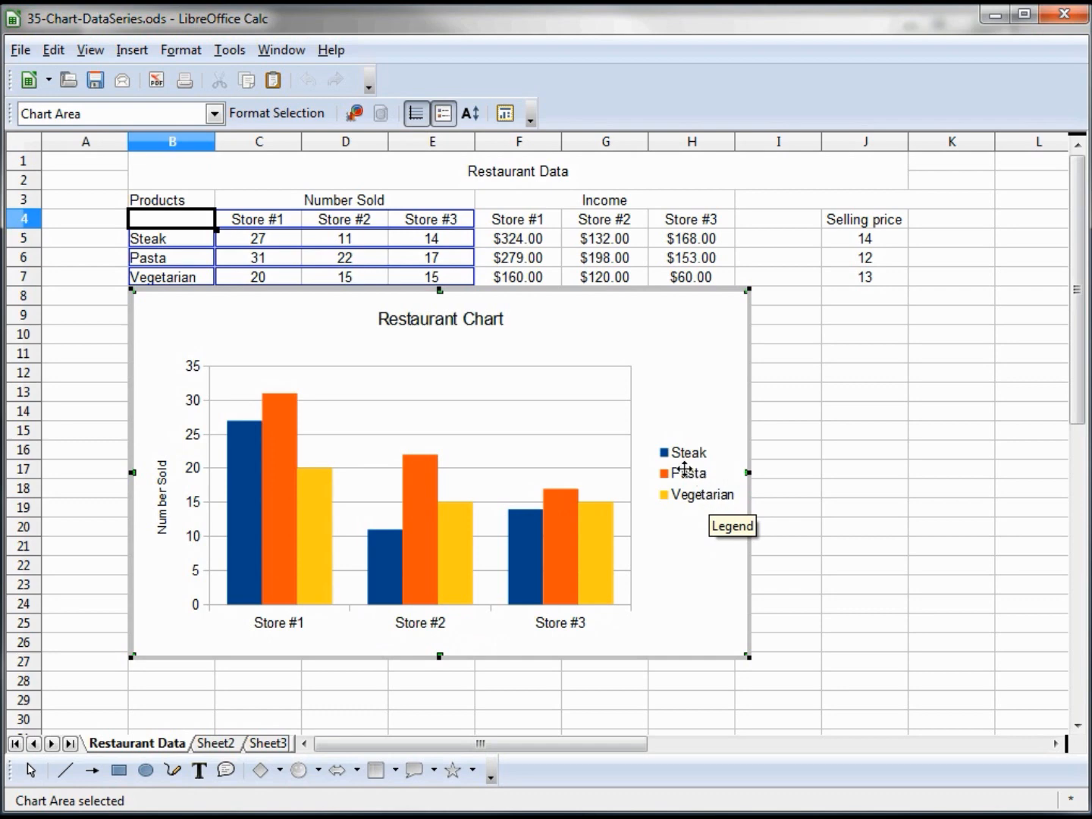
mouse_move(189, 368)
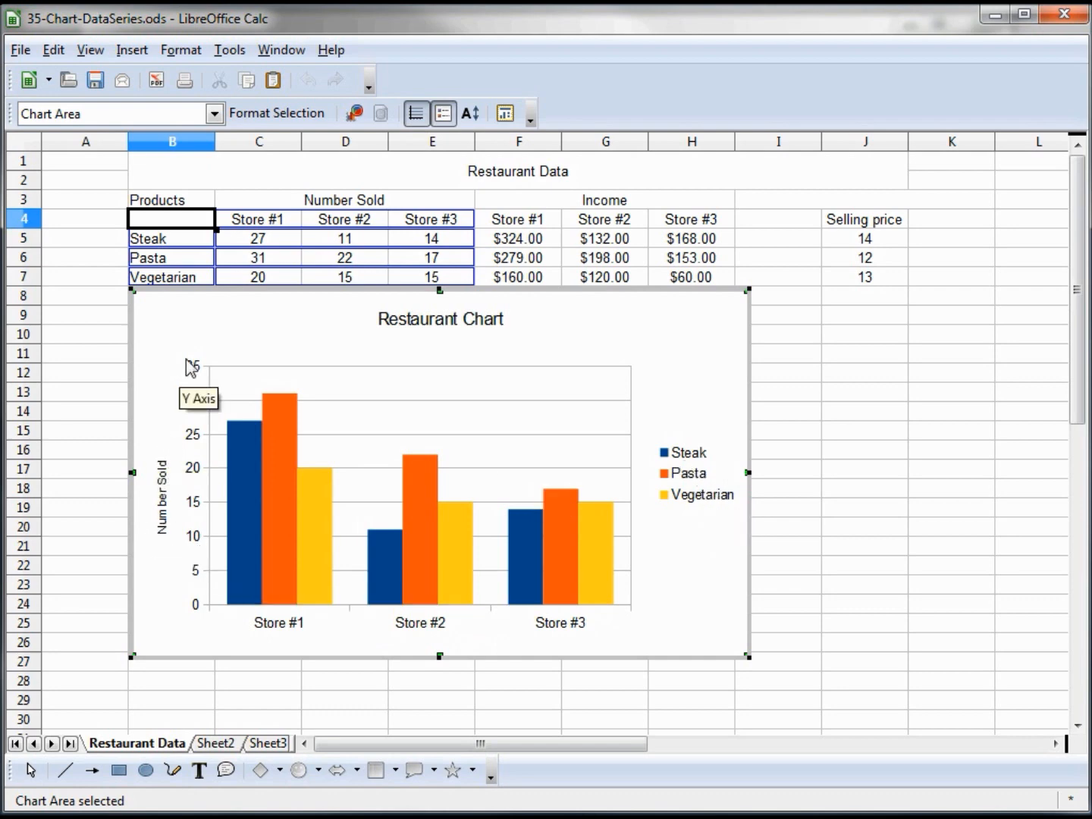
mouse_move(159, 588)
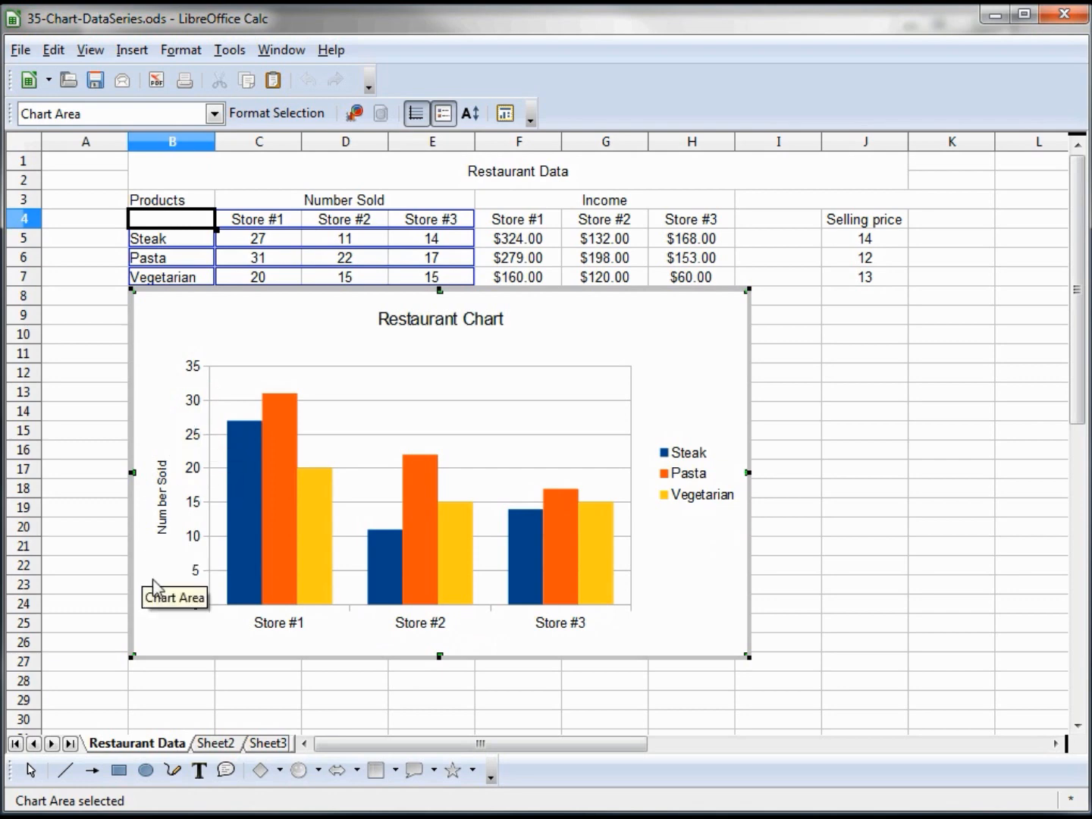
mouse_move(984, 610)
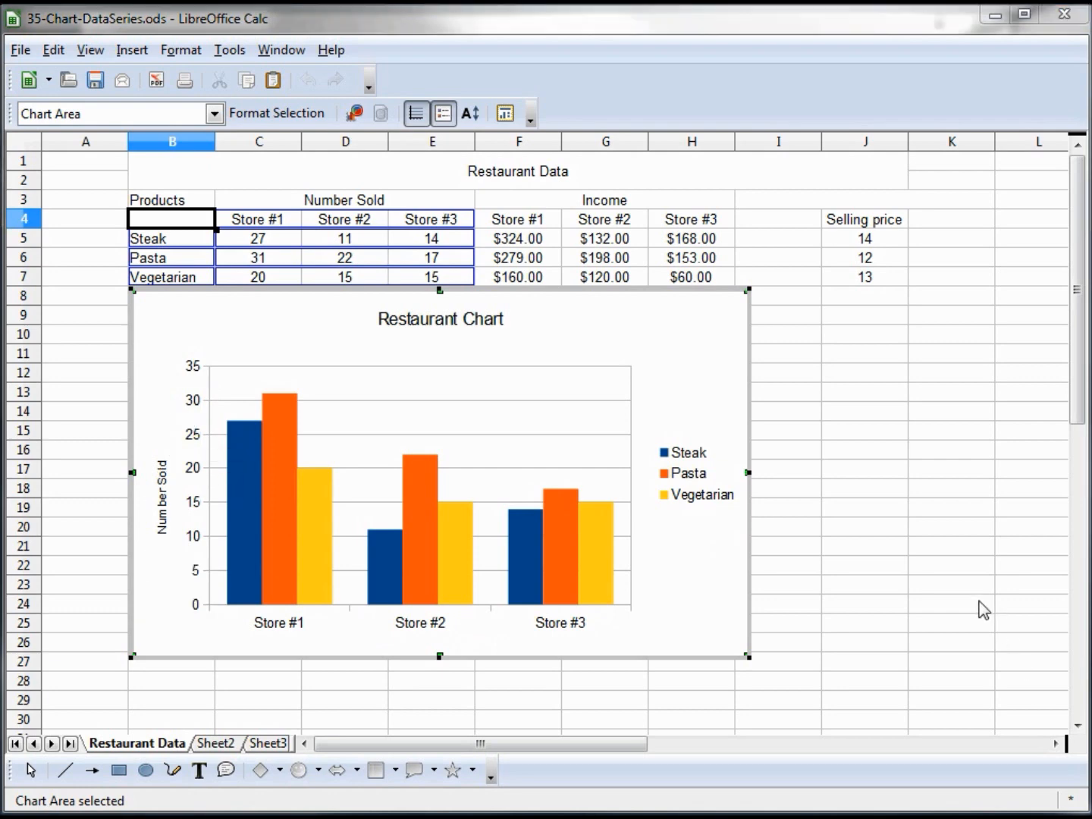
mouse_move(479, 480)
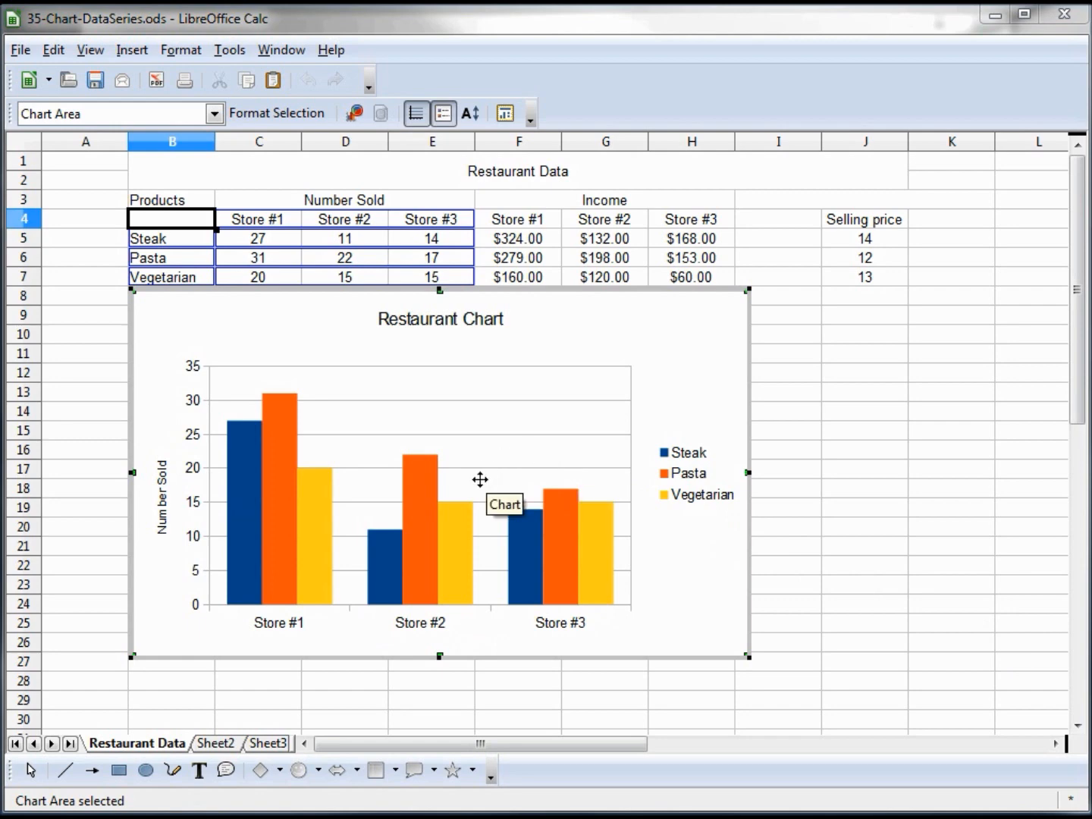
mouse_move(470, 499)
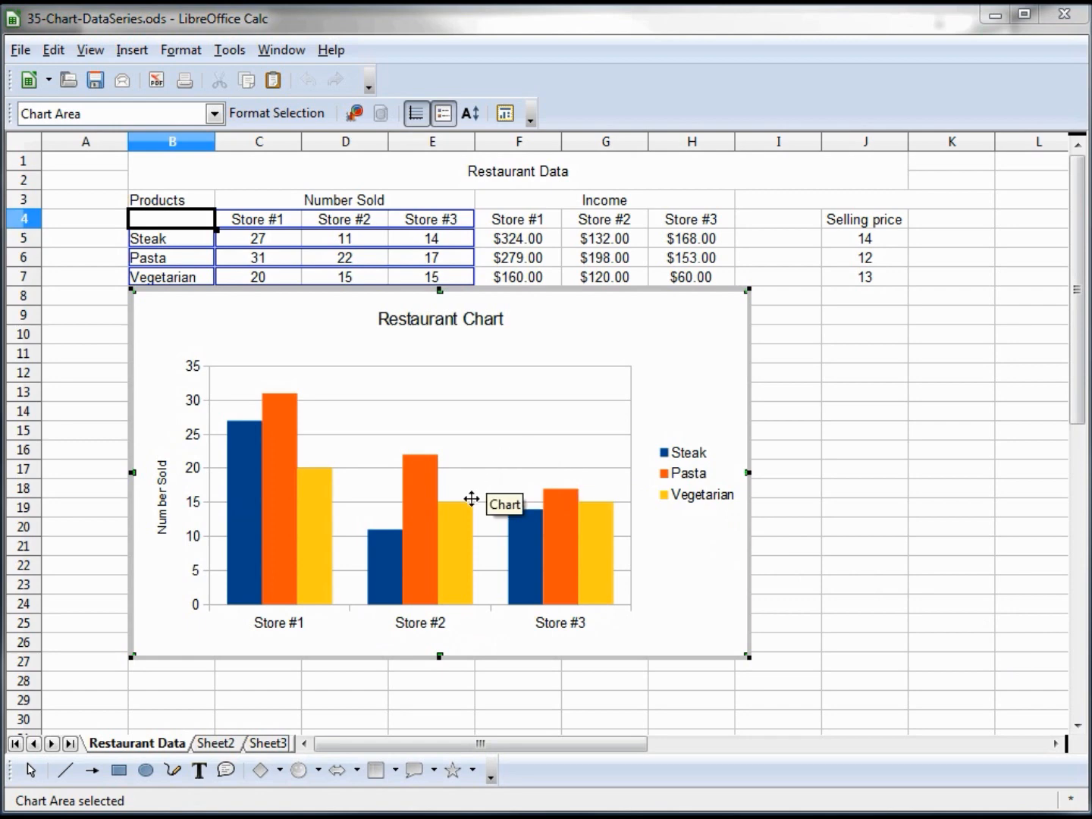
mouse_move(857, 387)
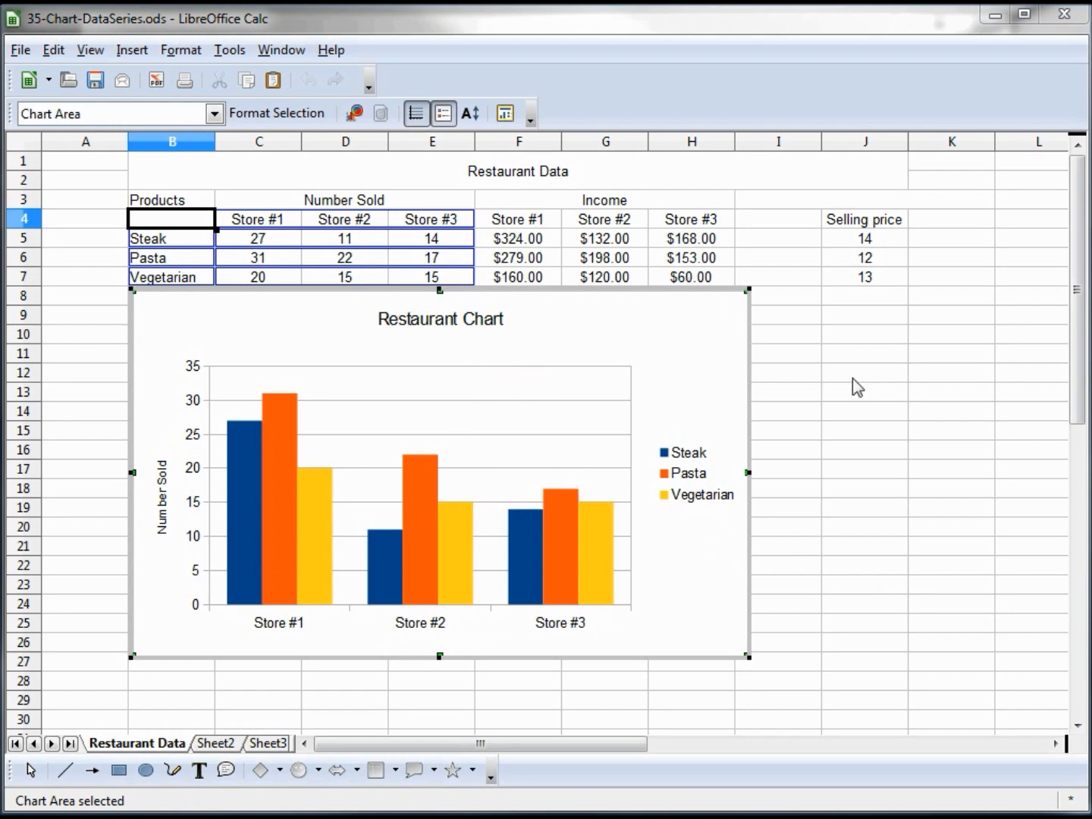
Paste the Restaurant Chart onto Sheet2 at B3 and drag it larger.
left_click(864, 385)
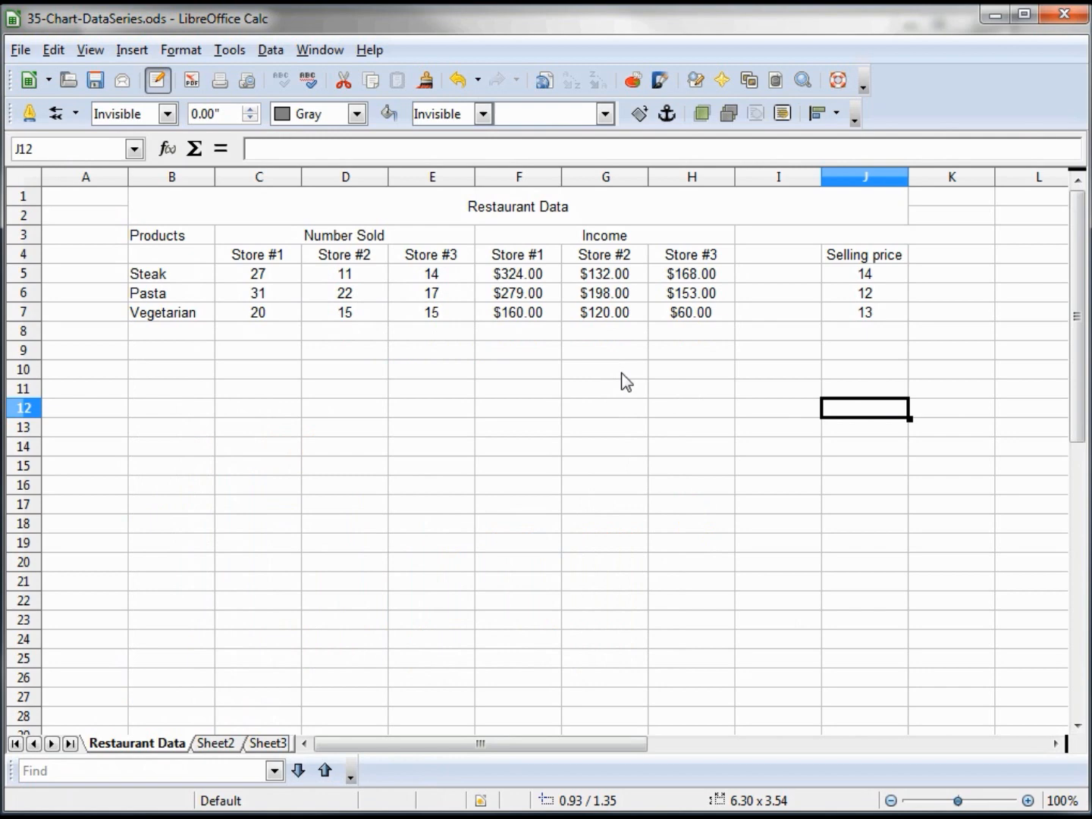
left_click(215, 743)
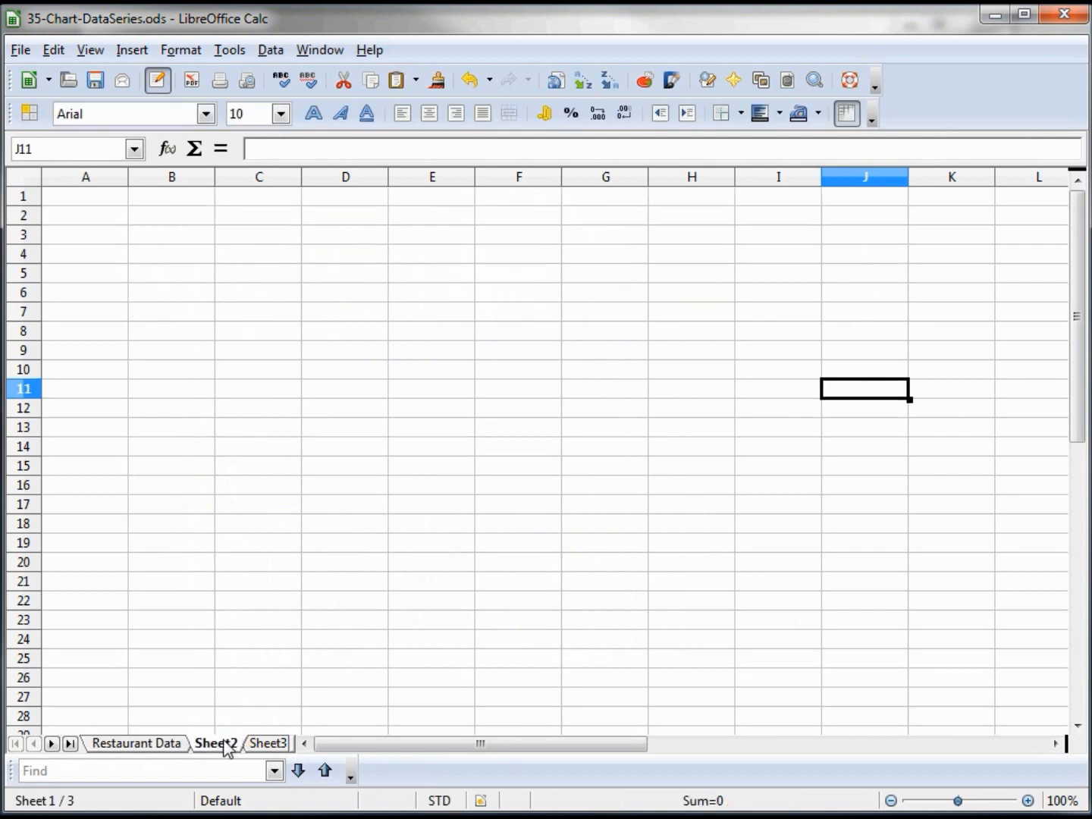
right_click(170, 234)
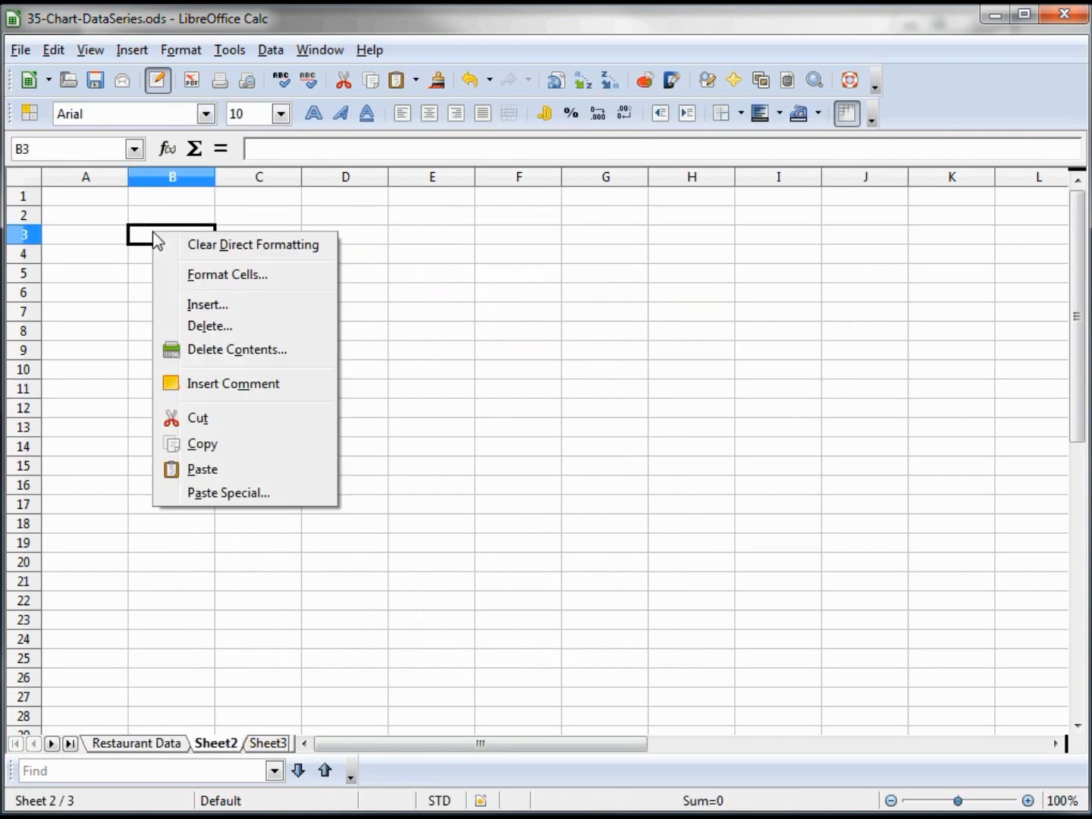
mouse_move(217, 469)
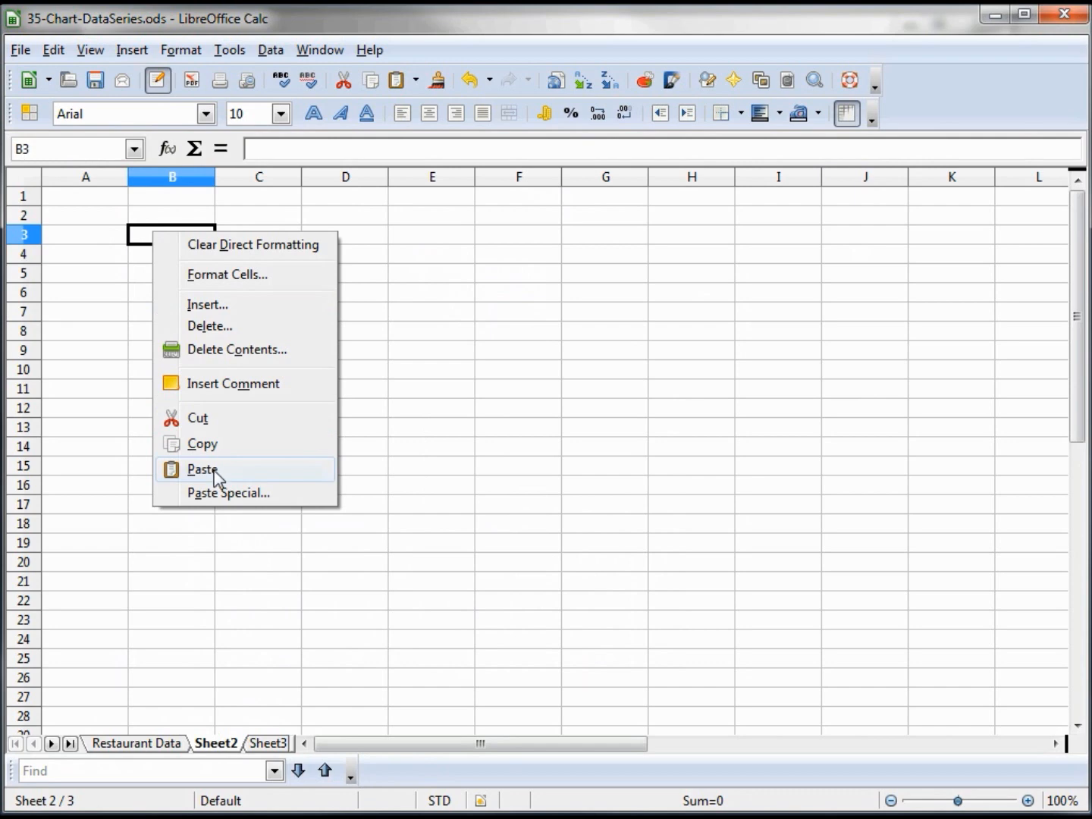
left_click(201, 469)
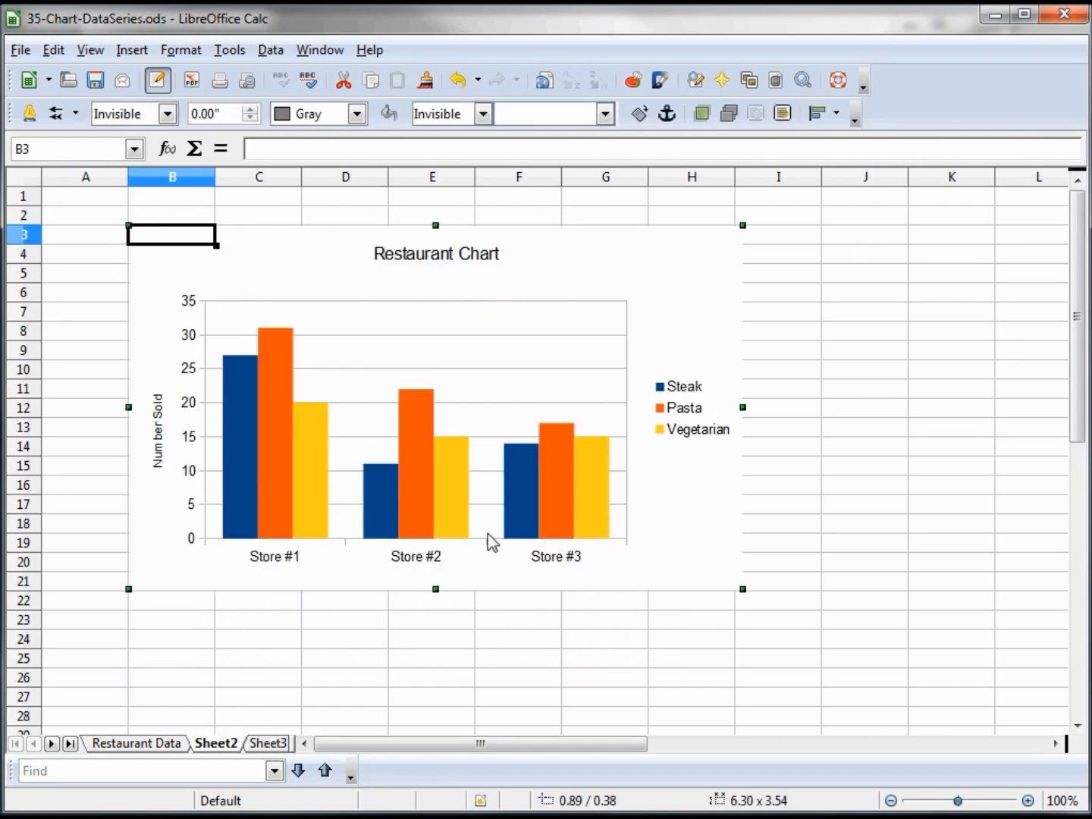
mouse_move(720, 578)
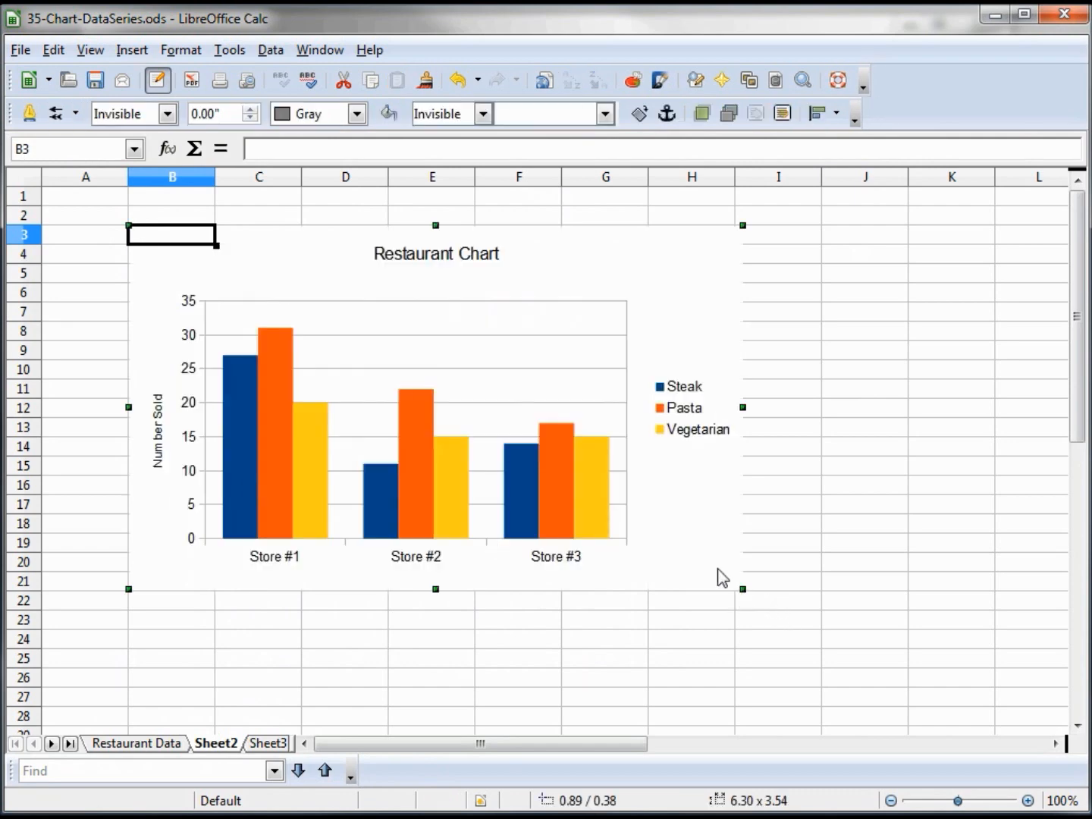
mouse_move(751, 554)
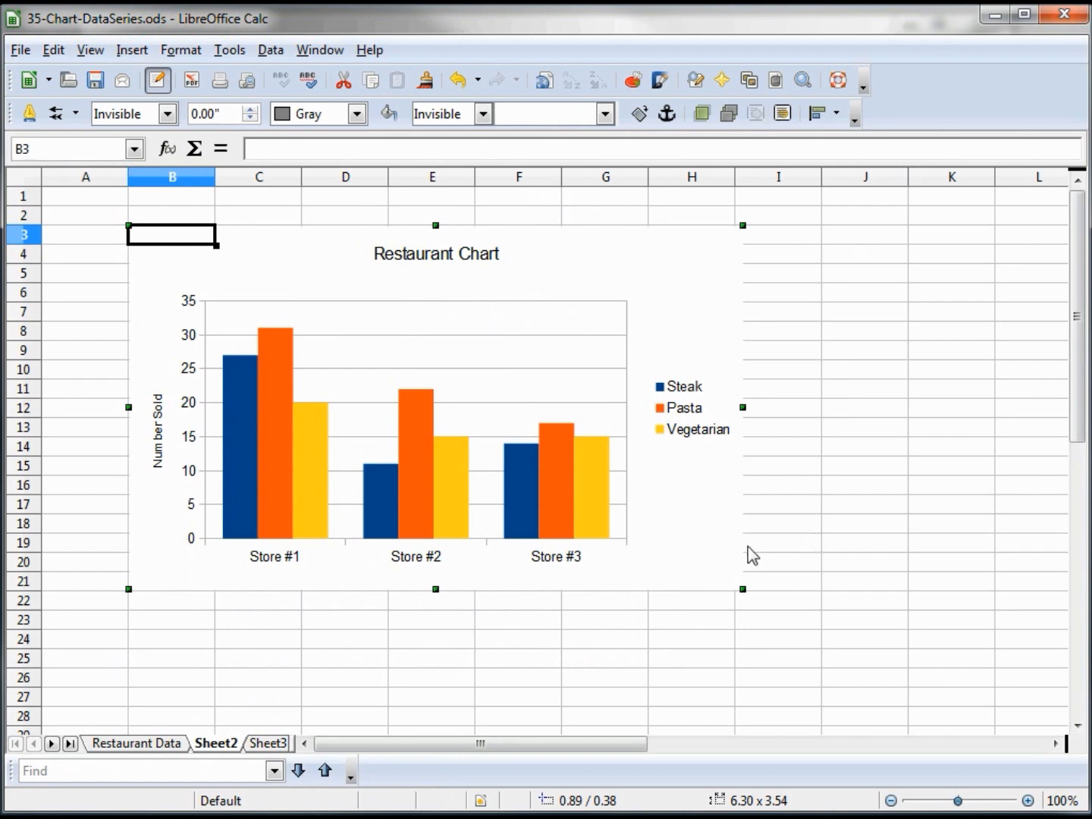
left_click(436, 417)
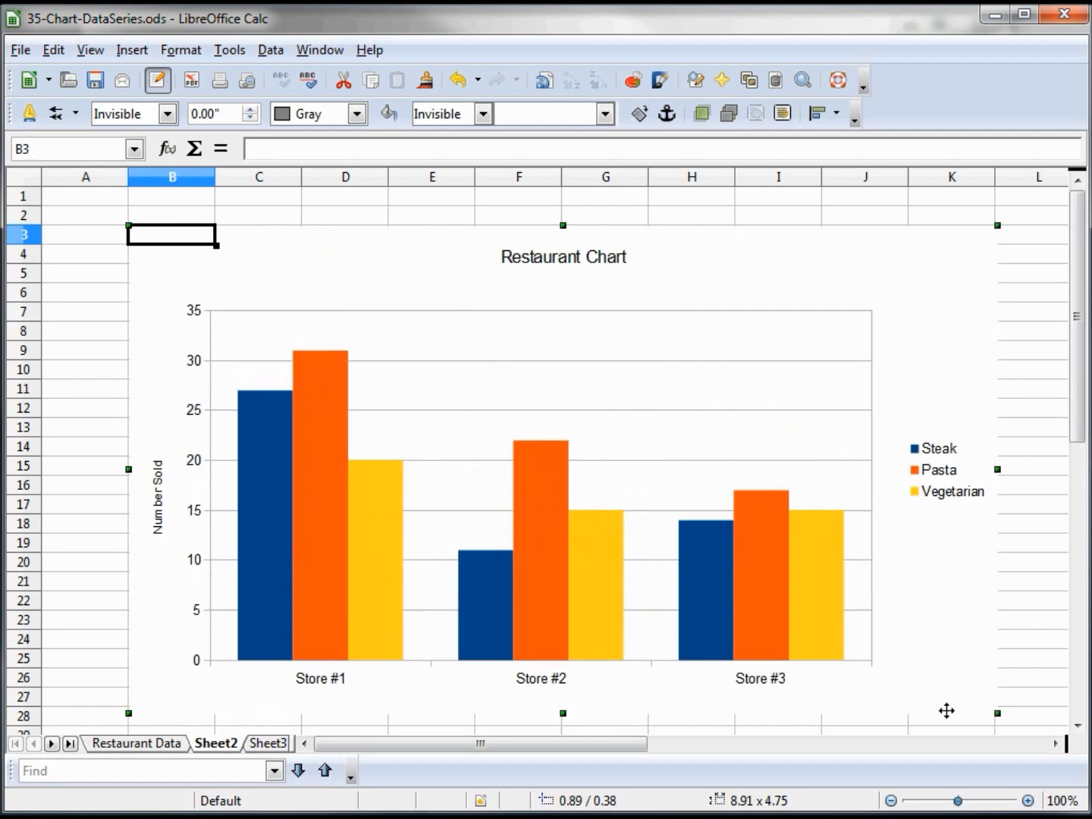
mouse_move(563, 369)
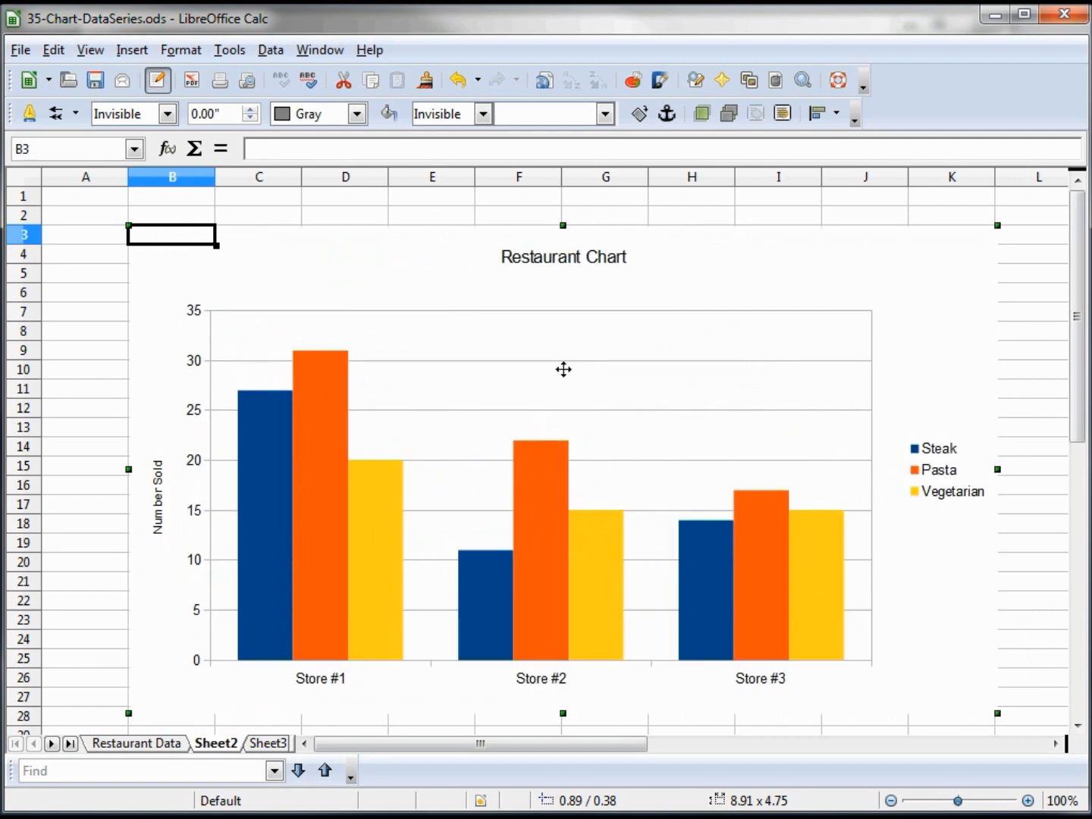
Return to Restaurant Data and select the meal names in B4:B7.
left_click(137, 743)
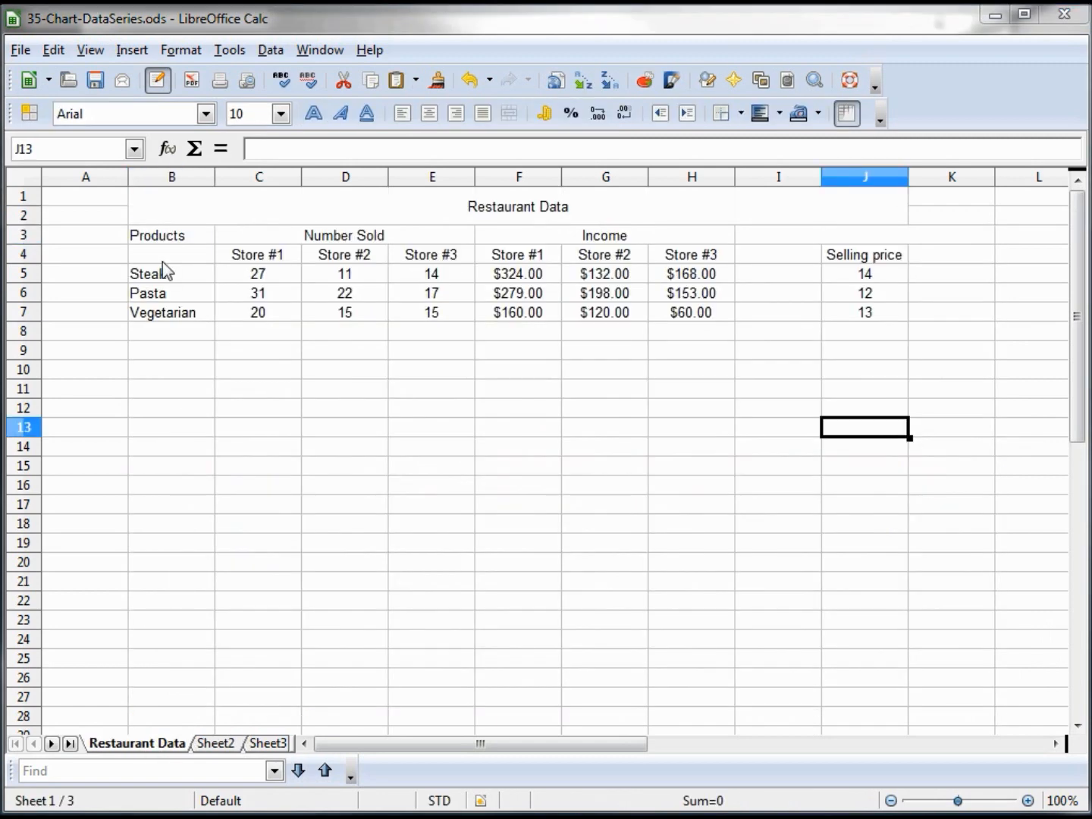
left_click(172, 254)
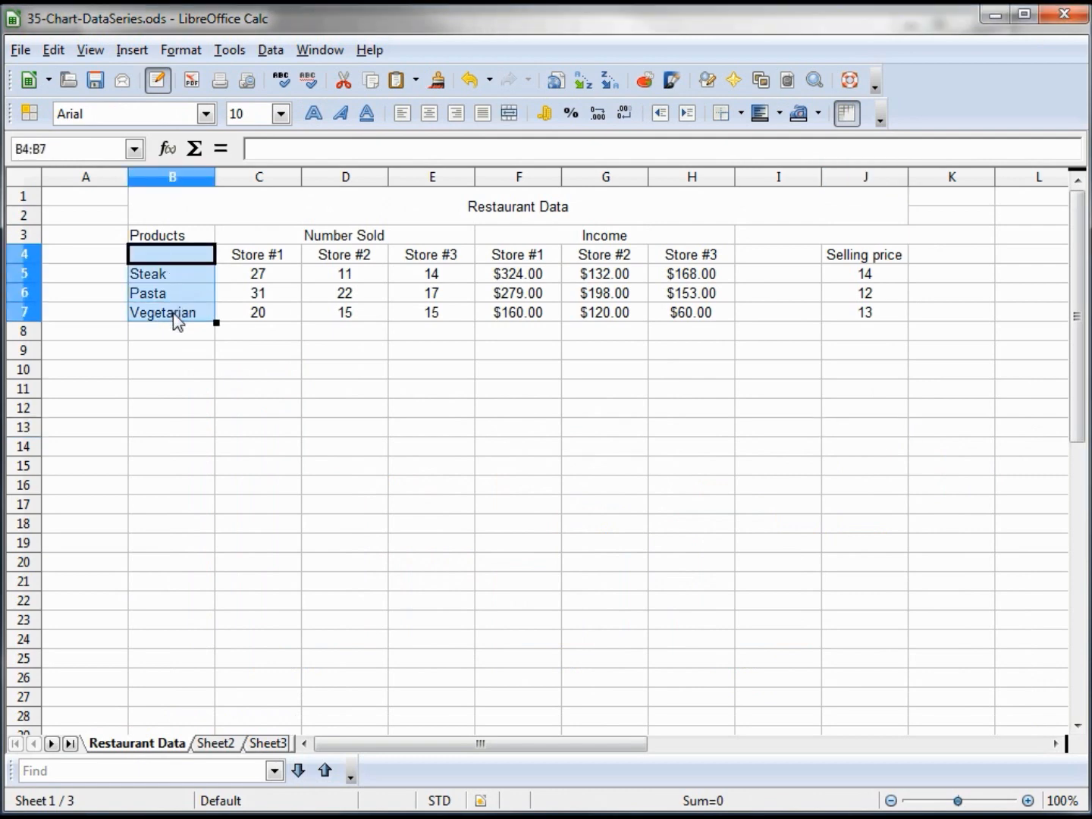
mouse_move(436, 266)
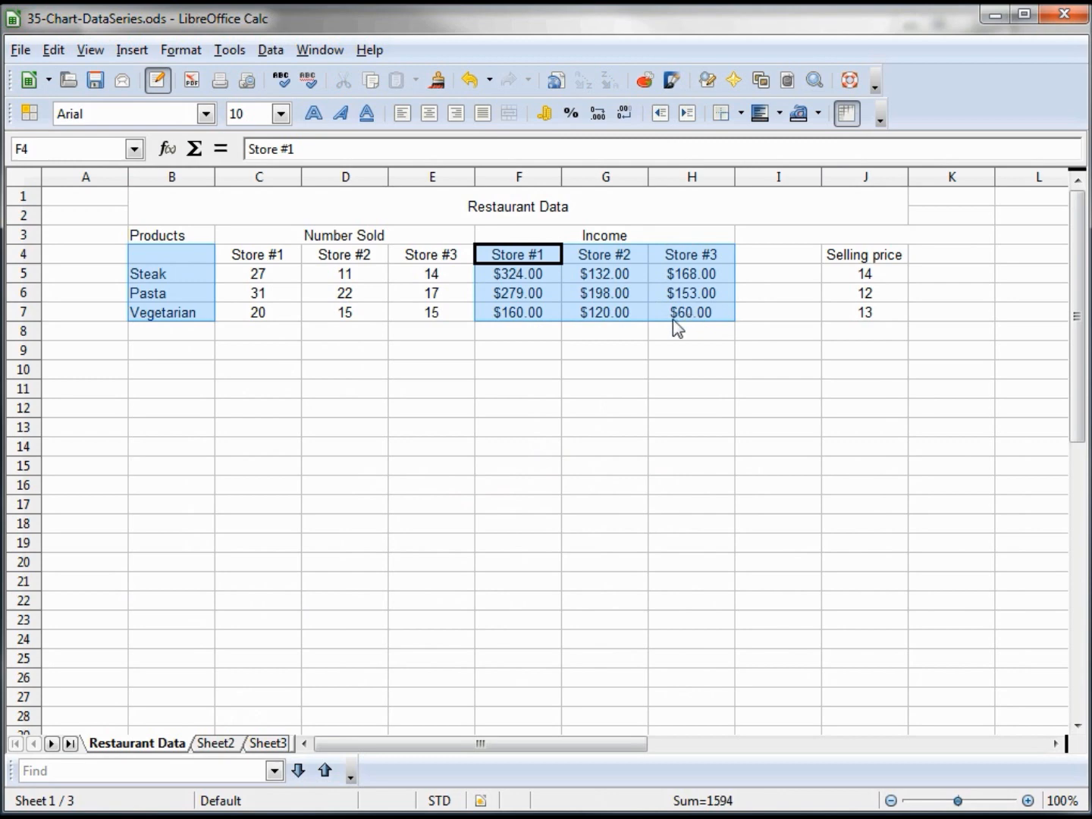
mouse_move(644, 81)
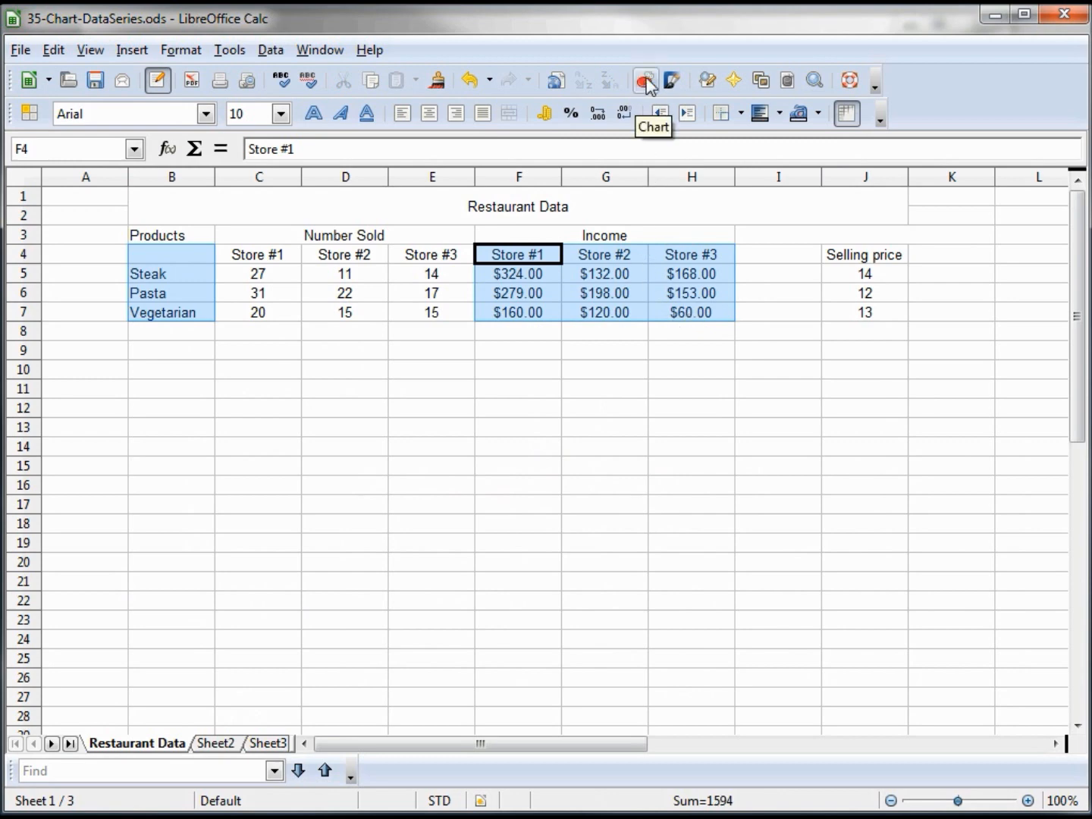
Insert a default column chart from the selected meal and Income ranges.
left_click(644, 80)
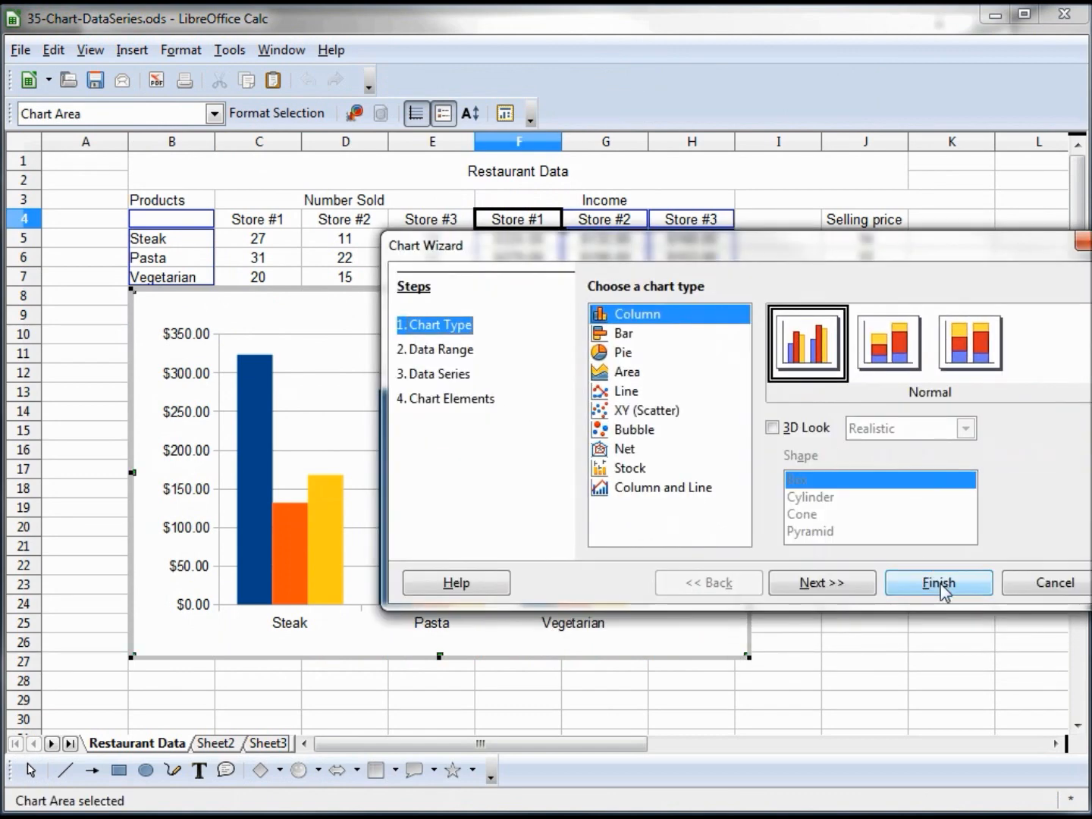
left_click(938, 582)
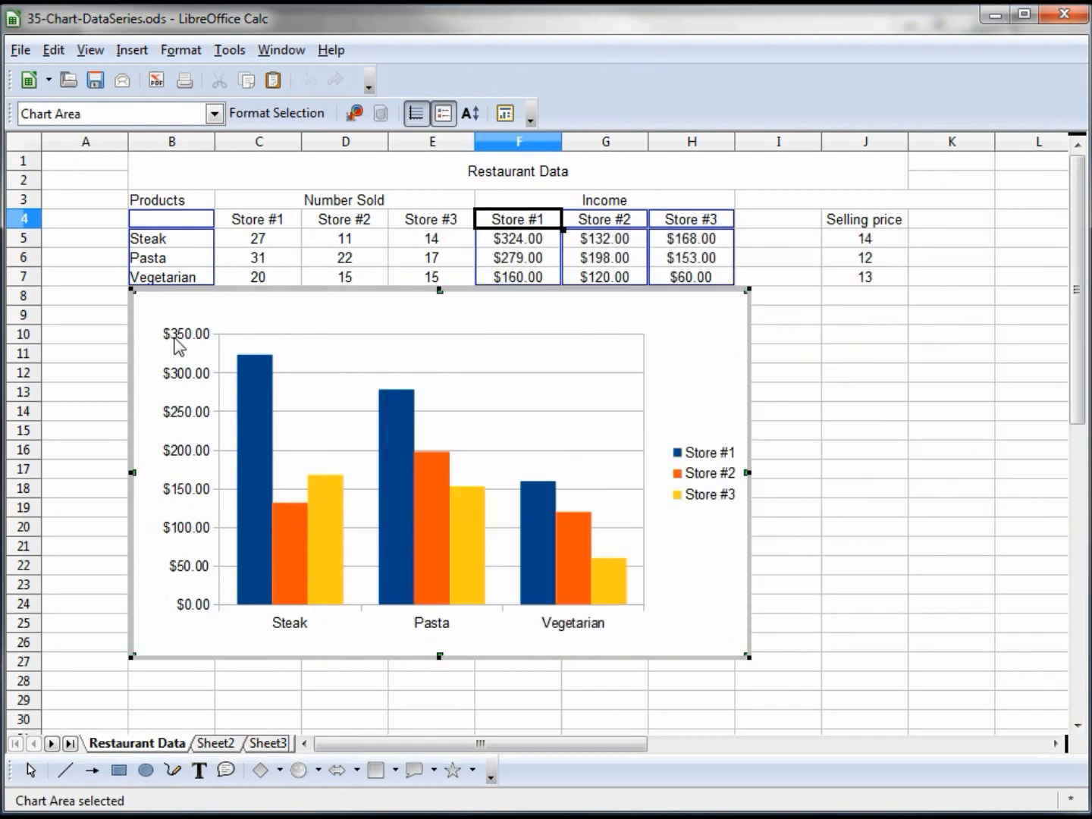
mouse_move(181, 430)
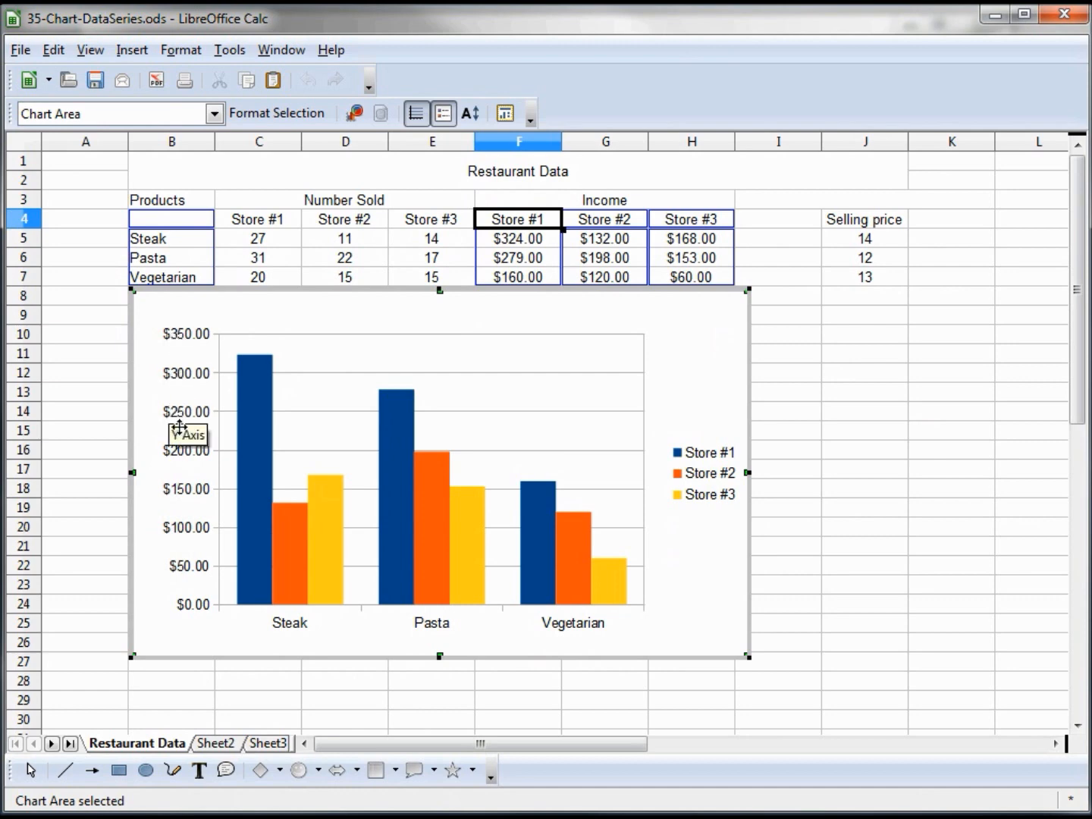
mouse_move(277, 672)
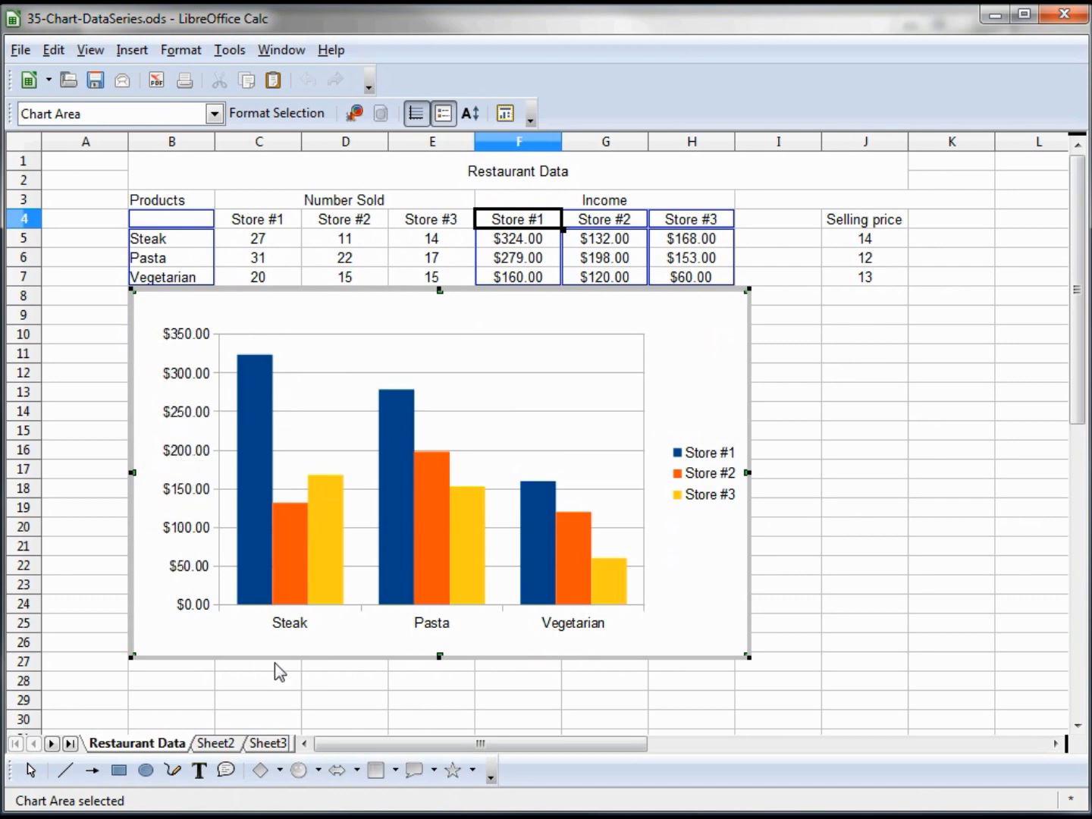
mouse_move(697, 475)
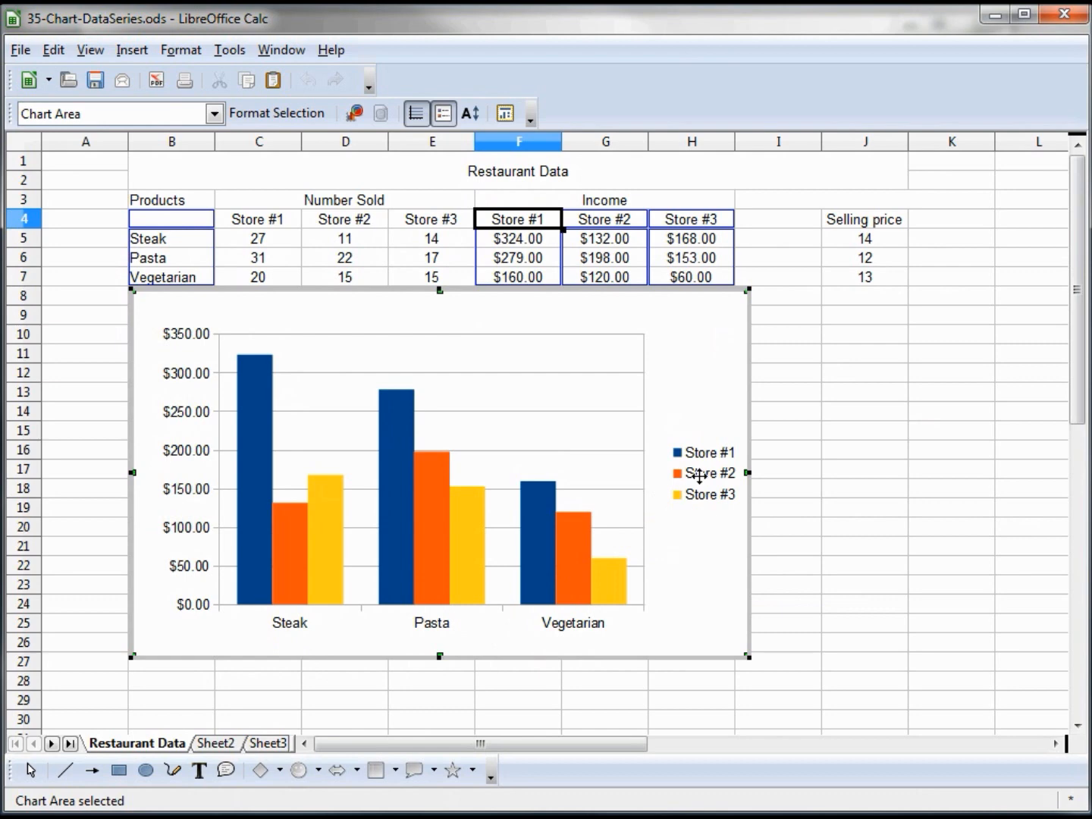
mouse_move(713, 530)
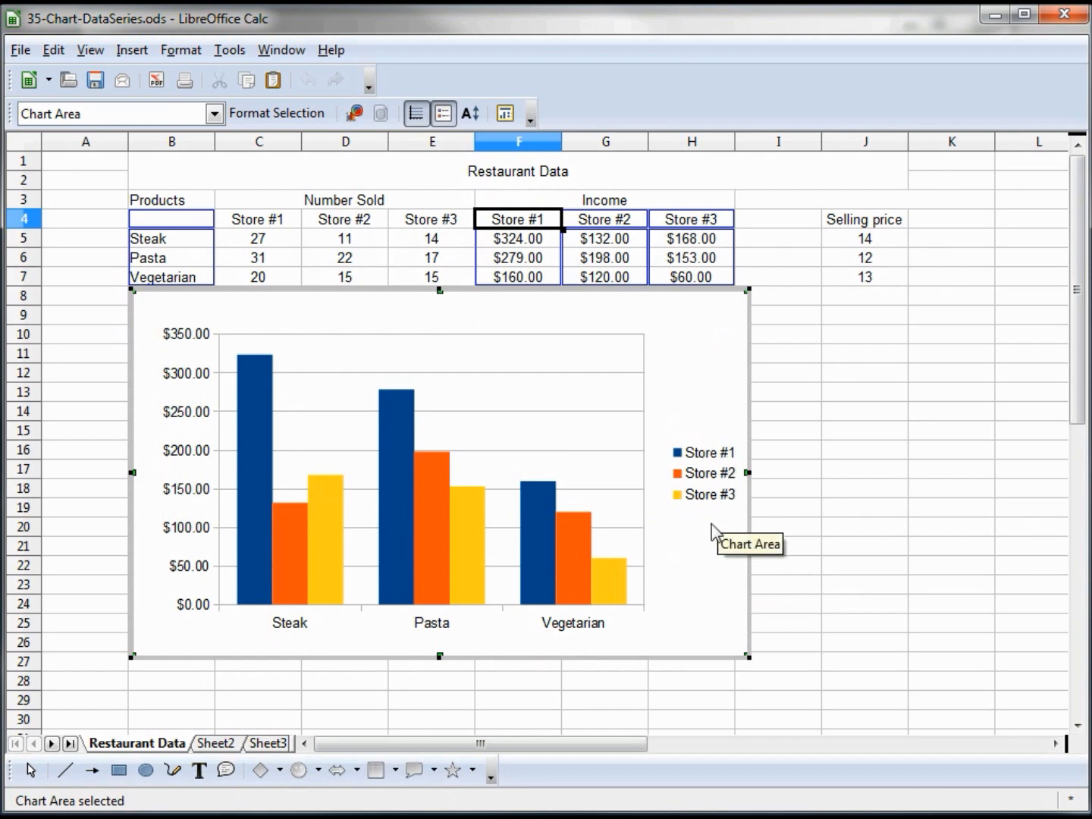
mouse_move(545, 289)
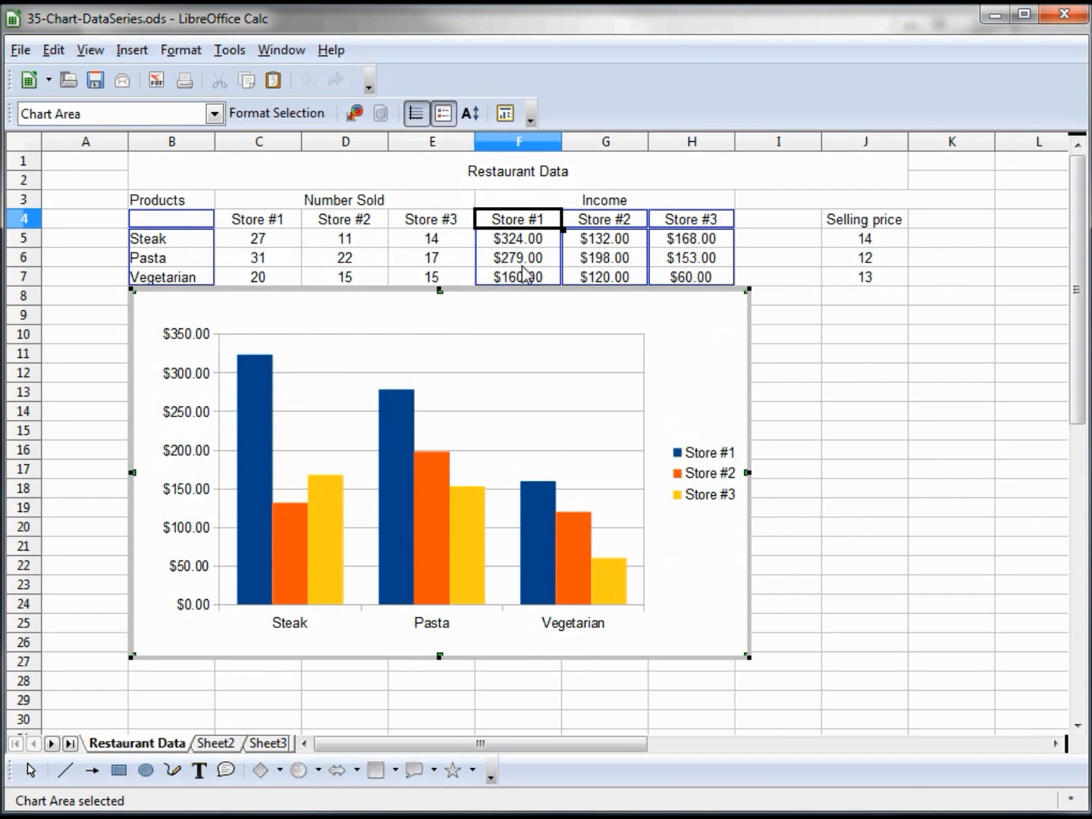
mouse_move(156, 225)
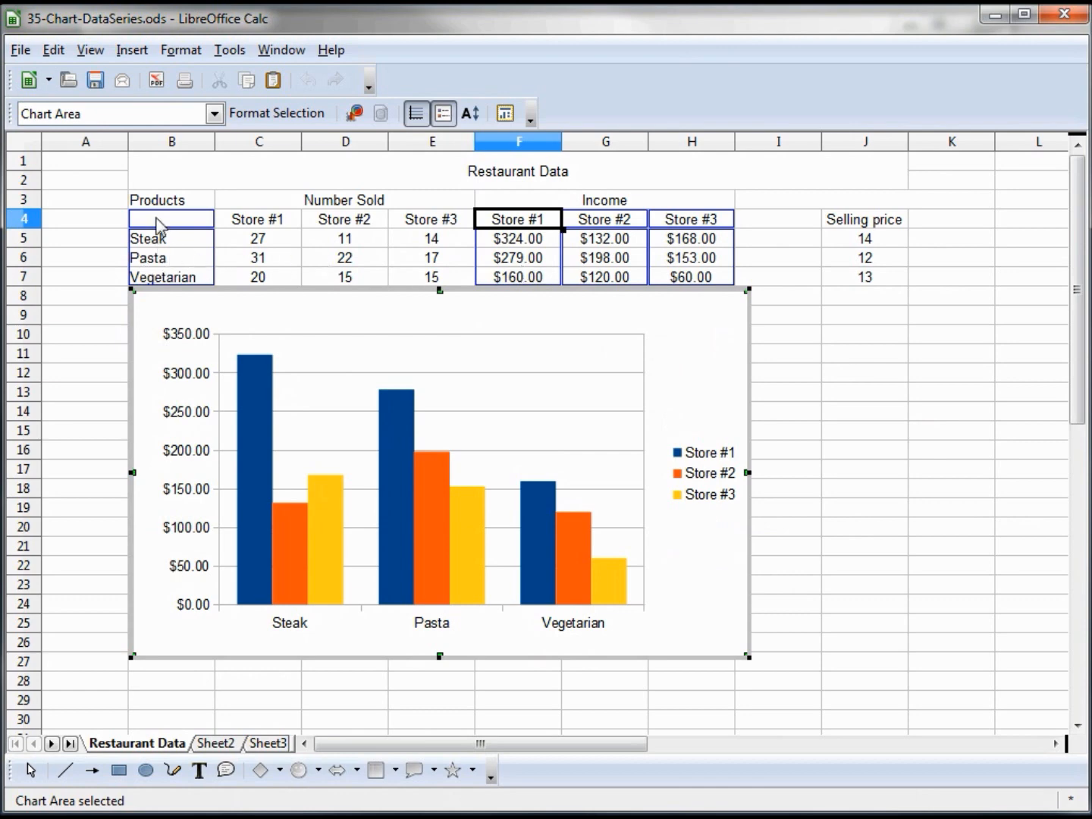
mouse_move(500, 235)
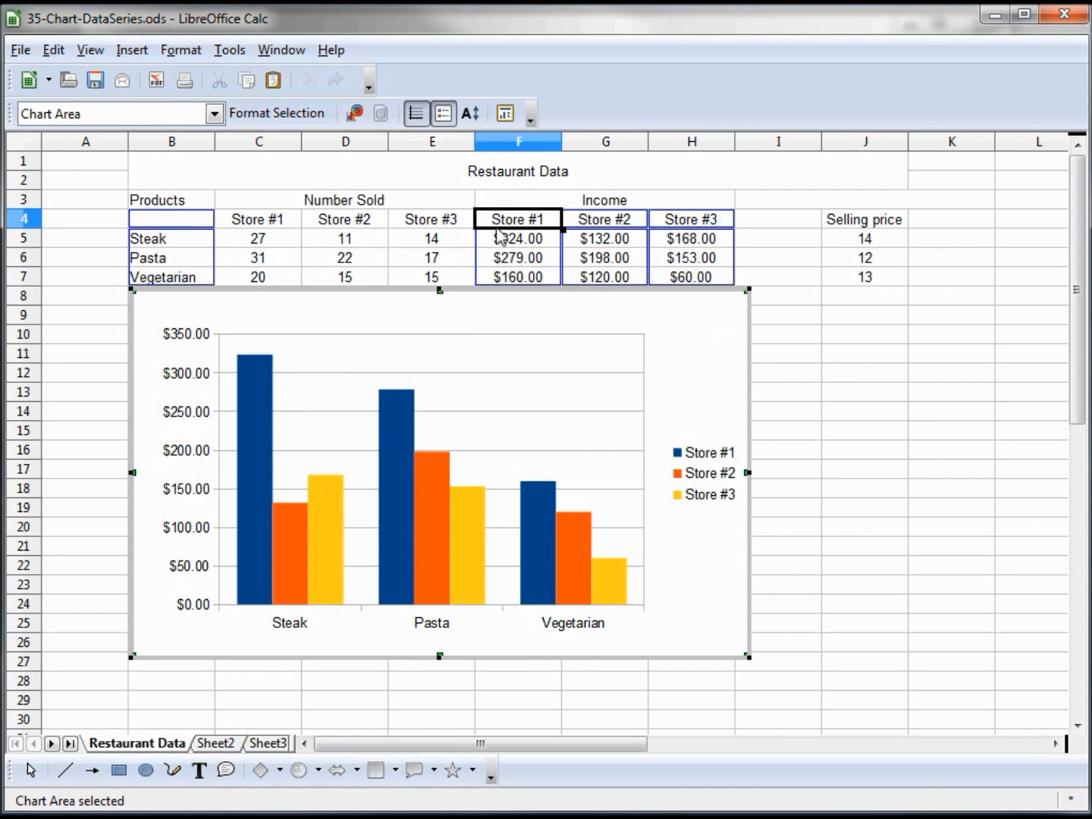
mouse_move(687, 224)
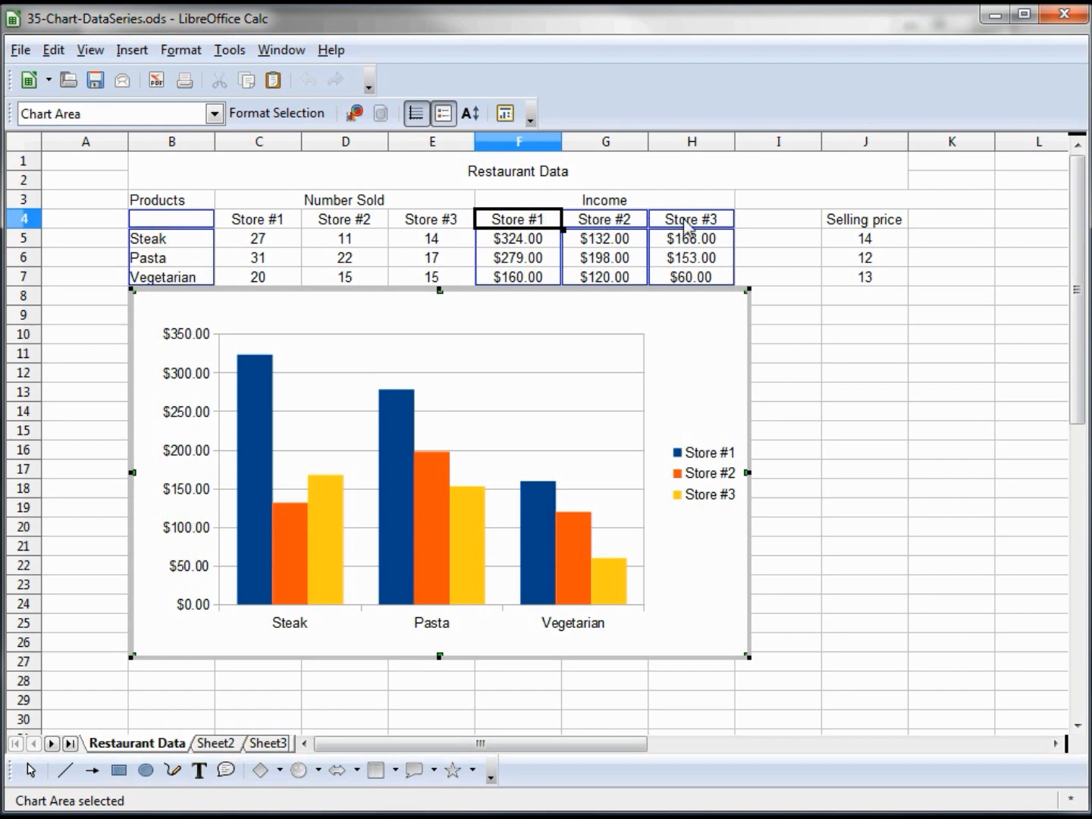